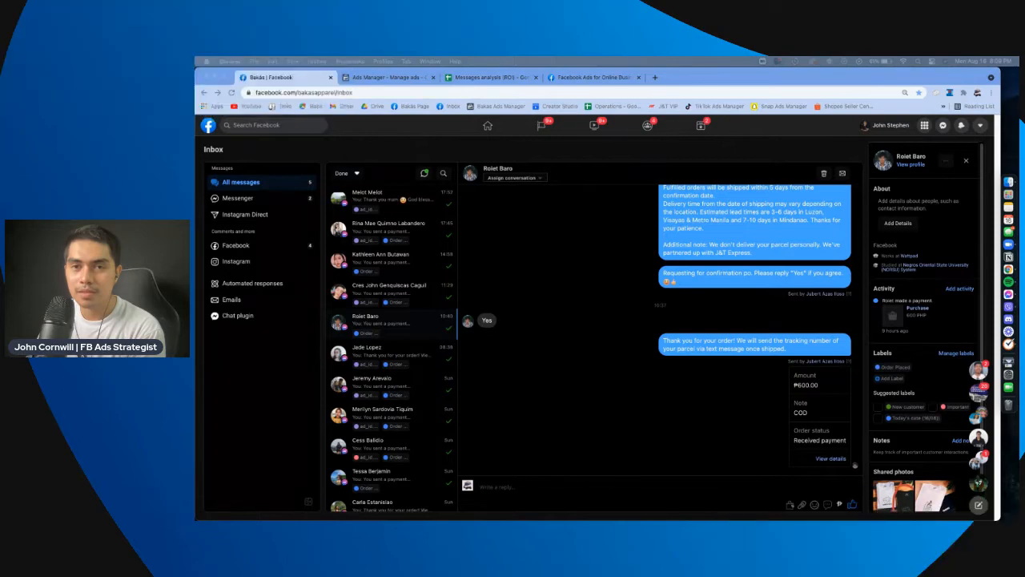
mouse_move(761, 455)
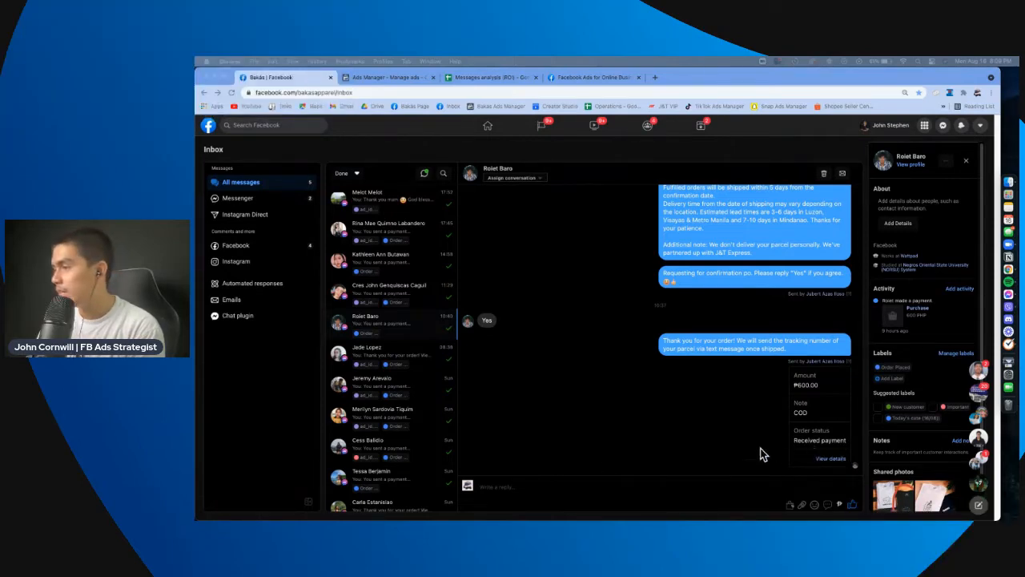
mouse_move(839, 504)
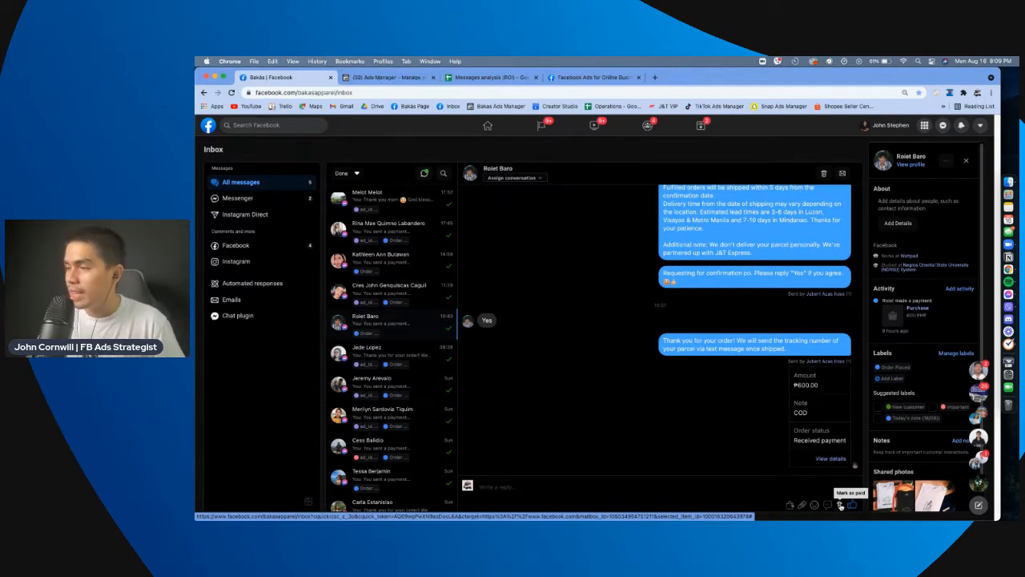
In Ads Manager, select the Promo_03-21_Messaging campaign row
click(840, 503)
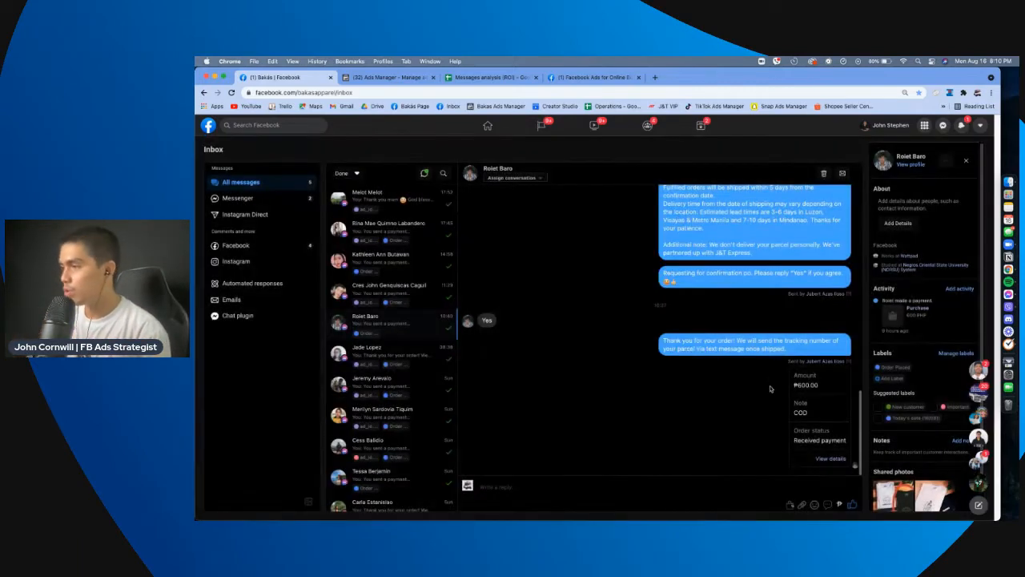
mouse_move(807, 474)
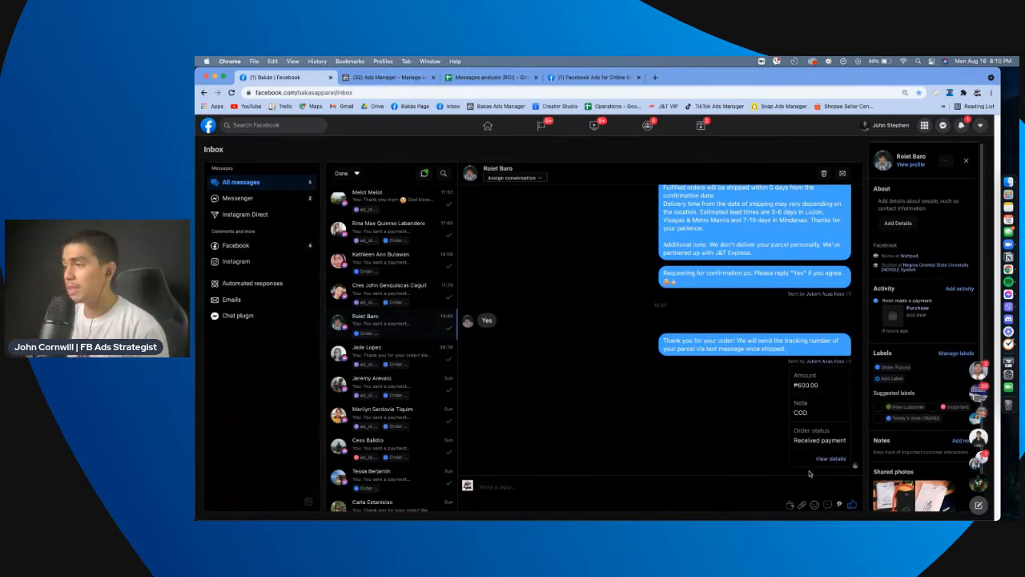
mouse_move(788, 375)
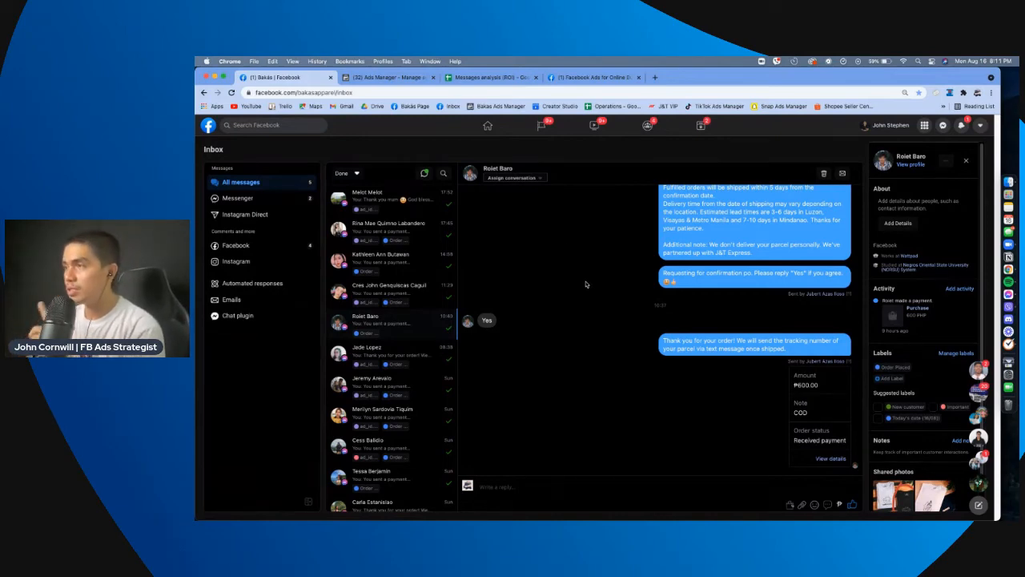
click(387, 77)
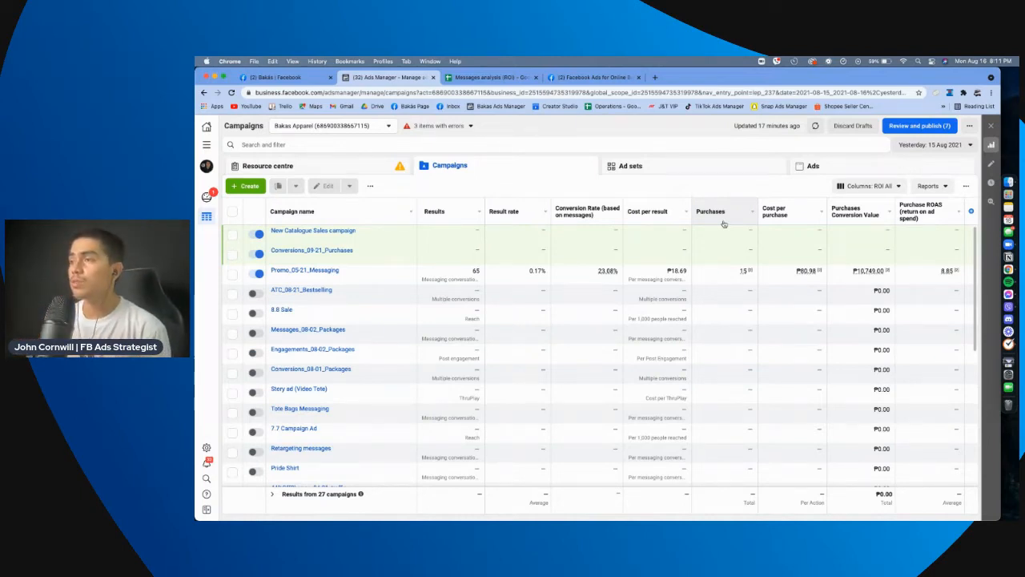
click(233, 274)
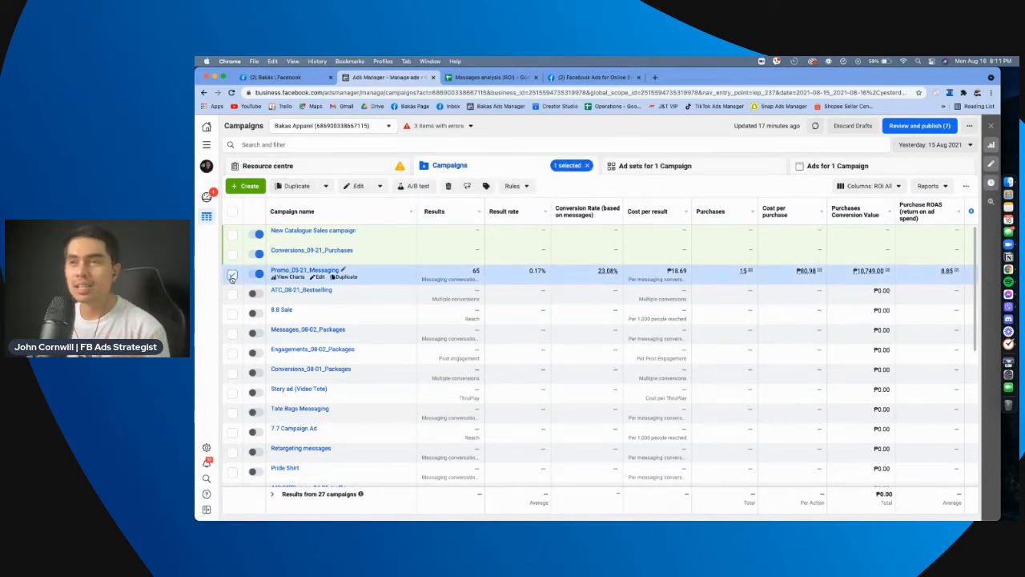
click(650, 165)
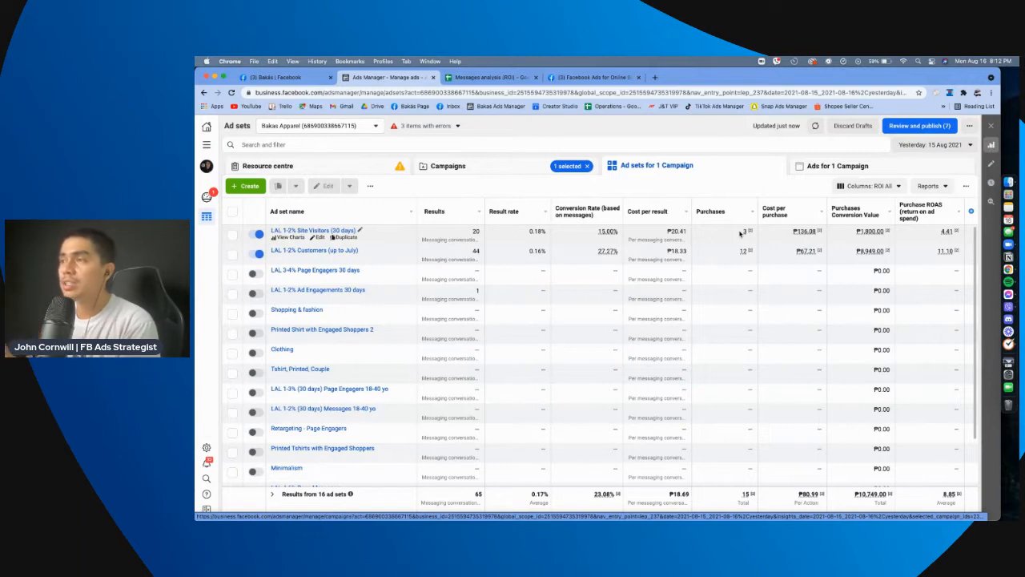
List its ad sets, selecting the customers lookalike and site visitors lookalike sets
click(232, 233)
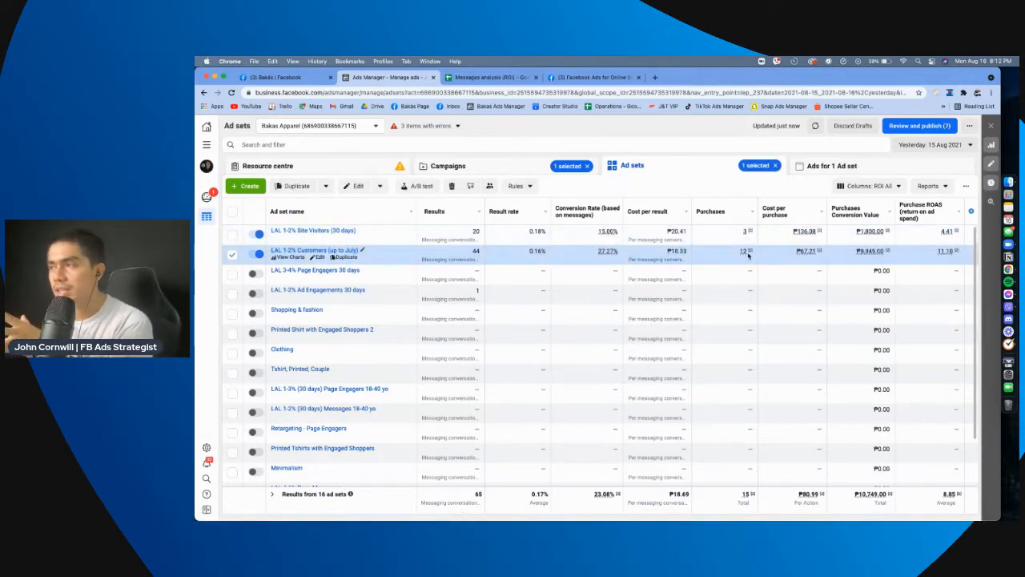
click(232, 233)
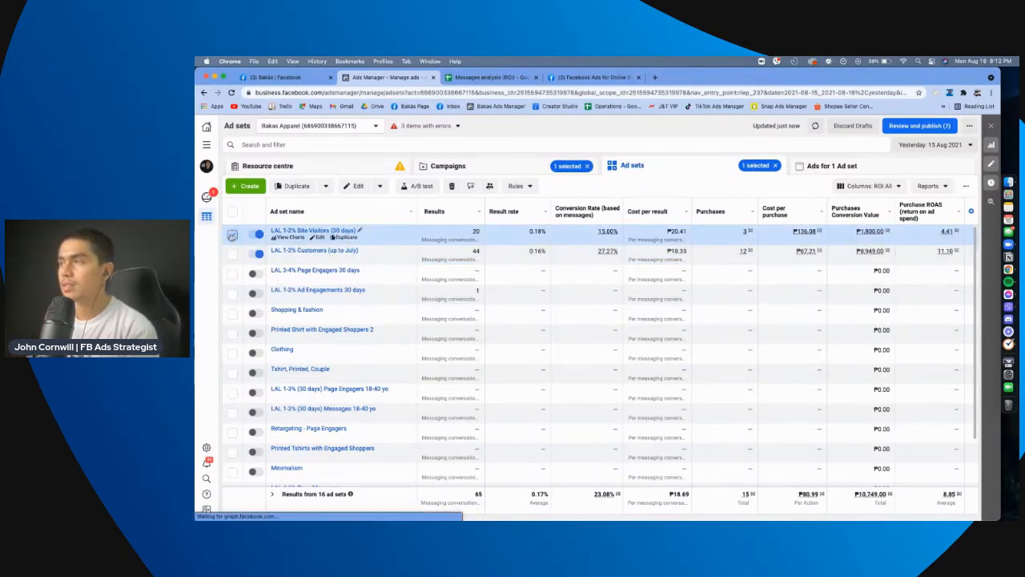
click(233, 234)
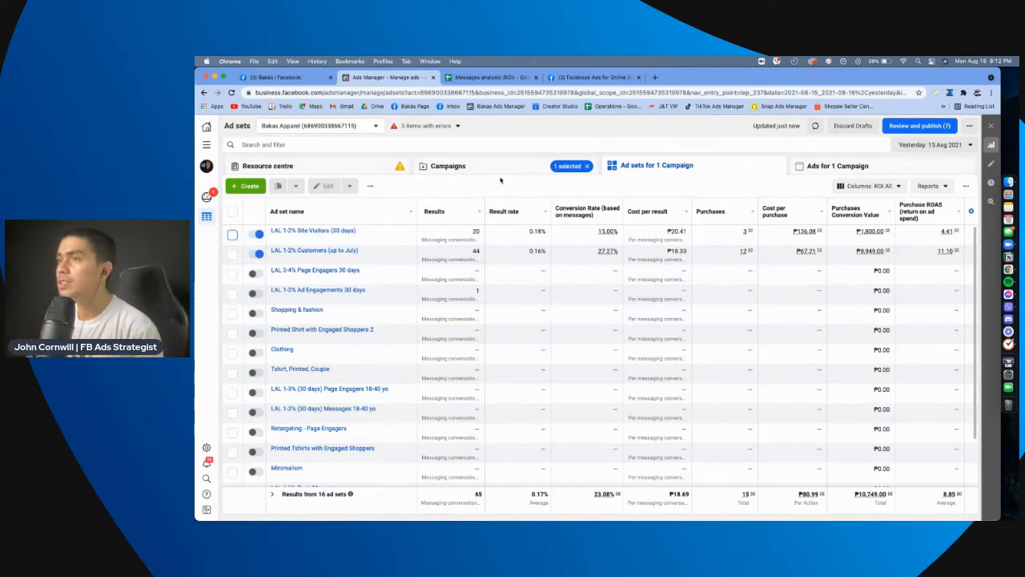
Return to the campaigns list and open Customise Columns from the Columns dropdown
click(449, 165)
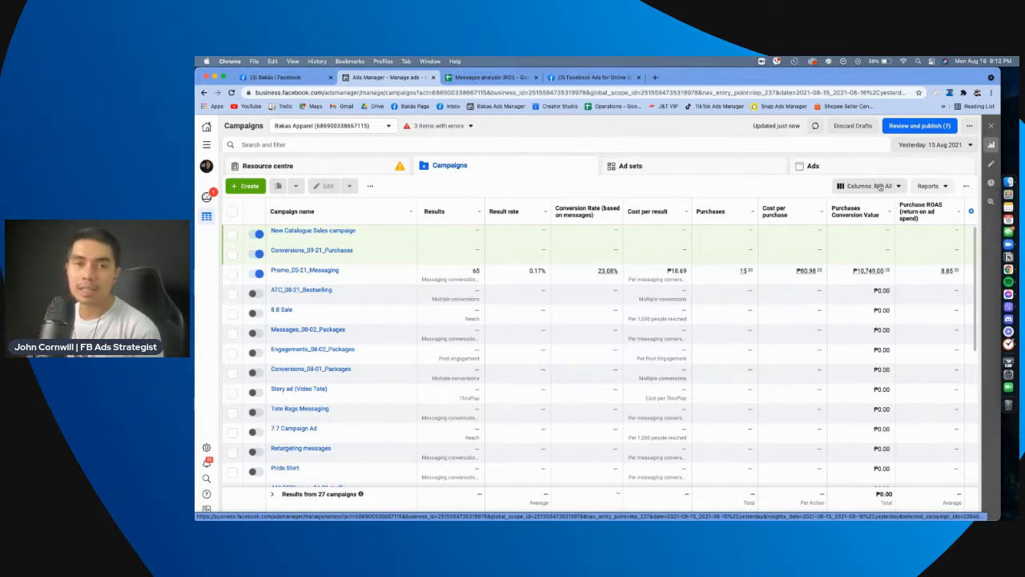
click(869, 186)
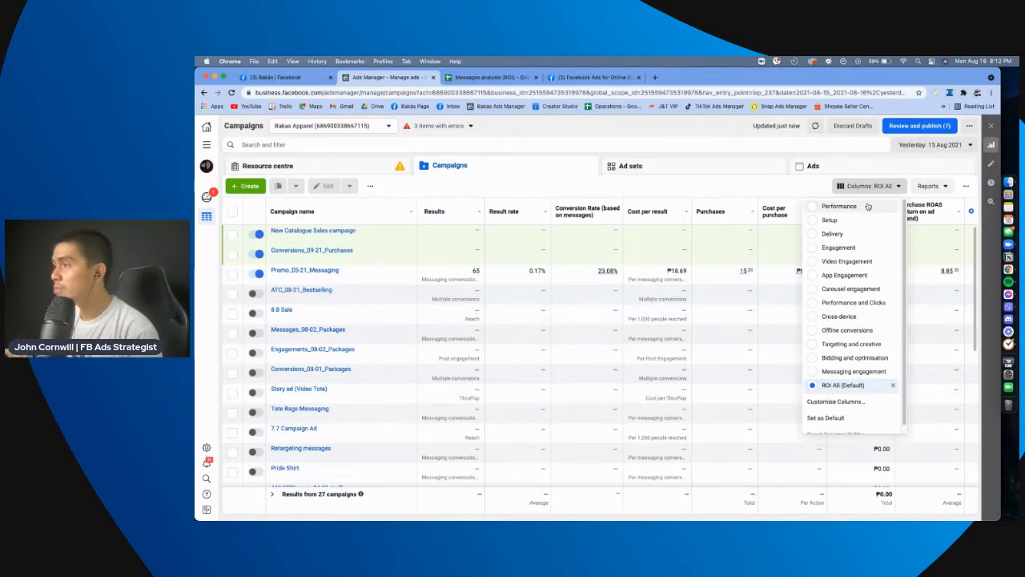
mouse_move(862, 234)
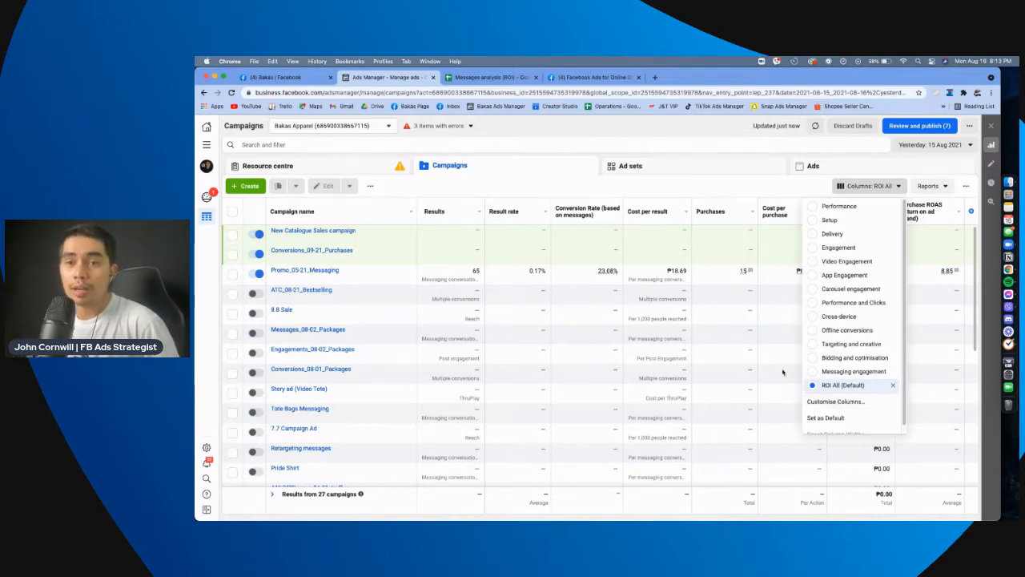
mouse_move(783, 371)
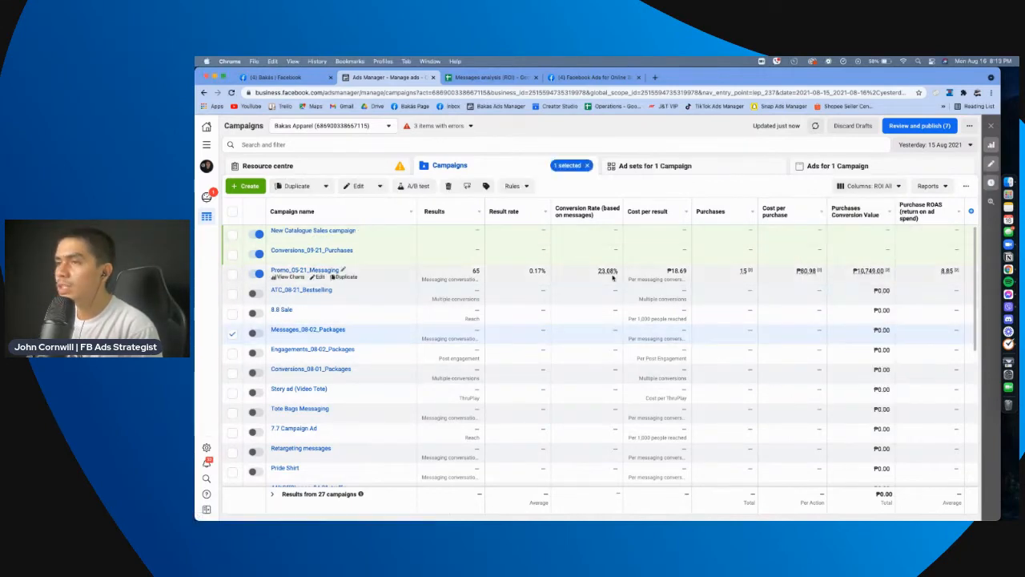
click(868, 186)
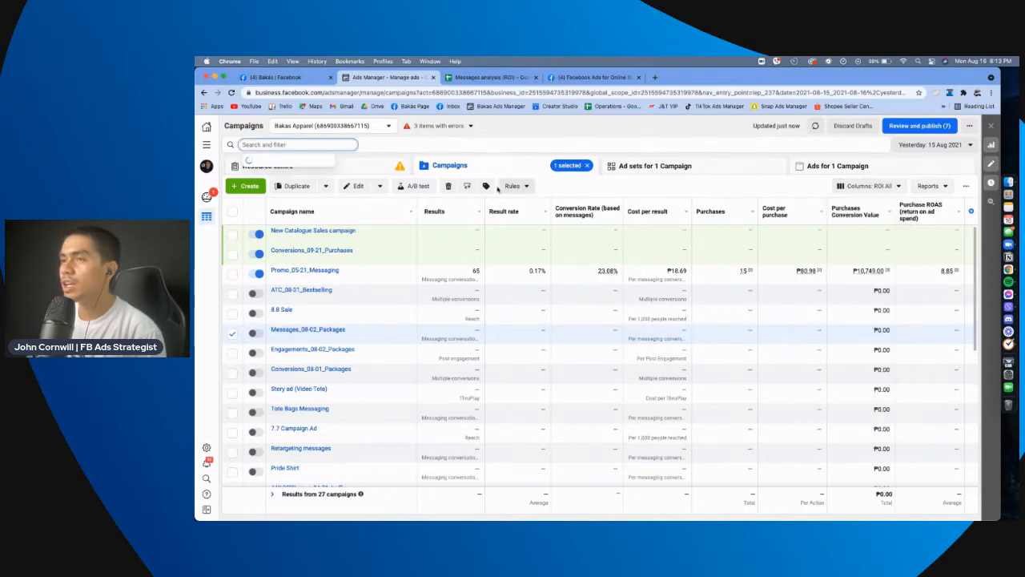
click(232, 335)
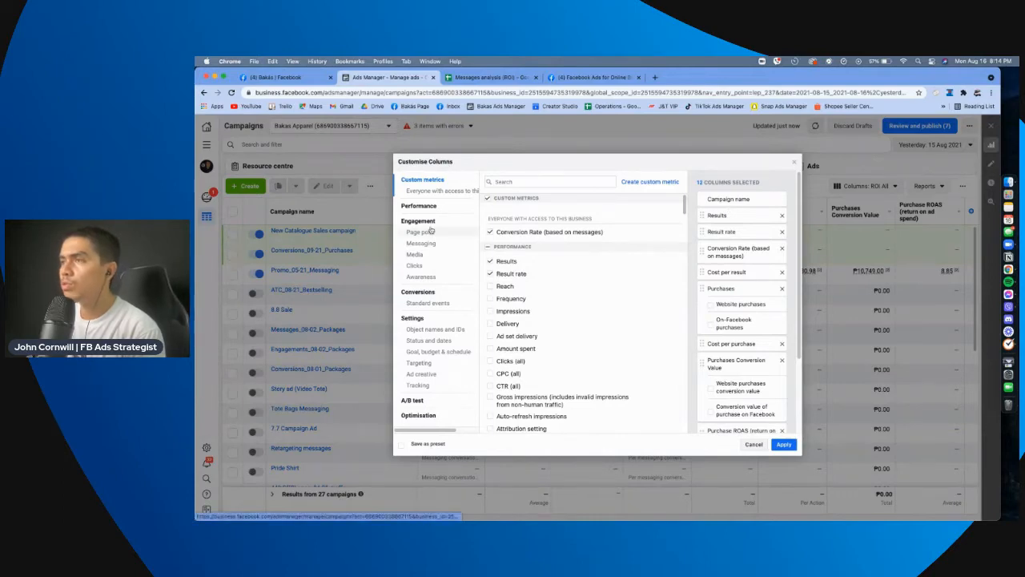
Create a custom metric named 'Conversion Rate (based on messaging)'
click(650, 181)
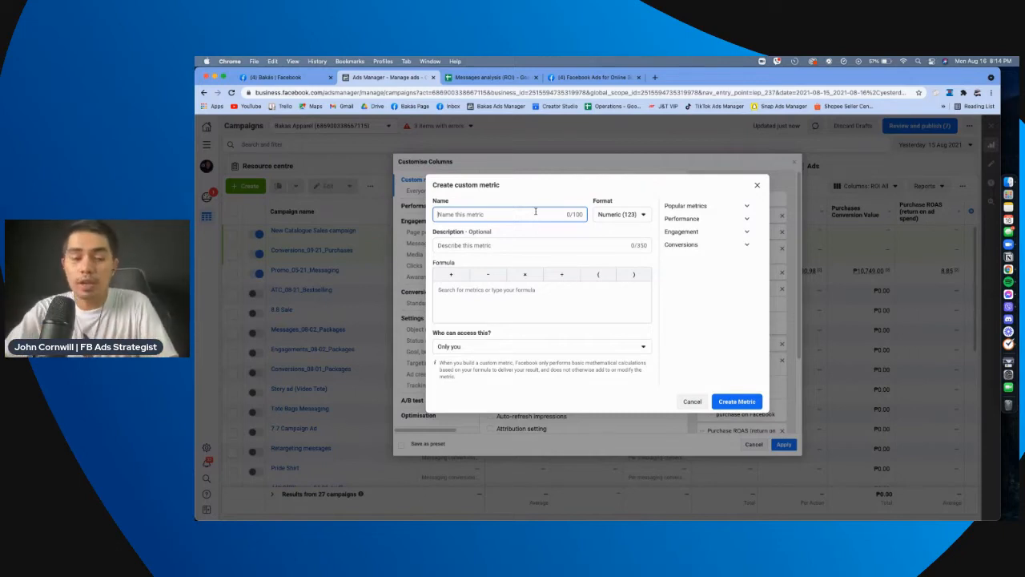
text(Conversion Ra)
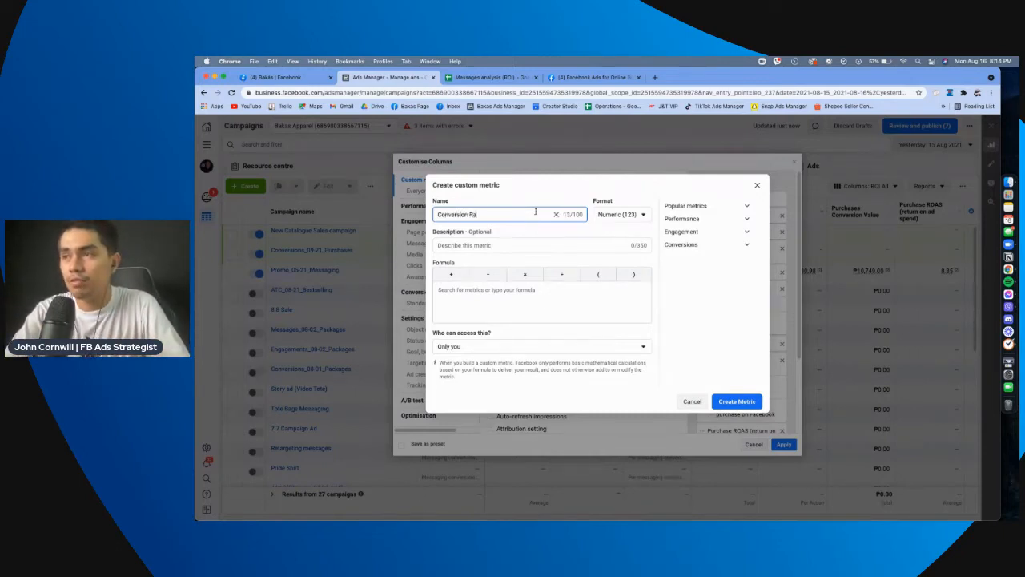
text(te)
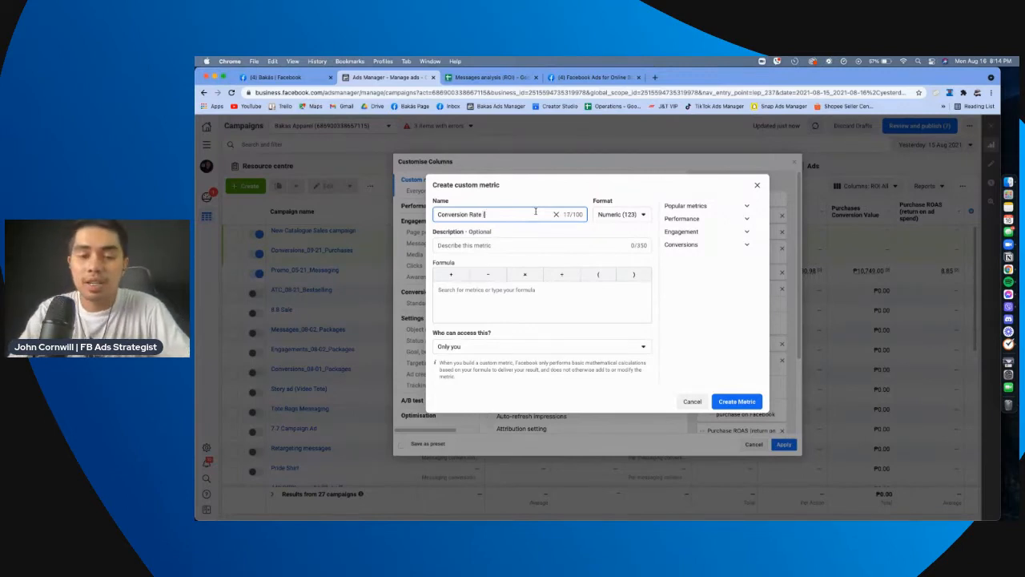
text((based on messaging)
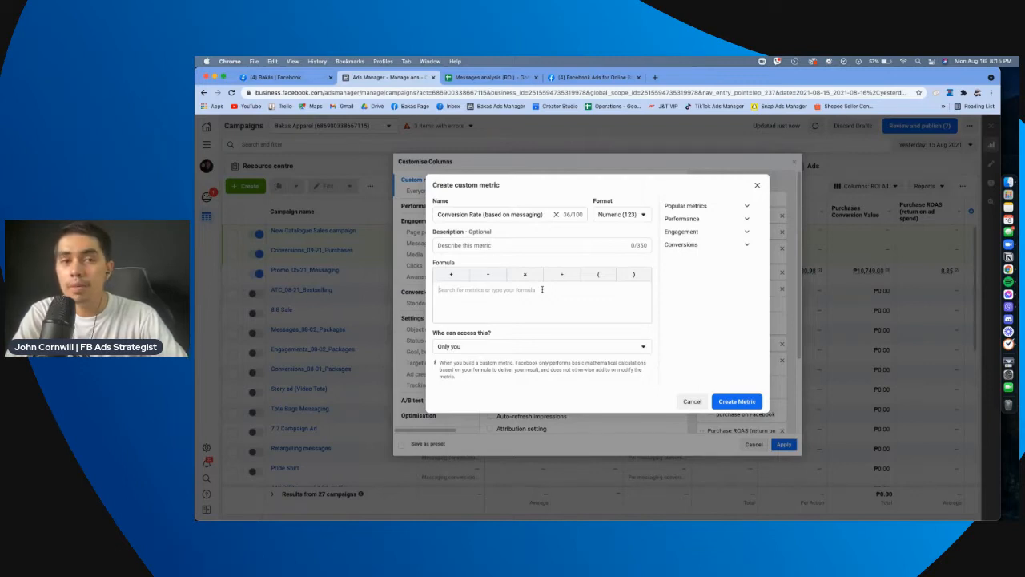
Define its formula as Purchases divided by the messaging conversations metric
text(Purchases)
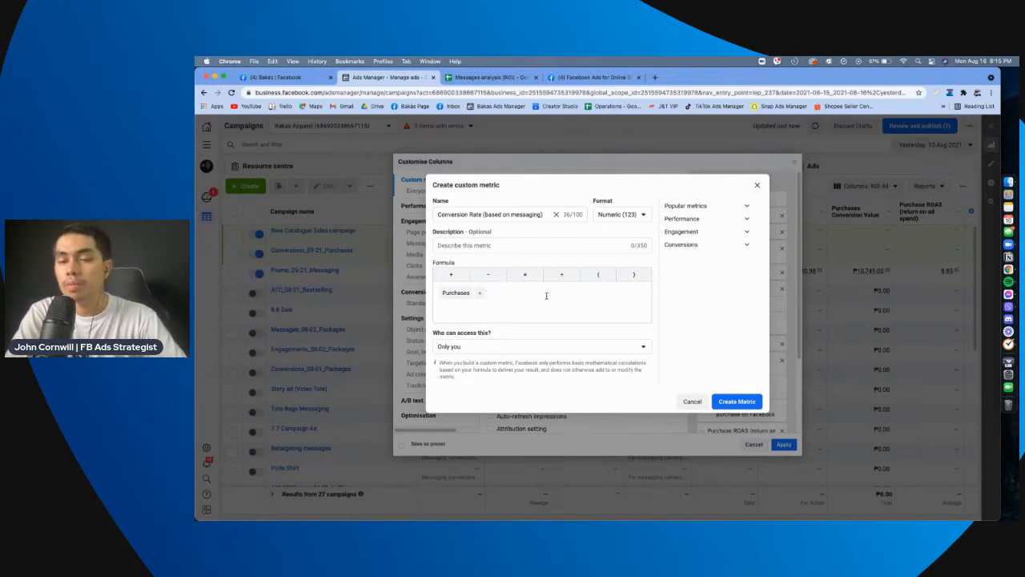
text(Result)
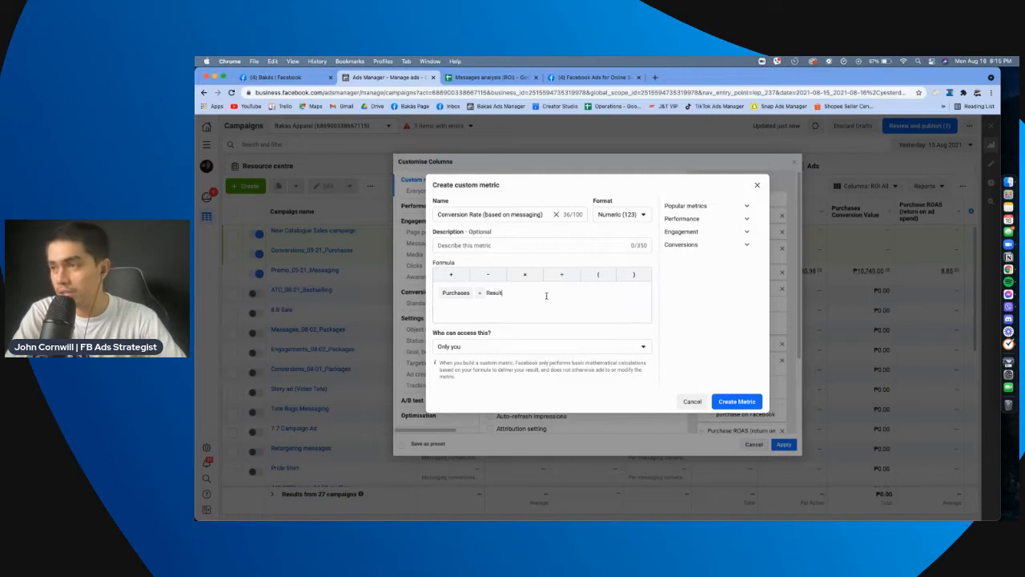
key(backspace)
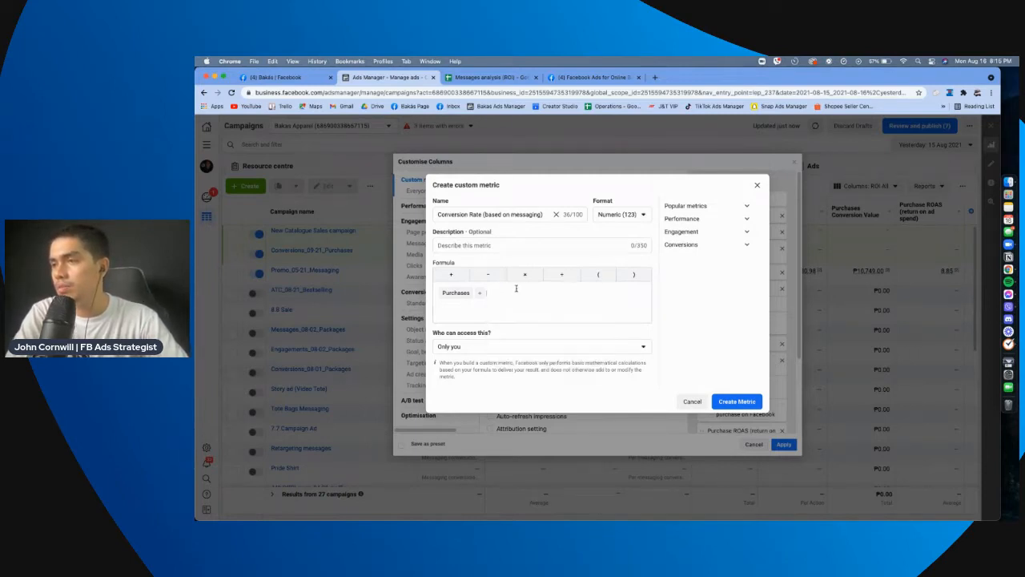
text(Resul)
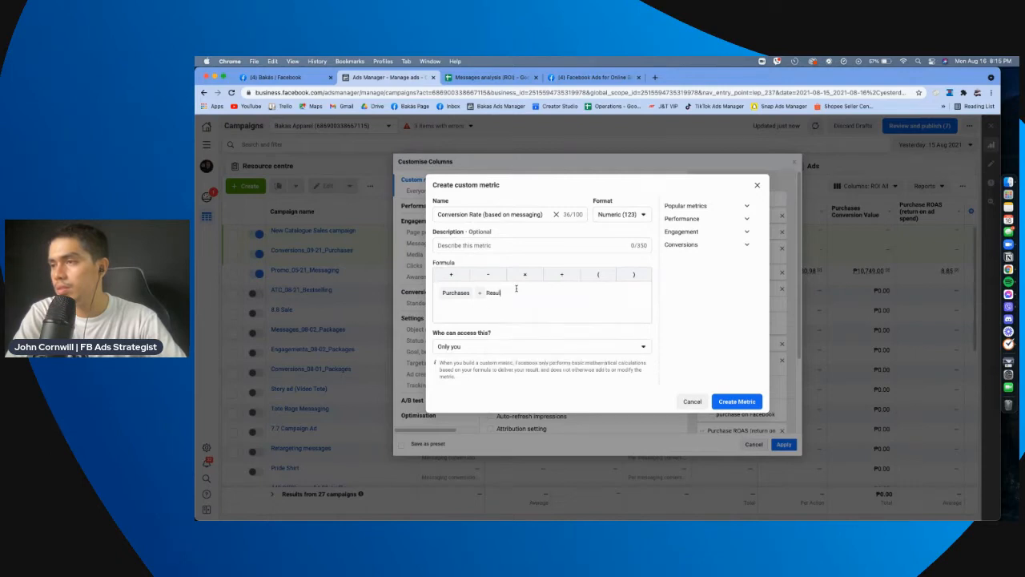
text(Messa)
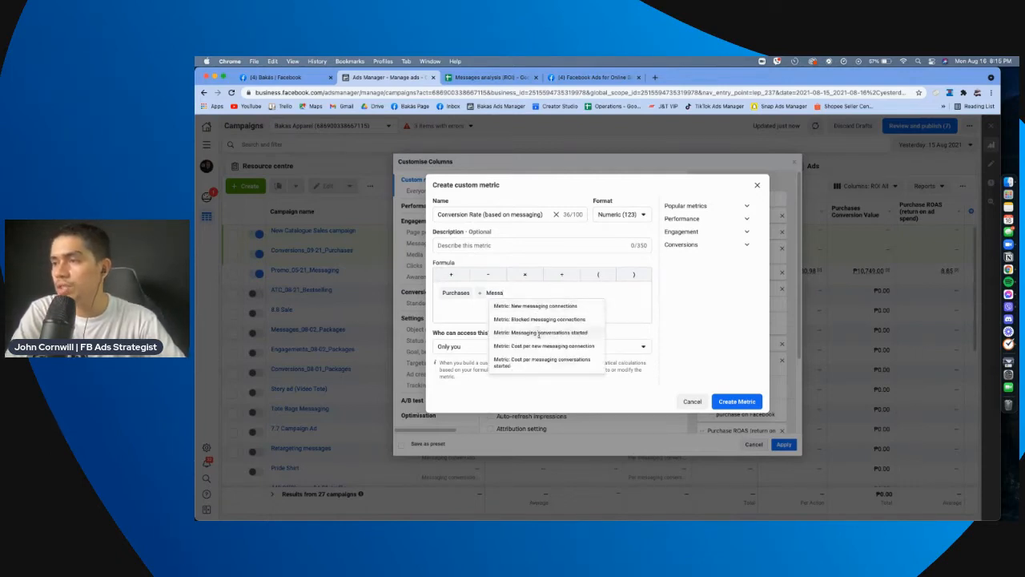
click(544, 332)
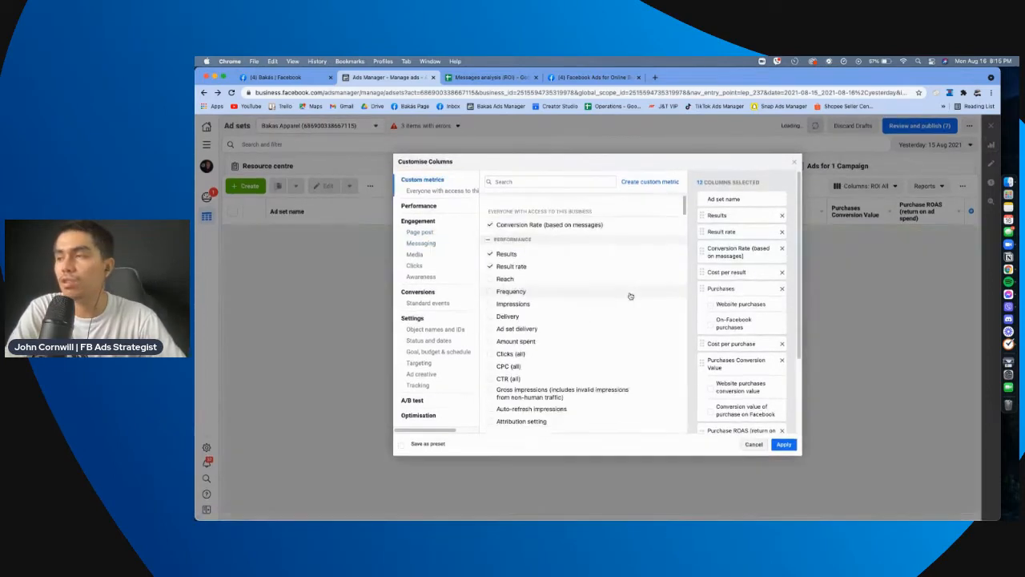
Apply the chosen metric columns and show them on the Campaigns list
click(784, 444)
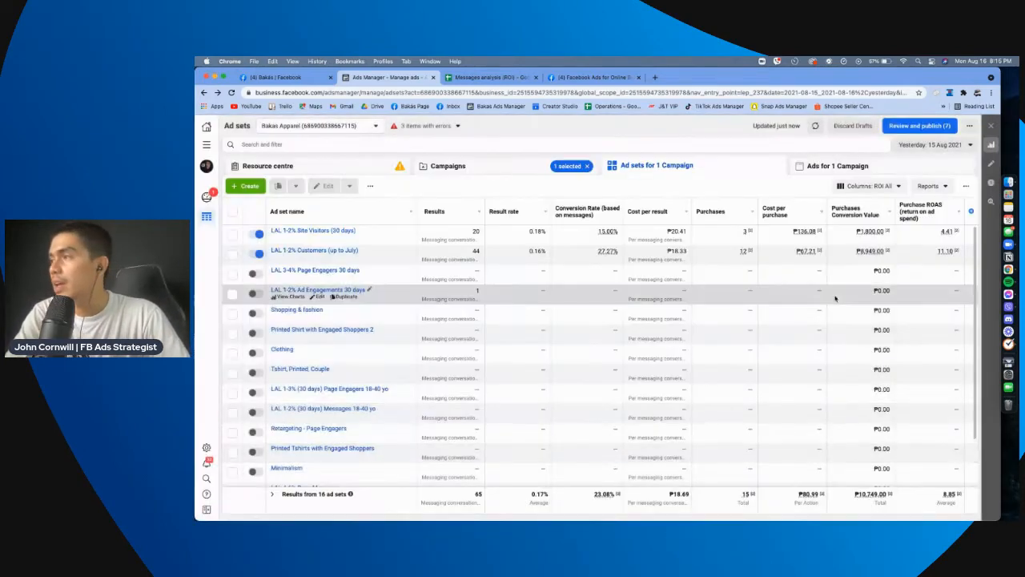
click(449, 165)
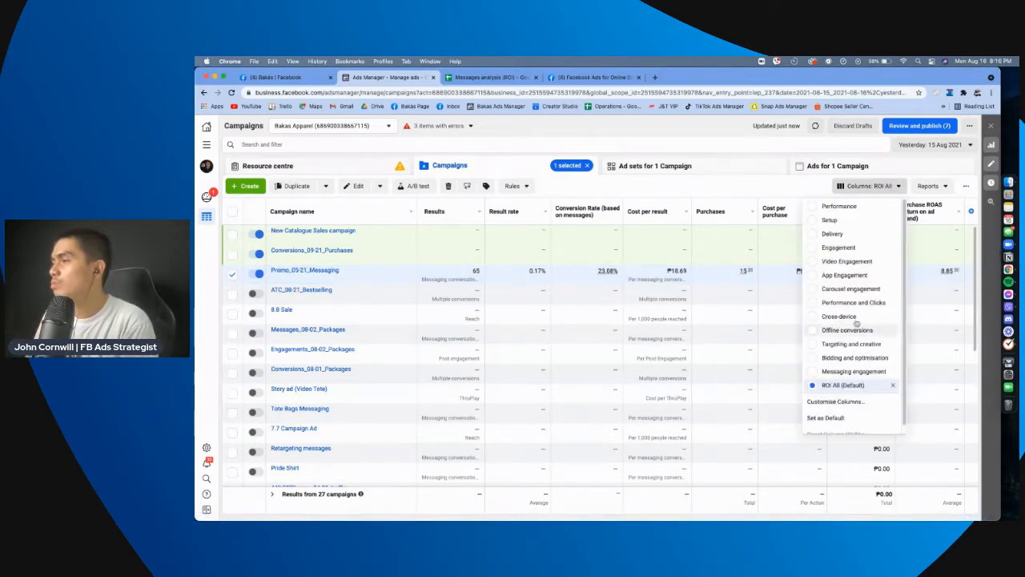
Try the Performance and Clicks preset, then restore the saved ROI columns
click(852, 301)
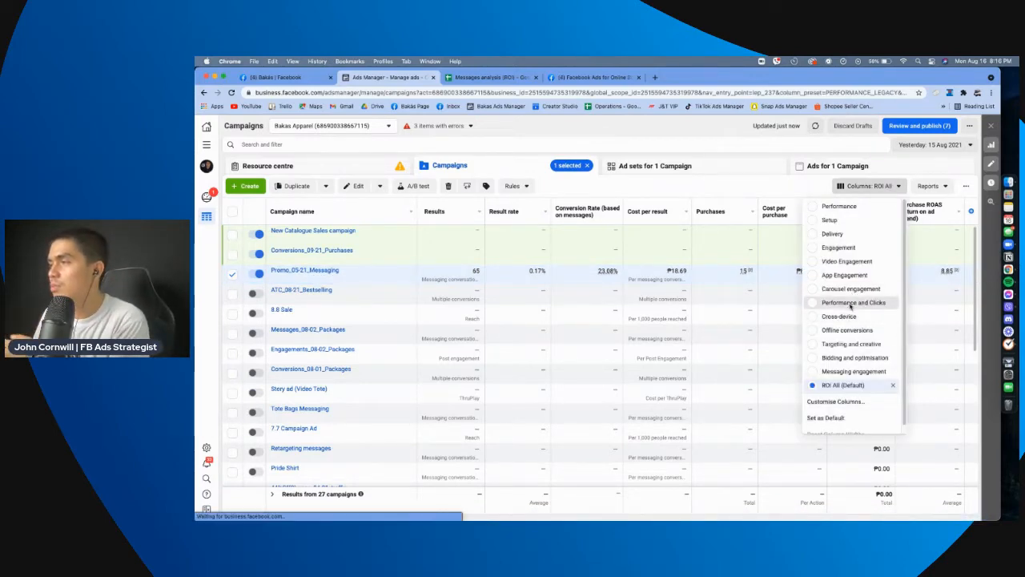
click(830, 301)
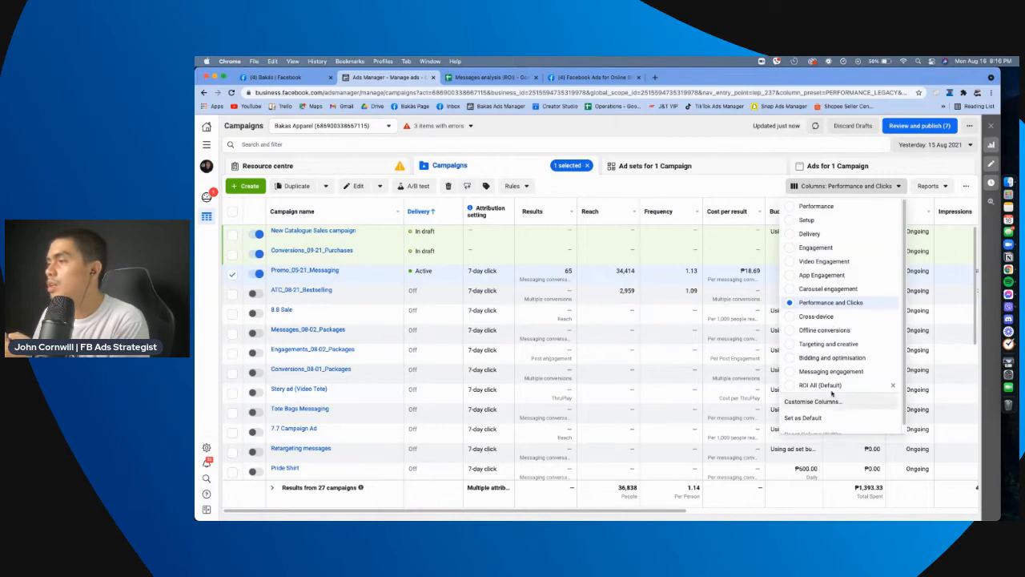
click(820, 384)
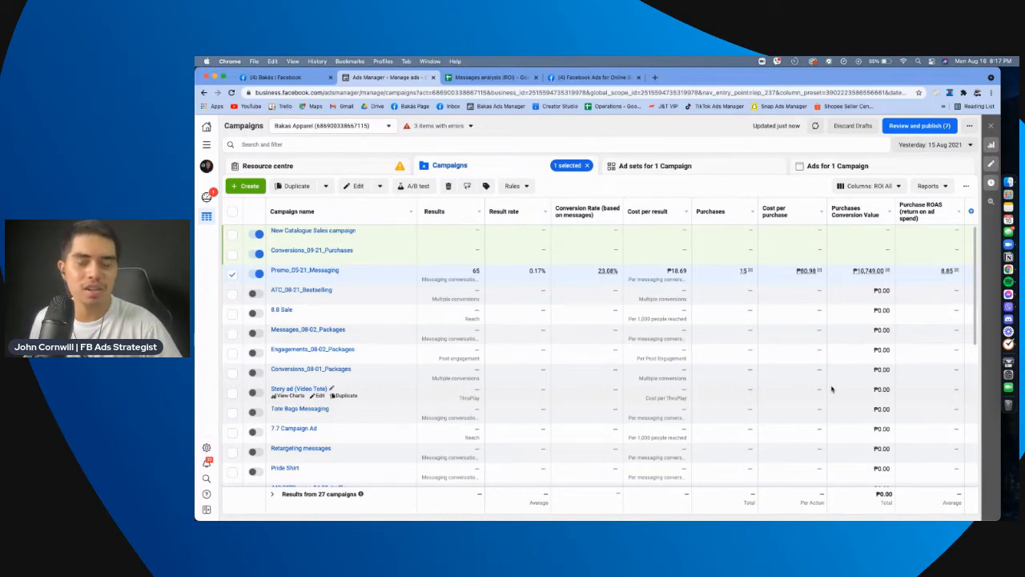
mouse_move(812, 377)
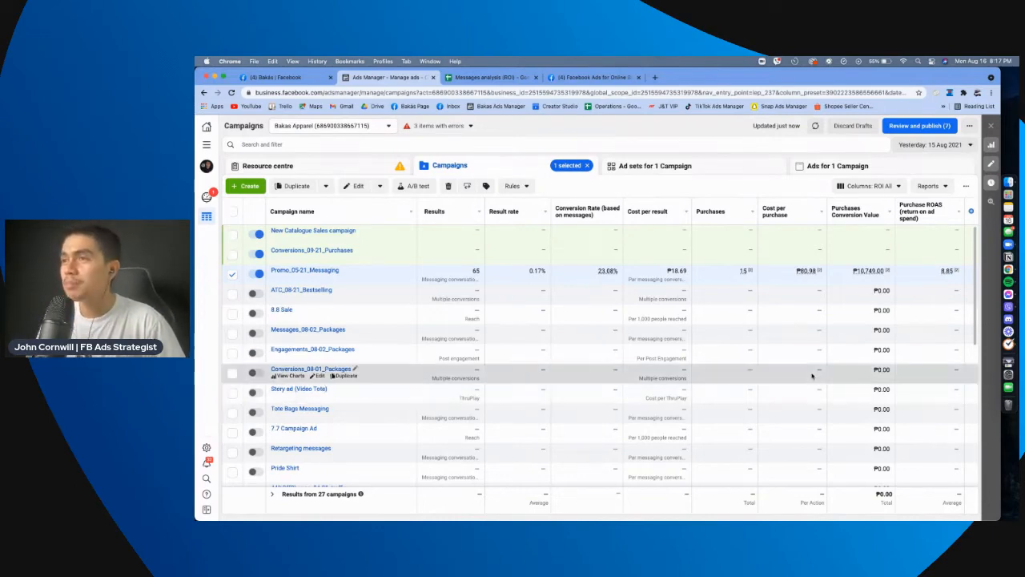
mouse_move(673, 389)
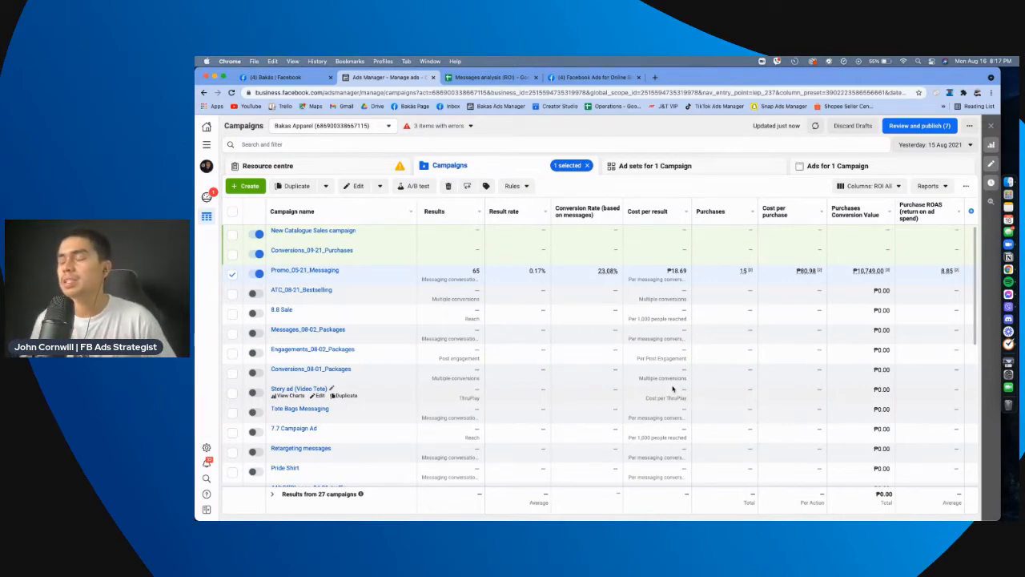
Review the paid order conversation in the page inbox, then return to Ads Manager
click(282, 77)
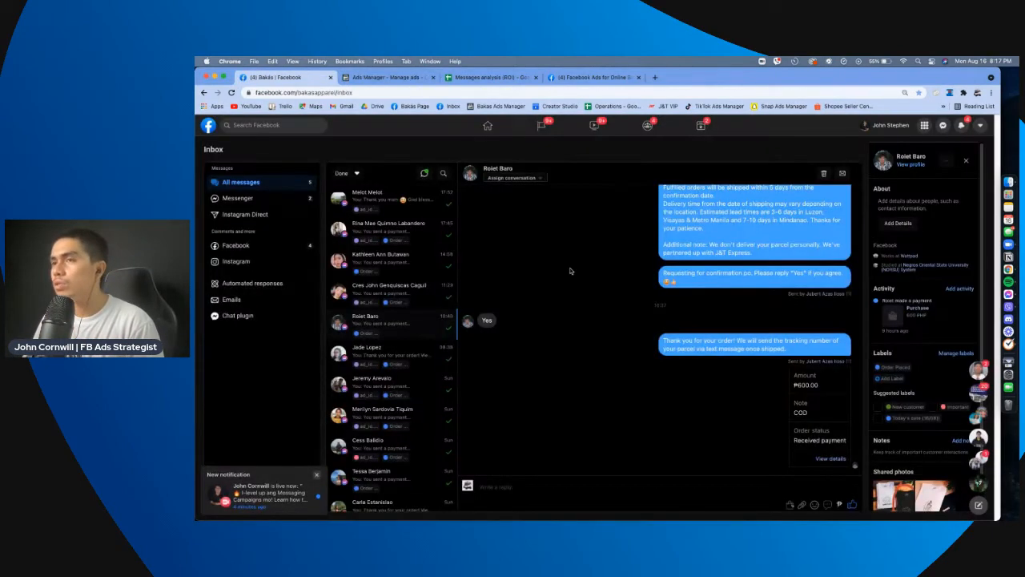
mouse_move(679, 432)
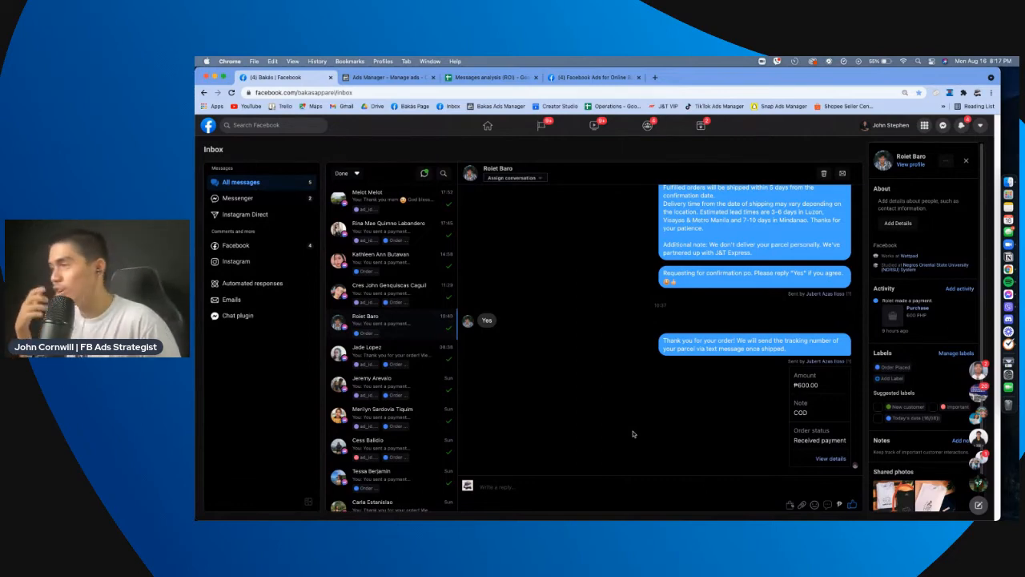
mouse_move(836, 500)
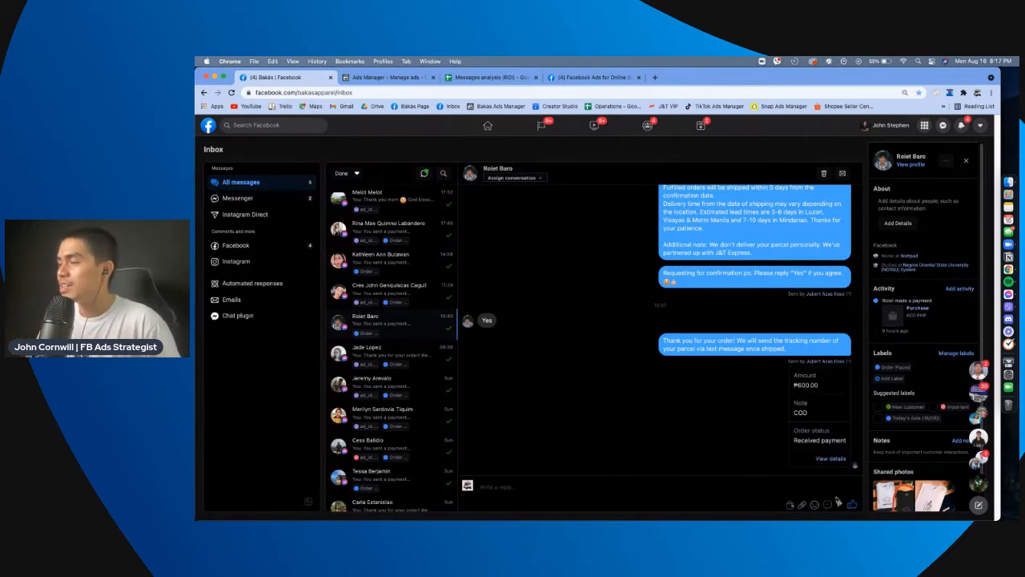
mouse_move(669, 439)
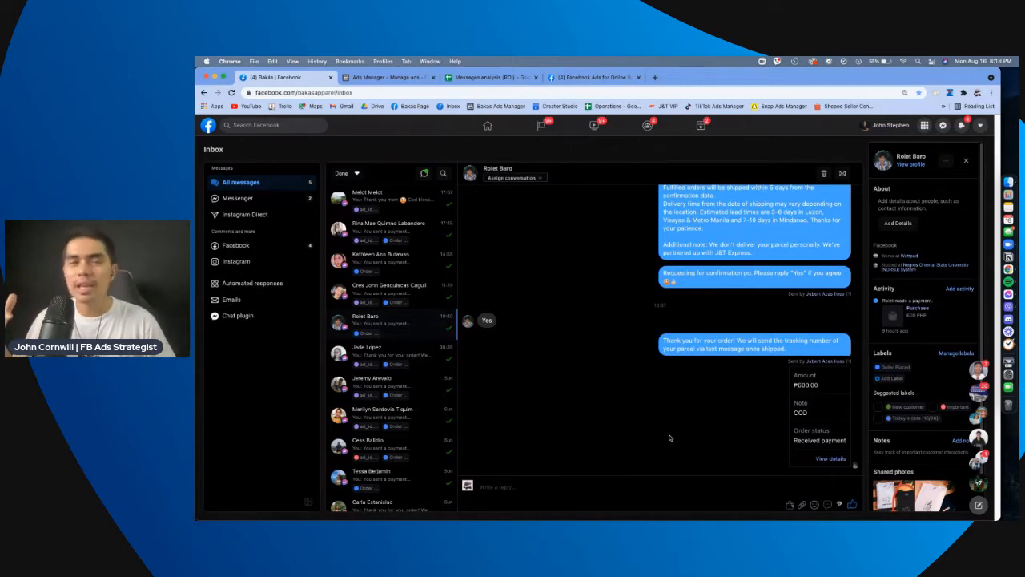
mouse_move(760, 483)
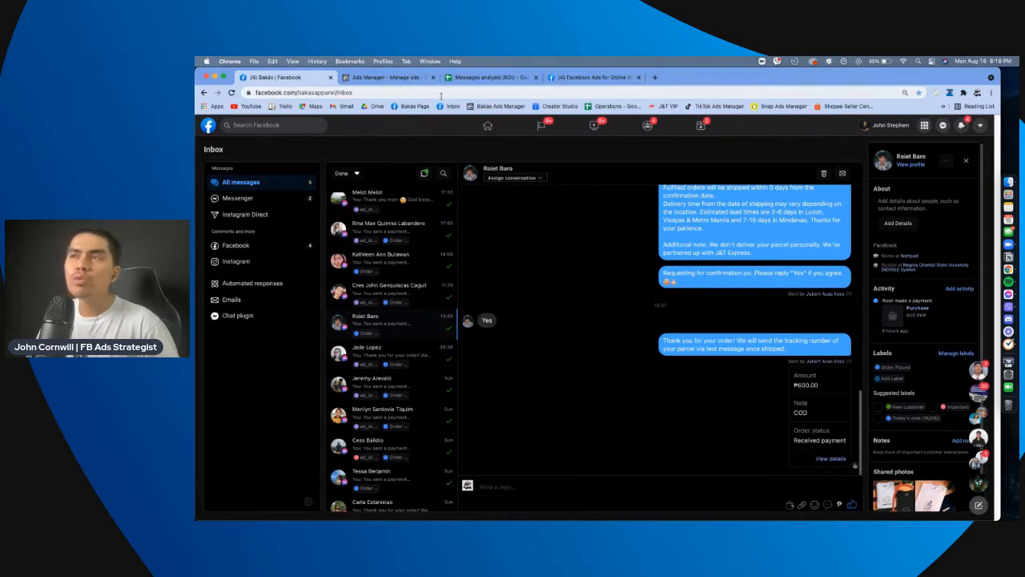
mouse_move(384, 77)
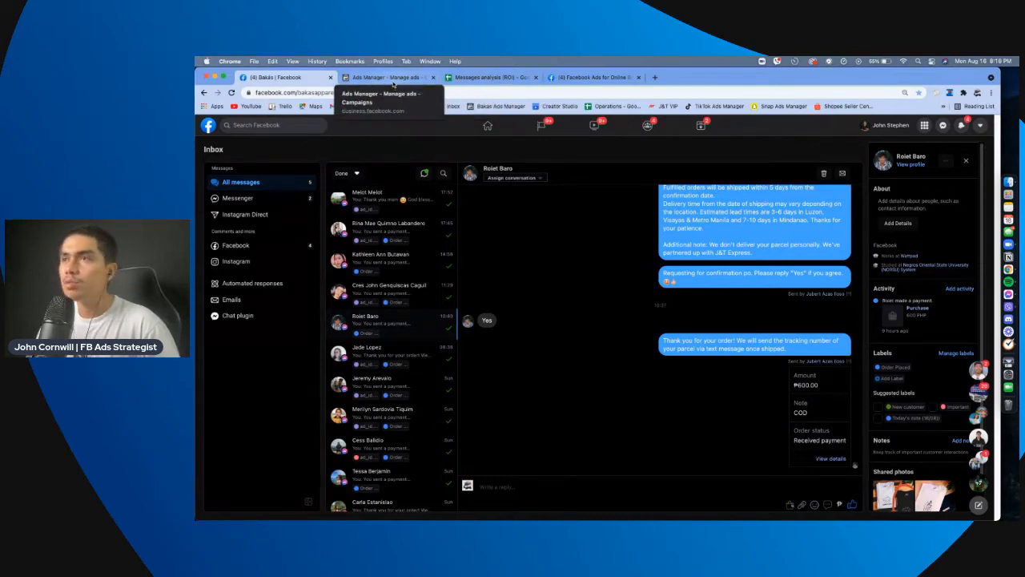
click(388, 76)
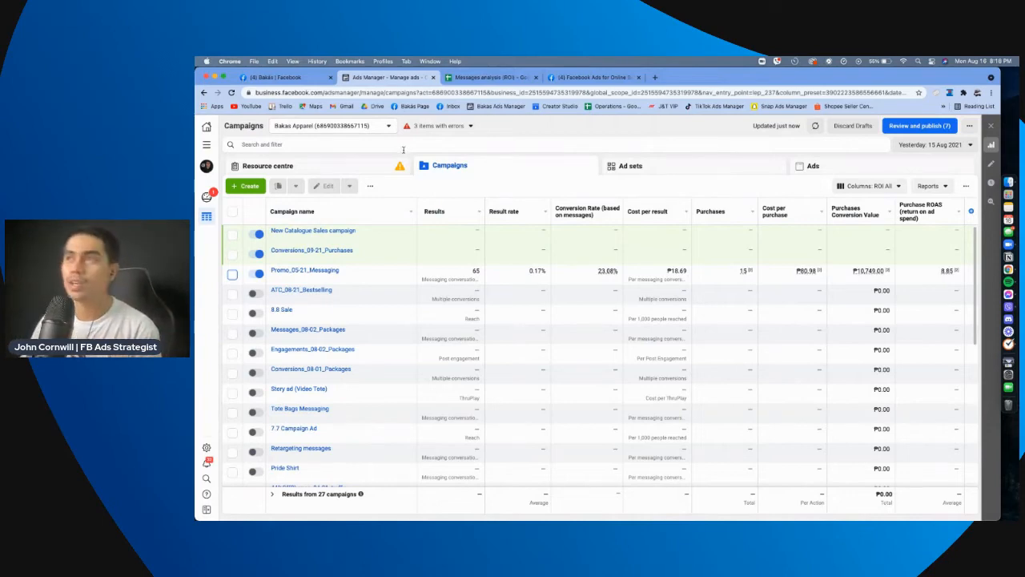
Open the Messages analysis (ROI) sheet and select the No. of Messages cell
click(491, 77)
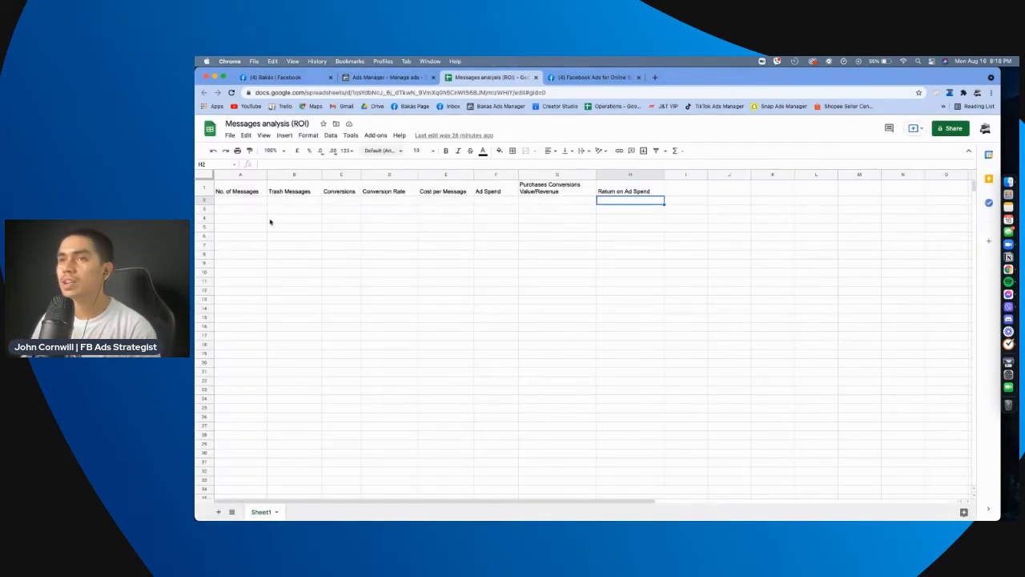
click(237, 199)
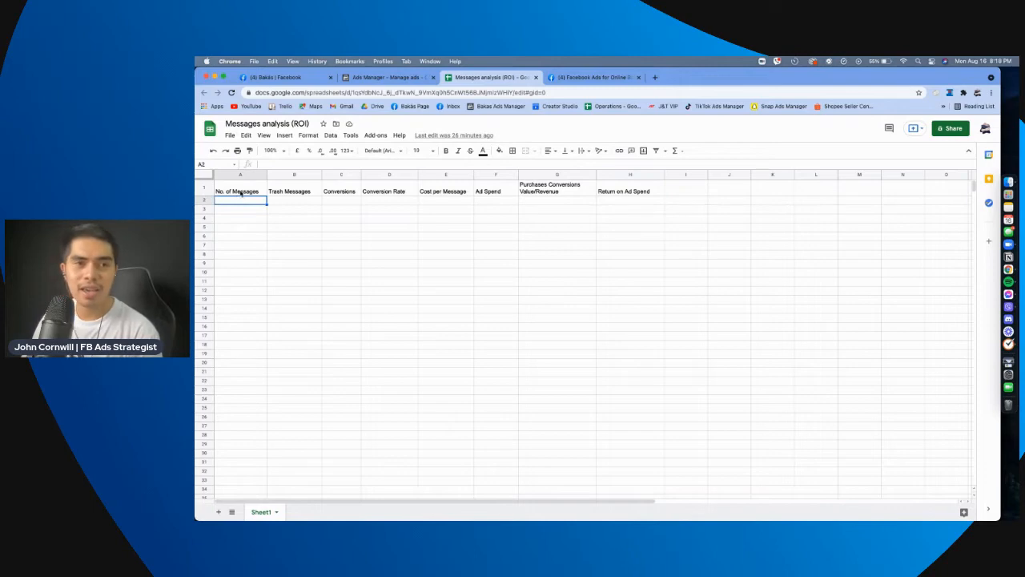
click(240, 190)
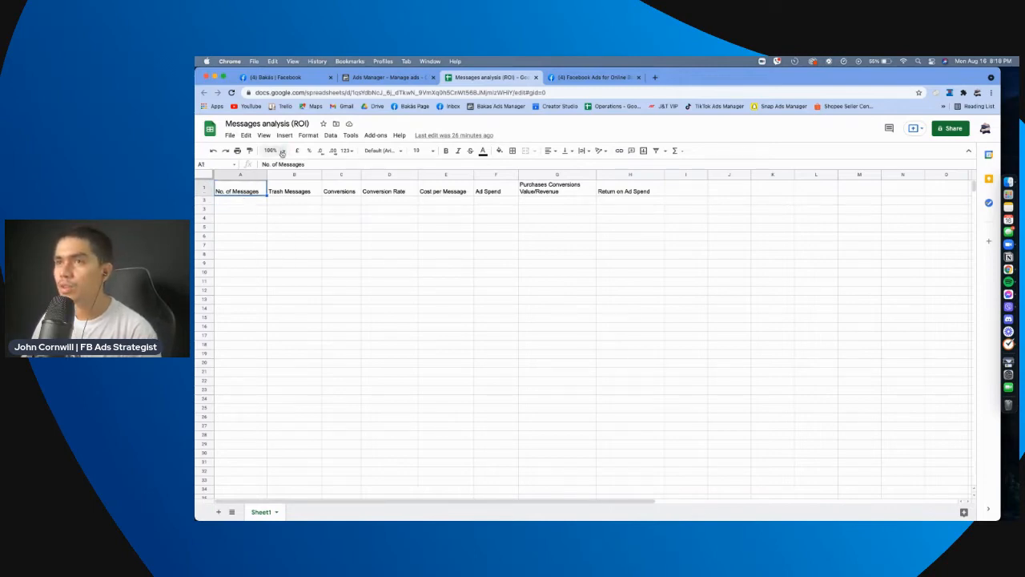
Adjust the zoom level so all metric columns fit on screen
click(270, 151)
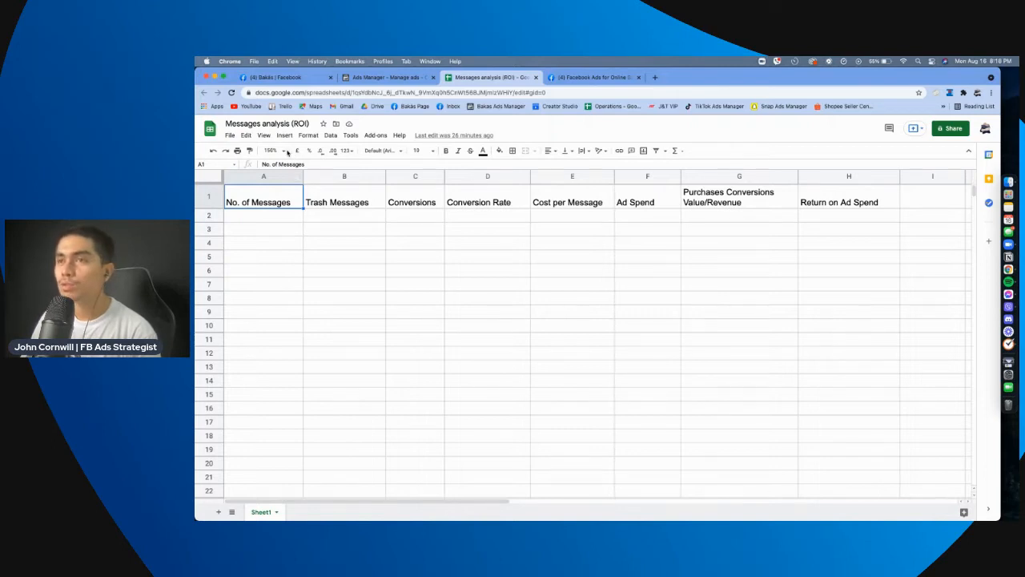
click(273, 151)
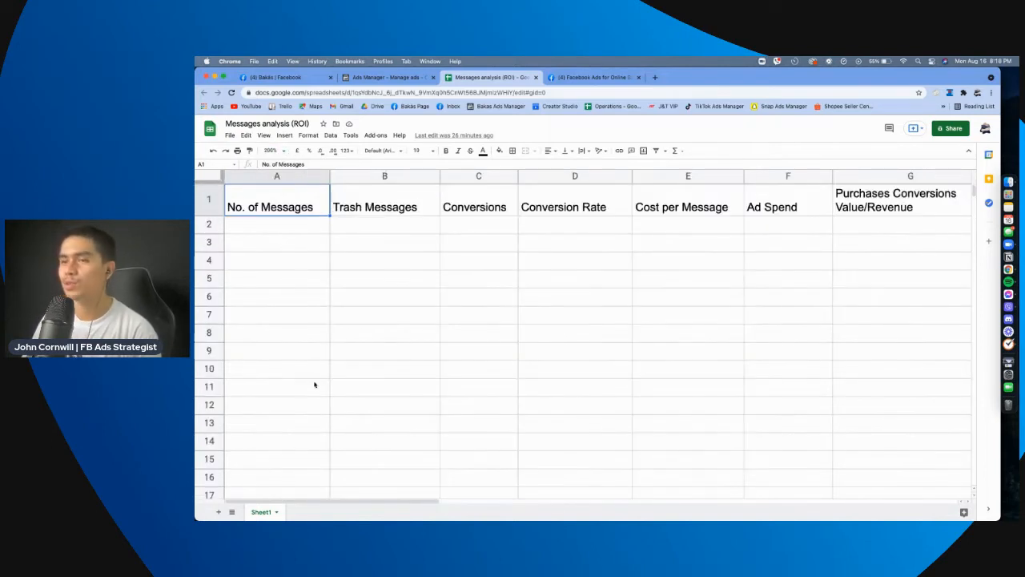
click(271, 151)
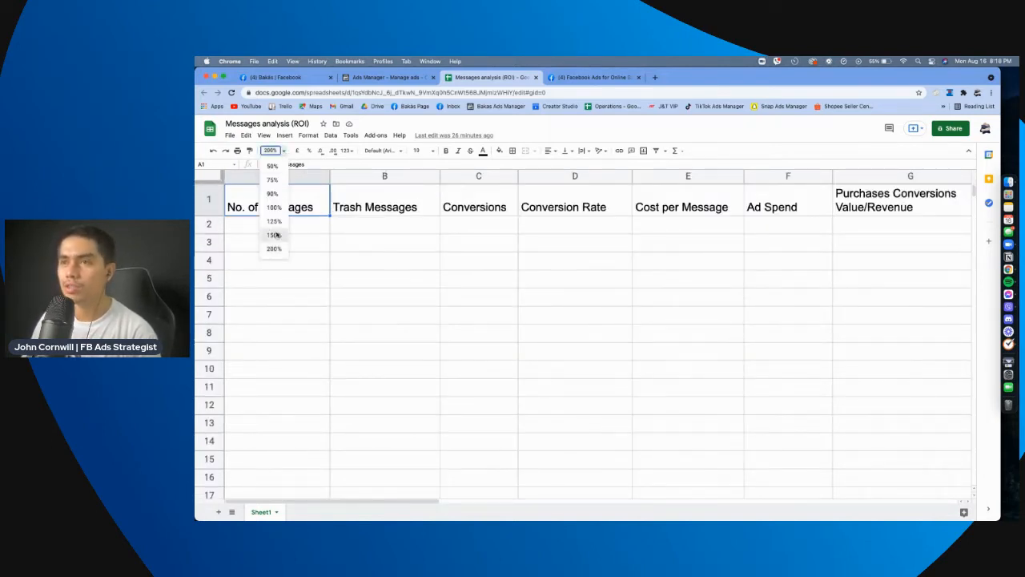
click(274, 234)
text(100)
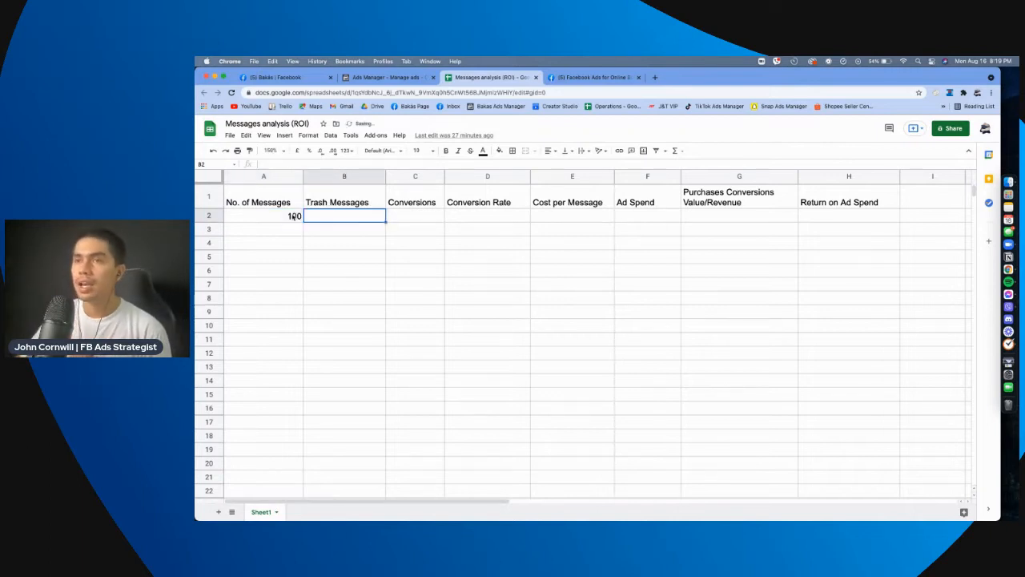
Fill the first row with 08/16/2021, 100 messages, 10 trash messages and 5 conversions
click(262, 174)
text(Date)
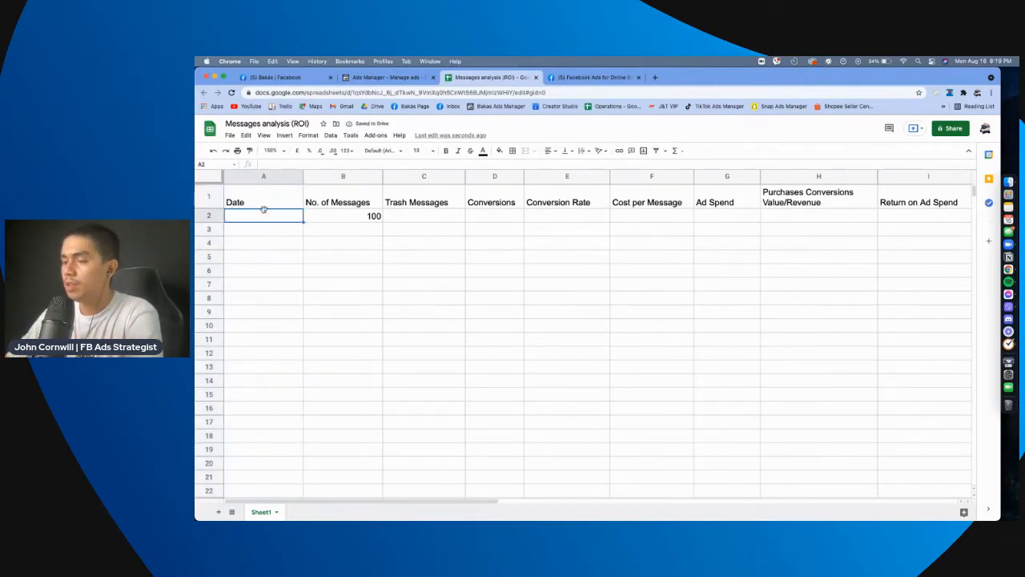
text(08/16/2021)
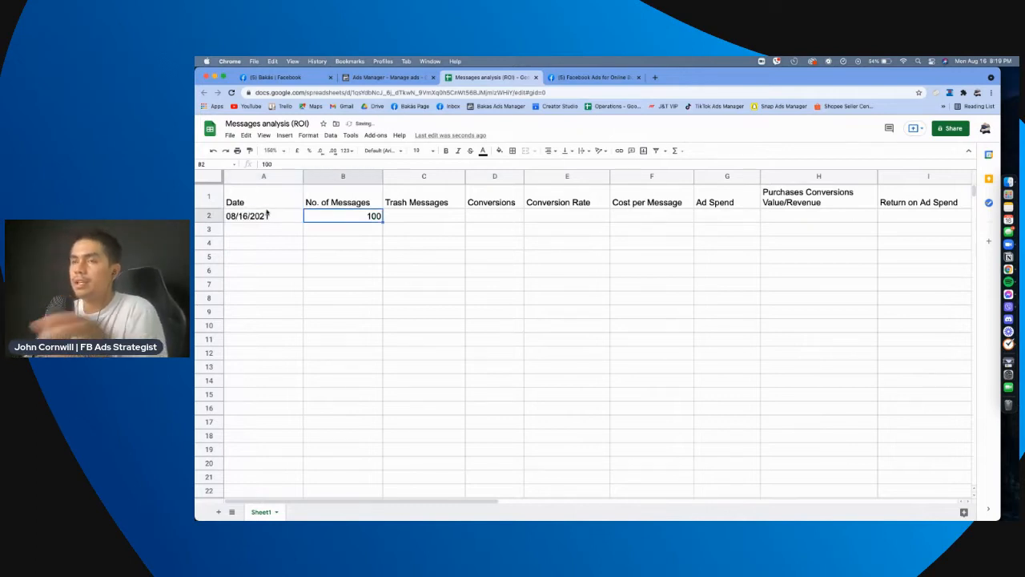
click(423, 215)
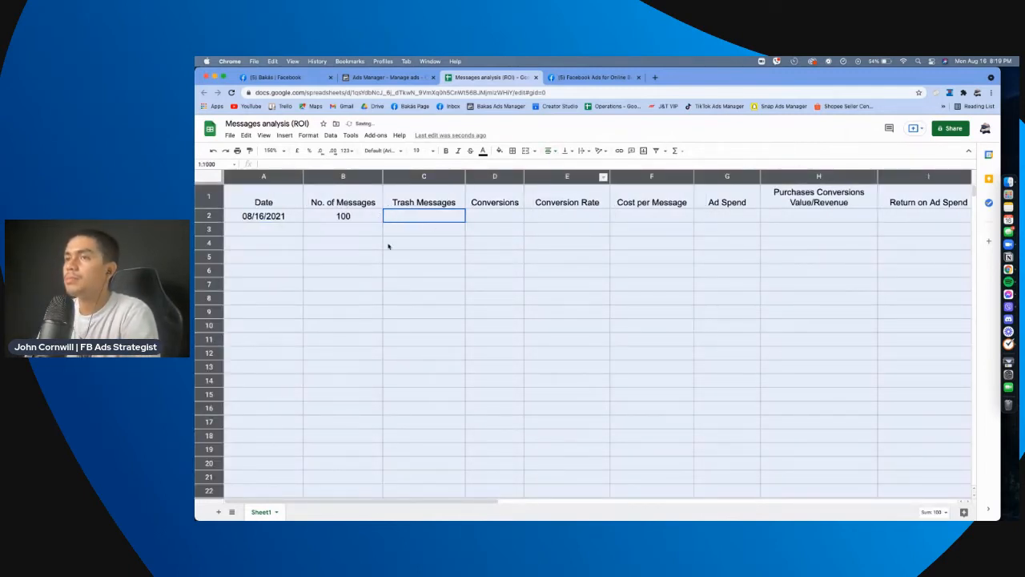
click(423, 214)
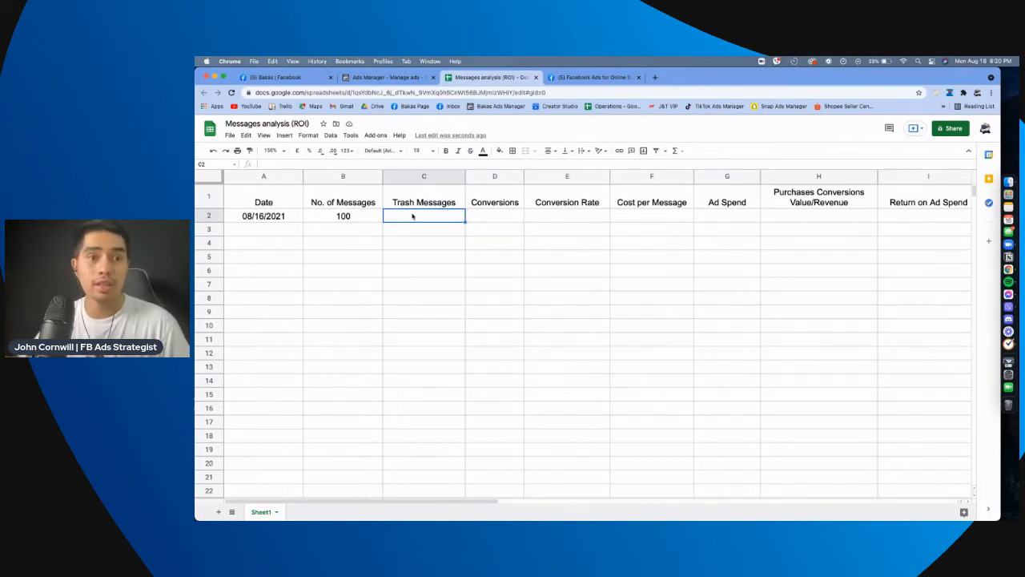
text(10)
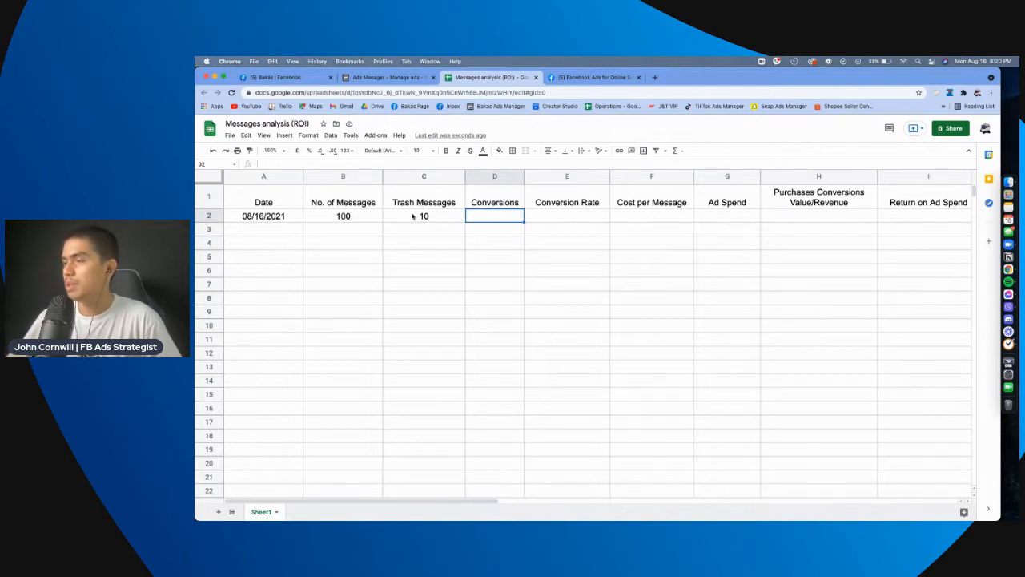
text(5)
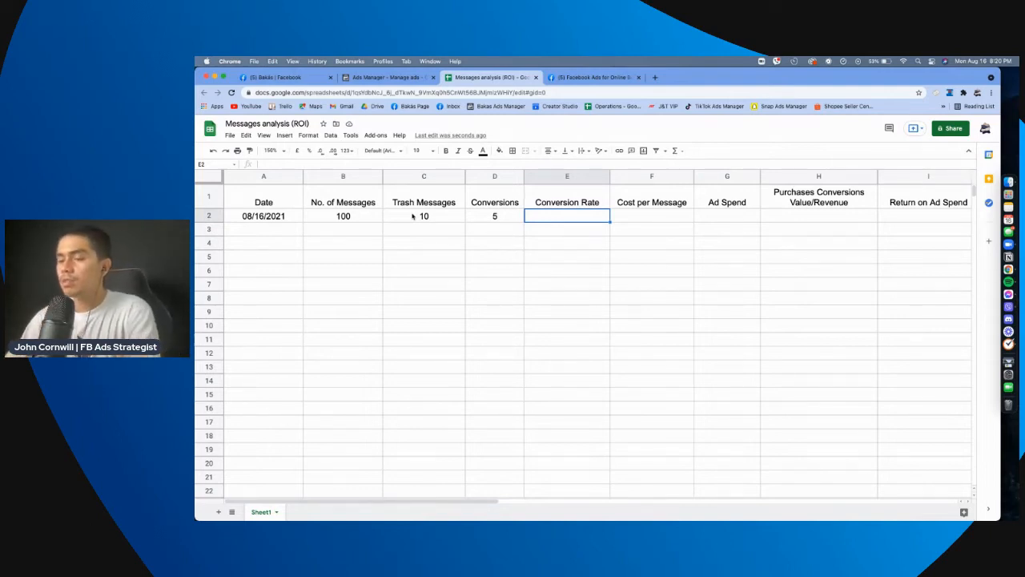
Compute conversion rate in E2 as =sum(D2/B2) formatted as percent, giving 5.00%
text(=)
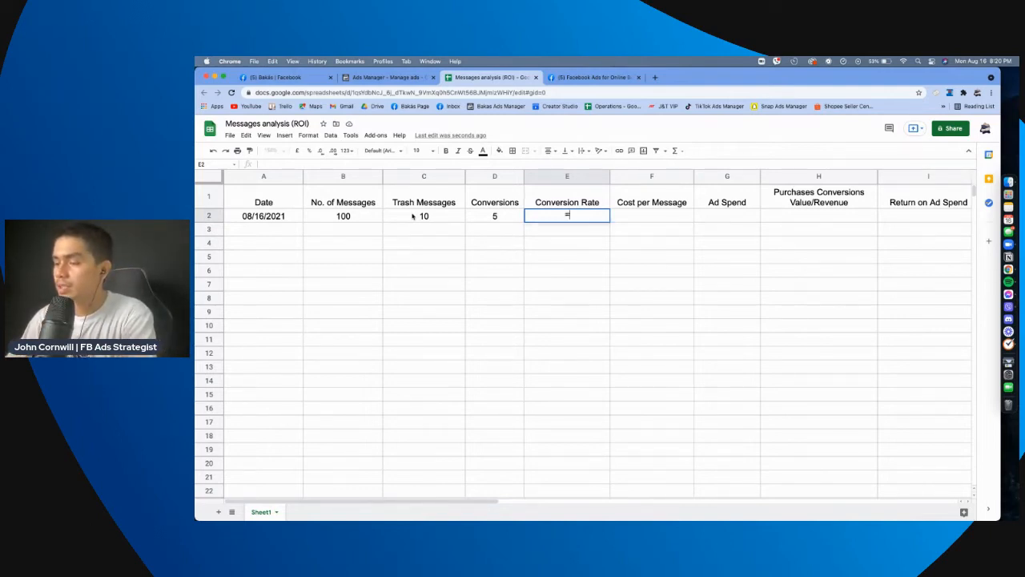
text(sum()
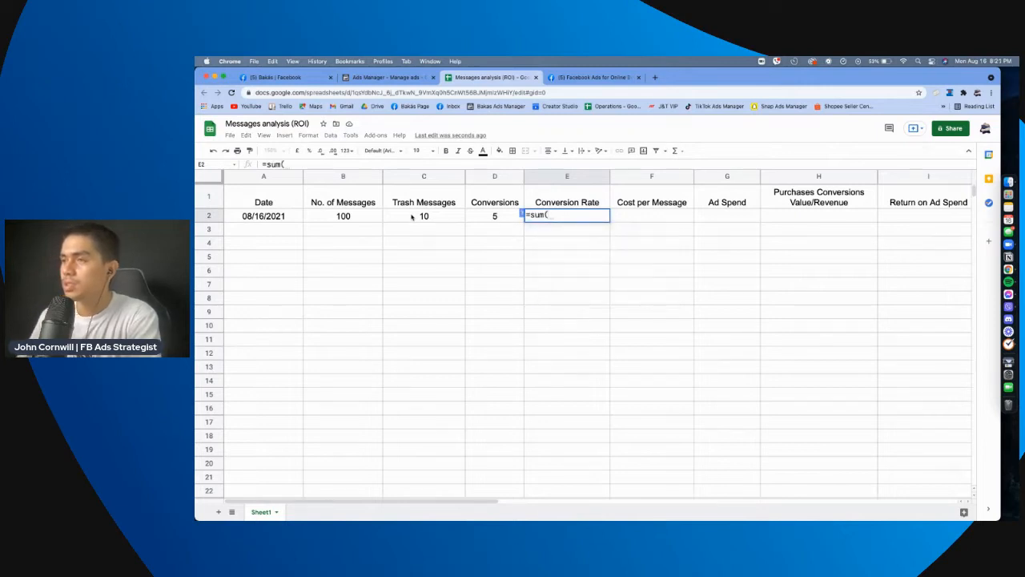
click(494, 215)
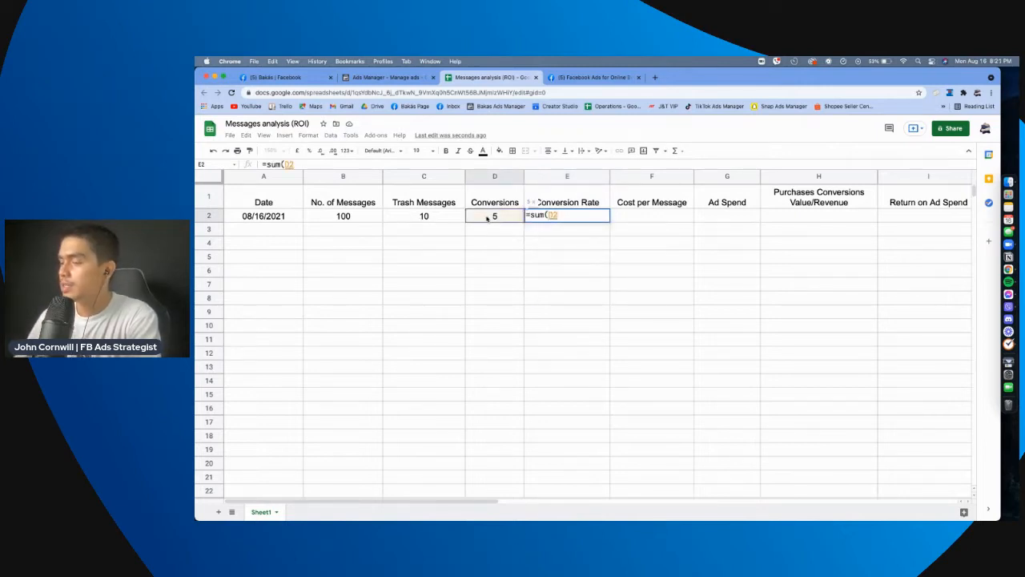
text(/)
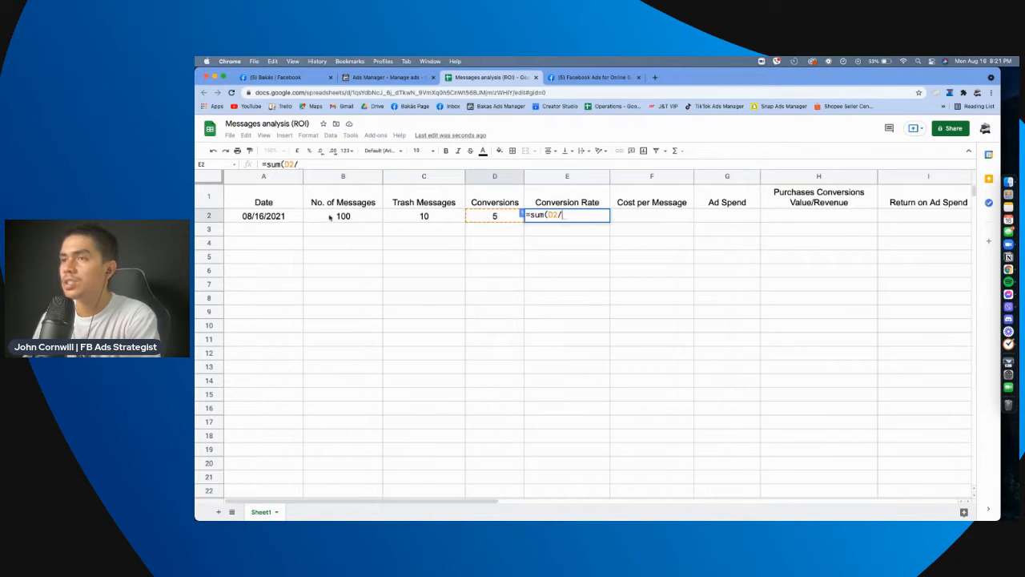
click(343, 214)
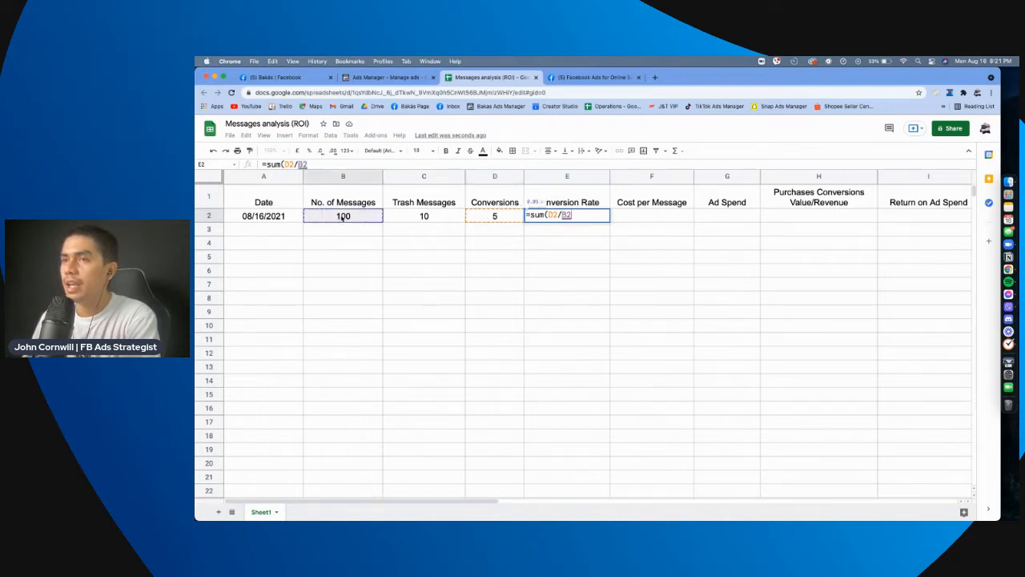
text())
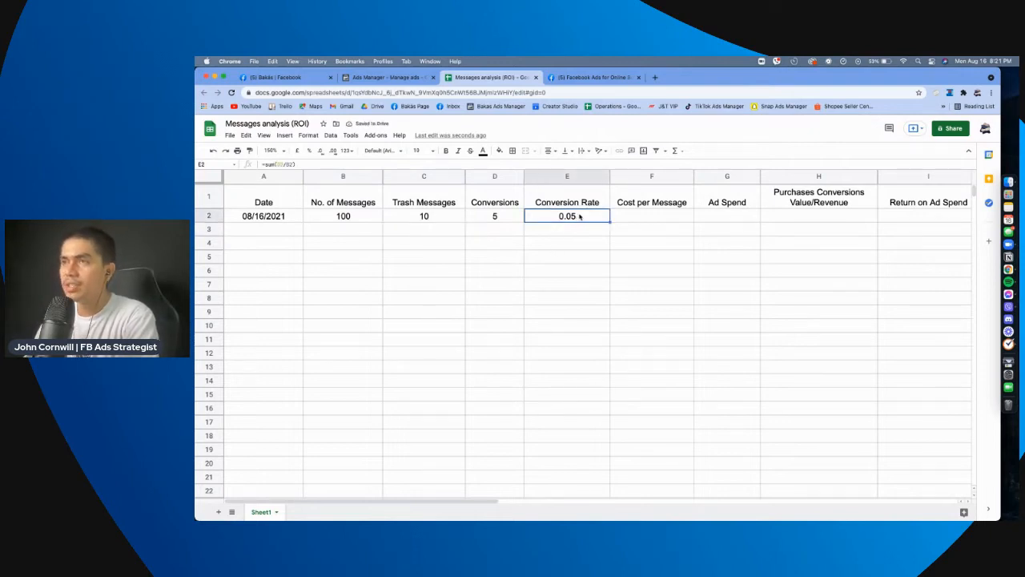
click(308, 135)
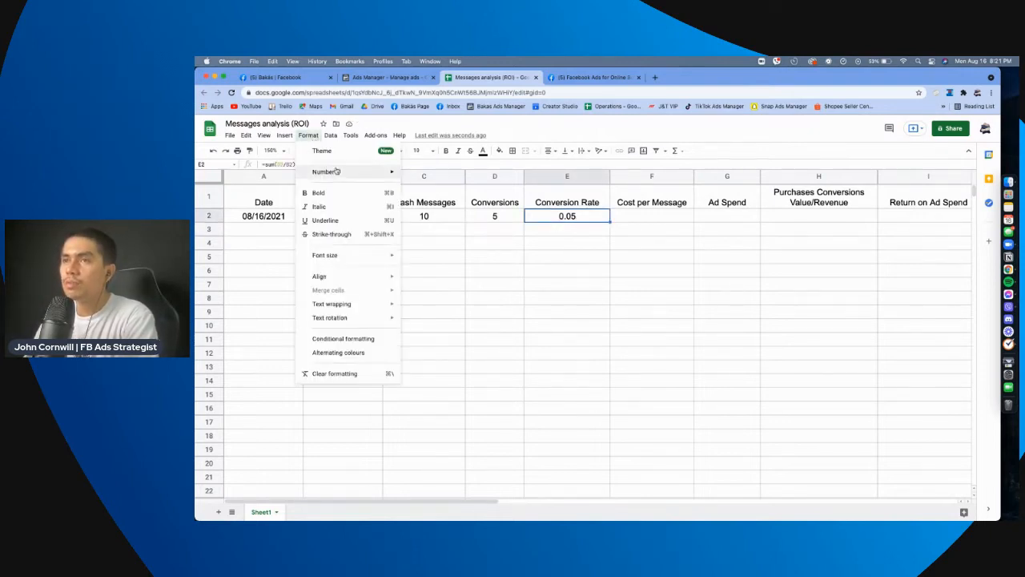
click(323, 172)
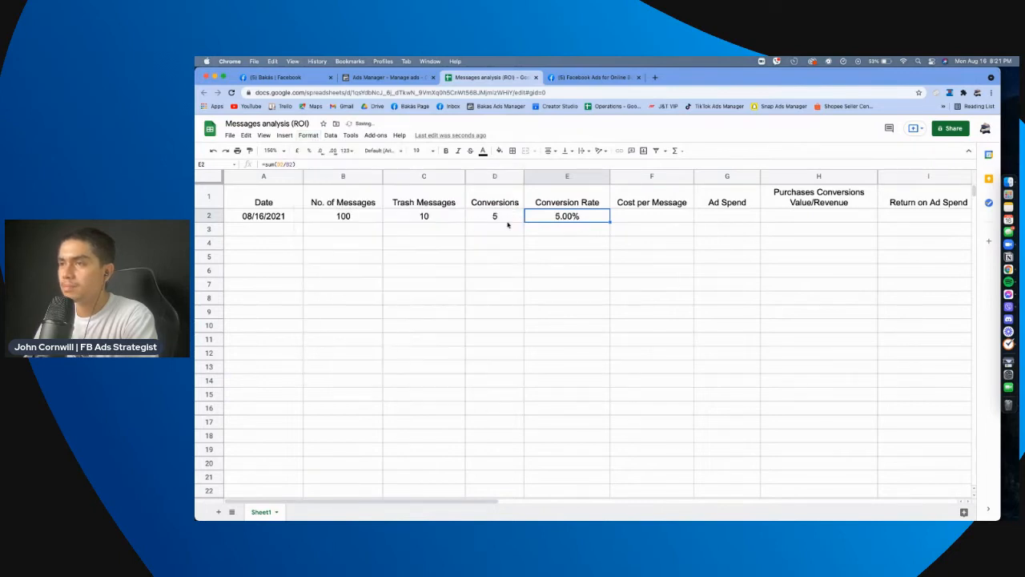
click(567, 230)
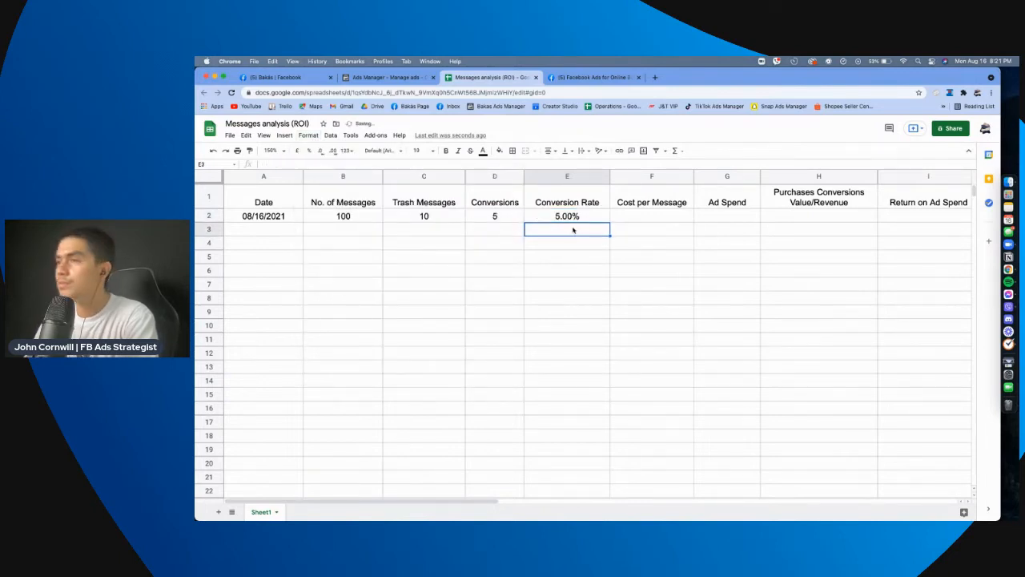
Record a cost per message of 3 in F2 formatted as Philippine Peso (₱3.00)
click(650, 214)
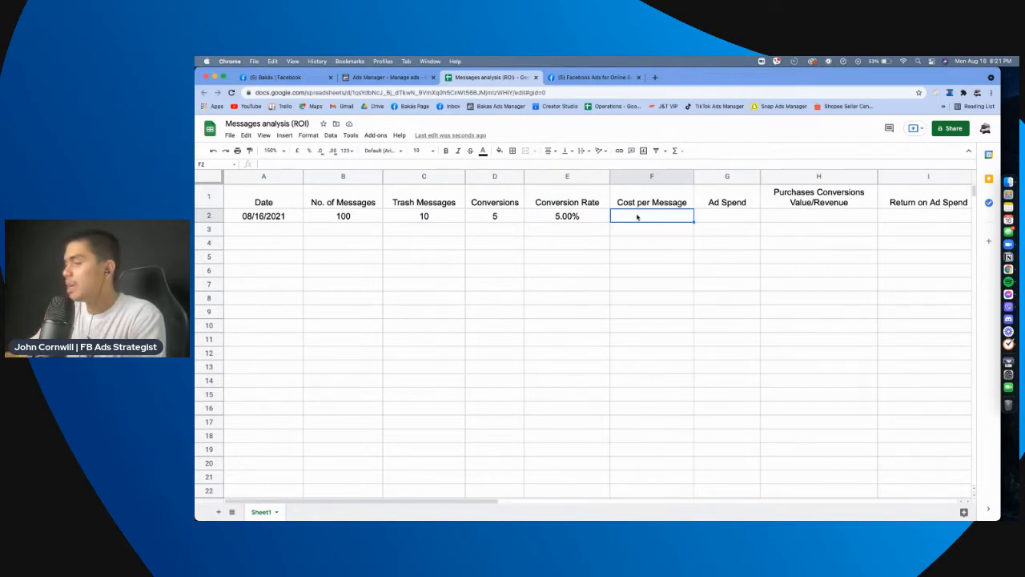
text(3)
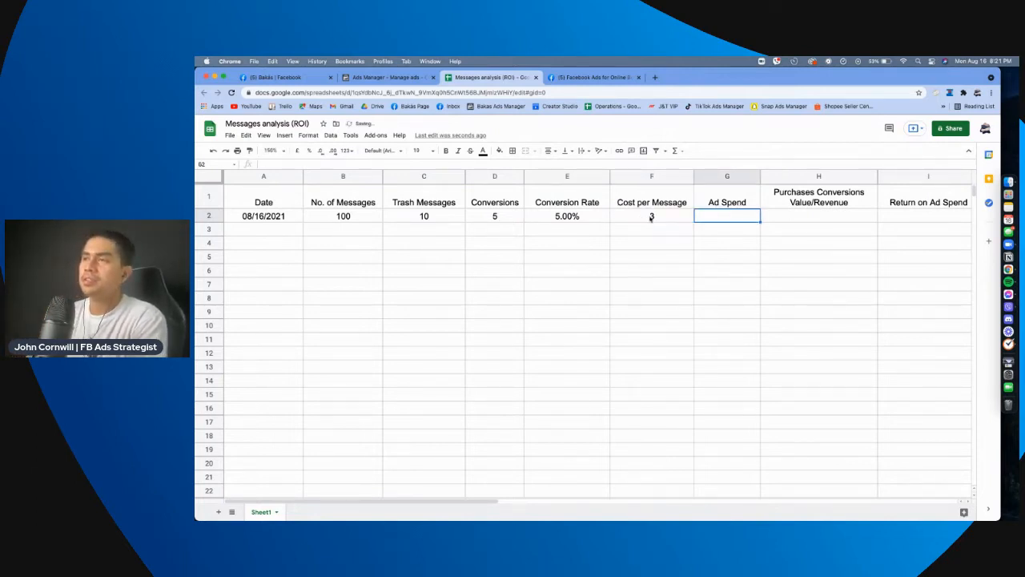
click(308, 134)
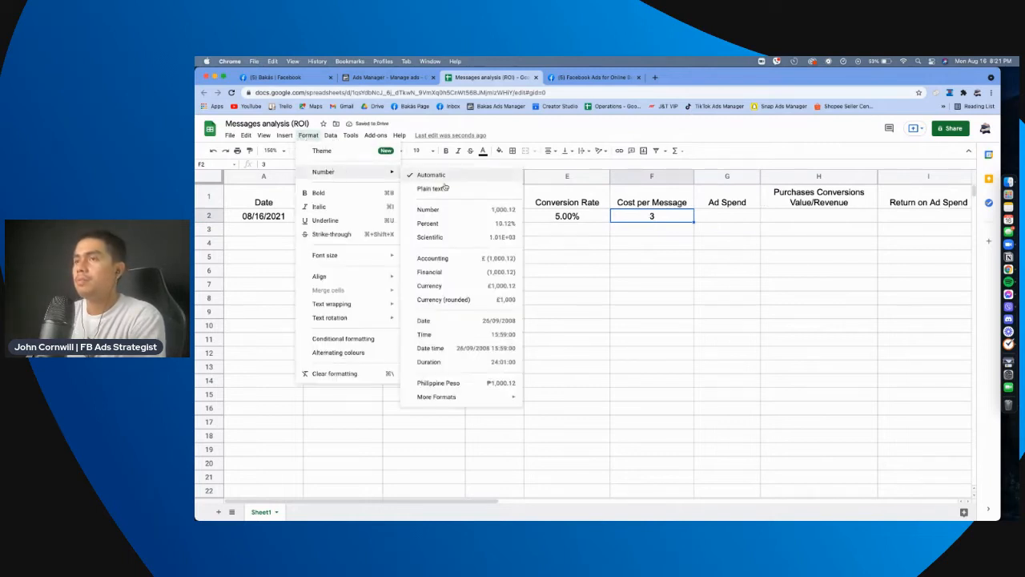
mouse_move(449, 324)
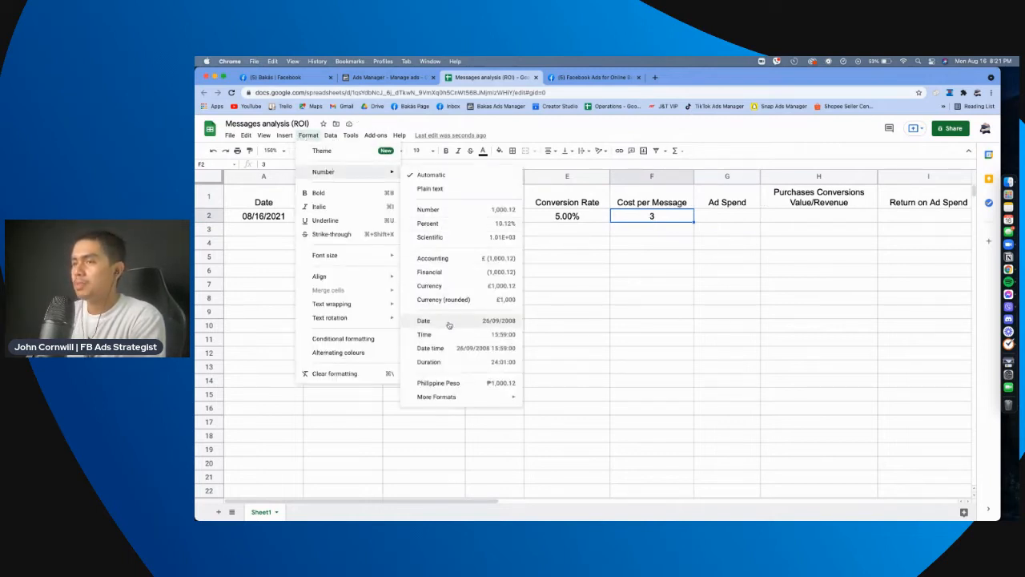
mouse_move(439, 382)
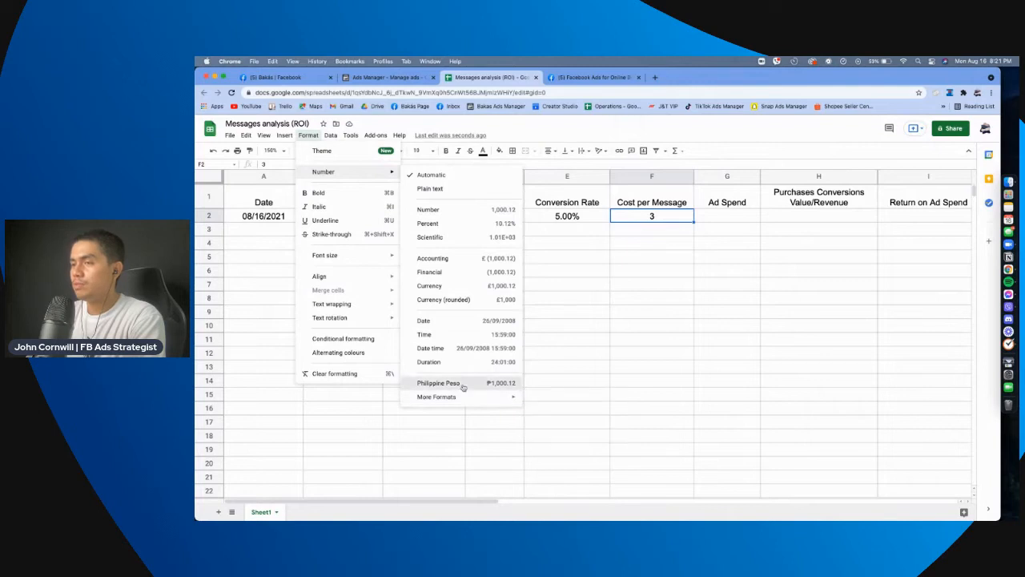
click(439, 382)
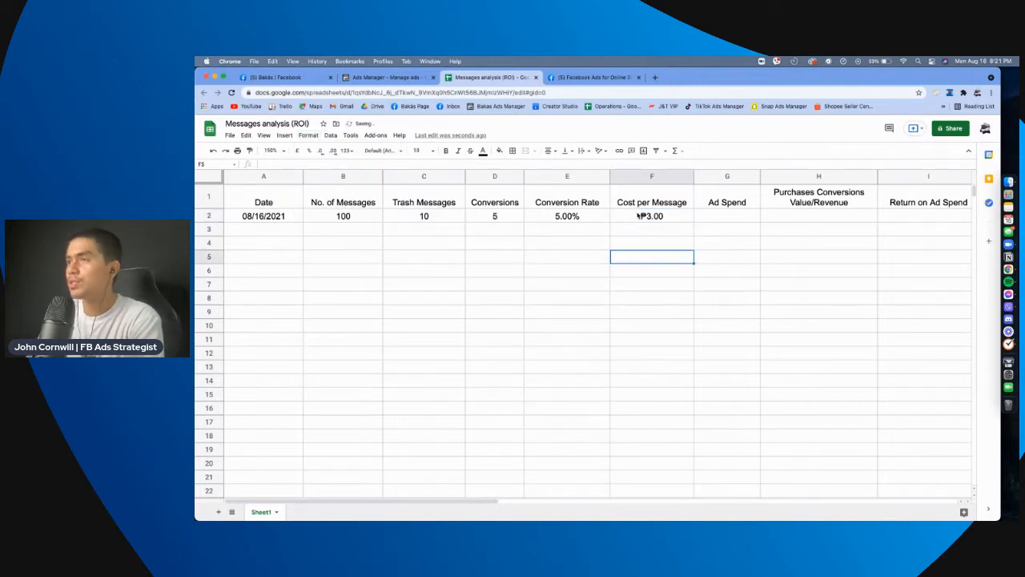
click(727, 214)
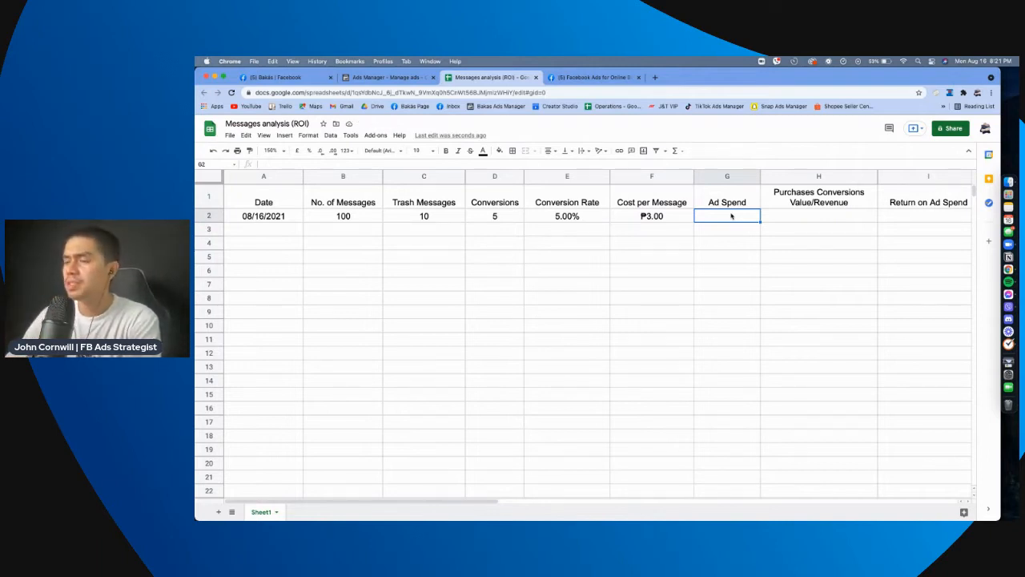
Compute ad spend in G2 as =sum(F2*B2), giving ₱300.00
text(=su)
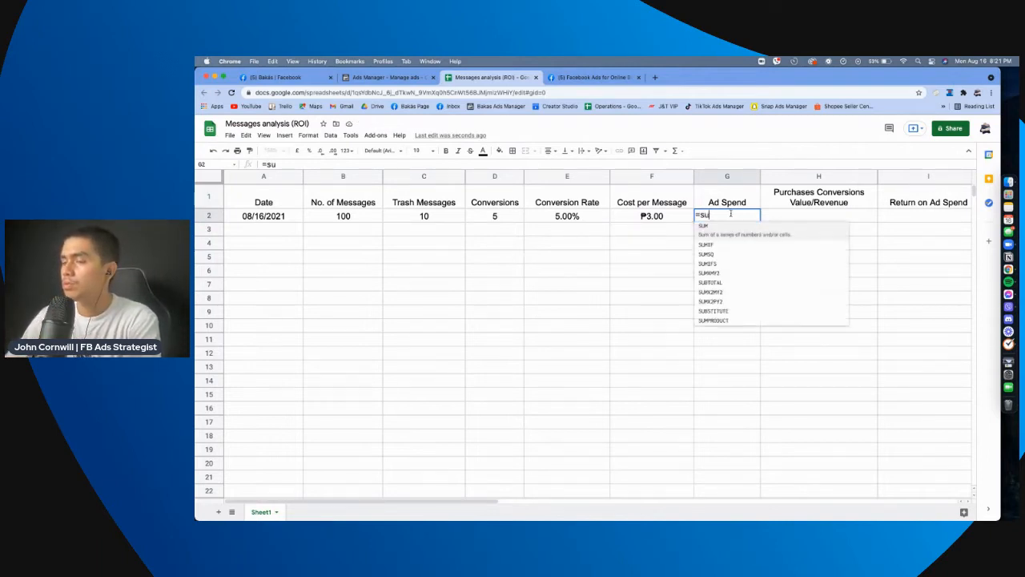
text(m()
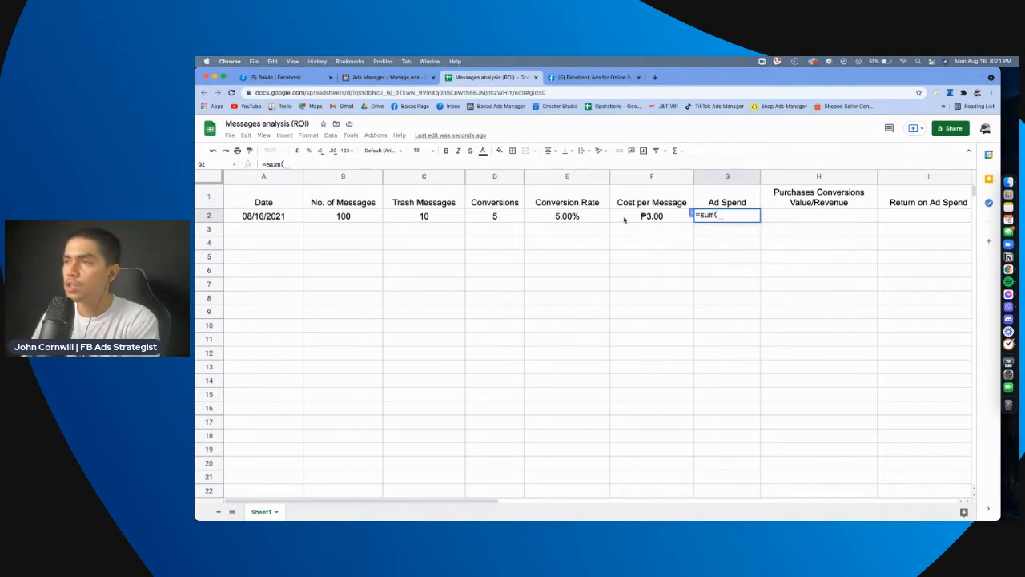
click(650, 214)
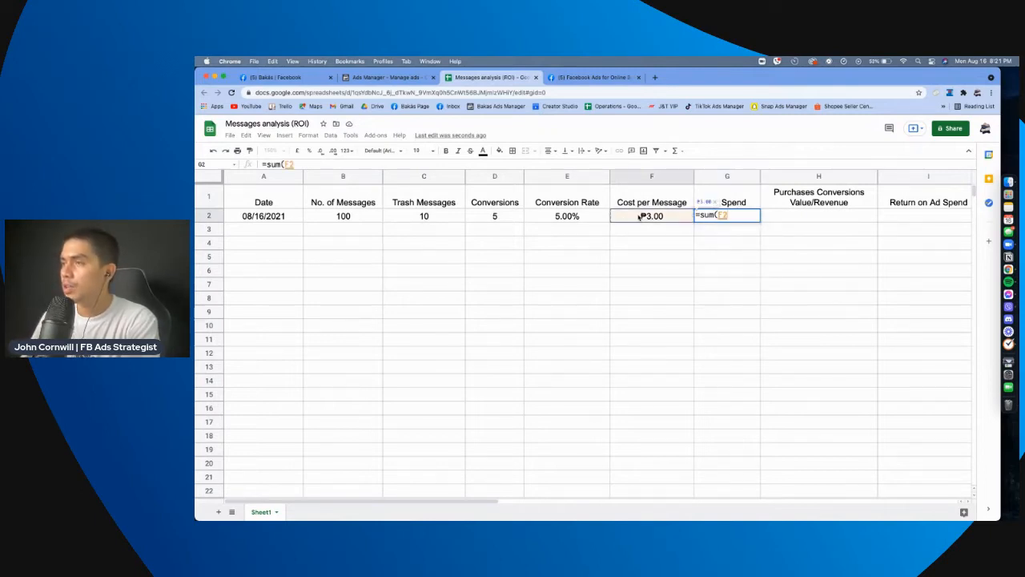
text(F2*)
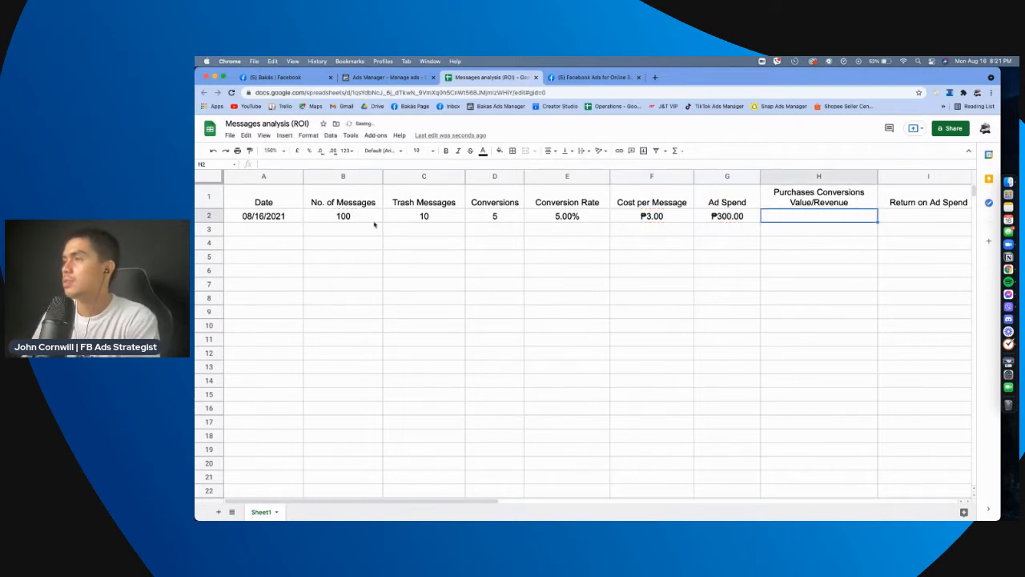
click(727, 215)
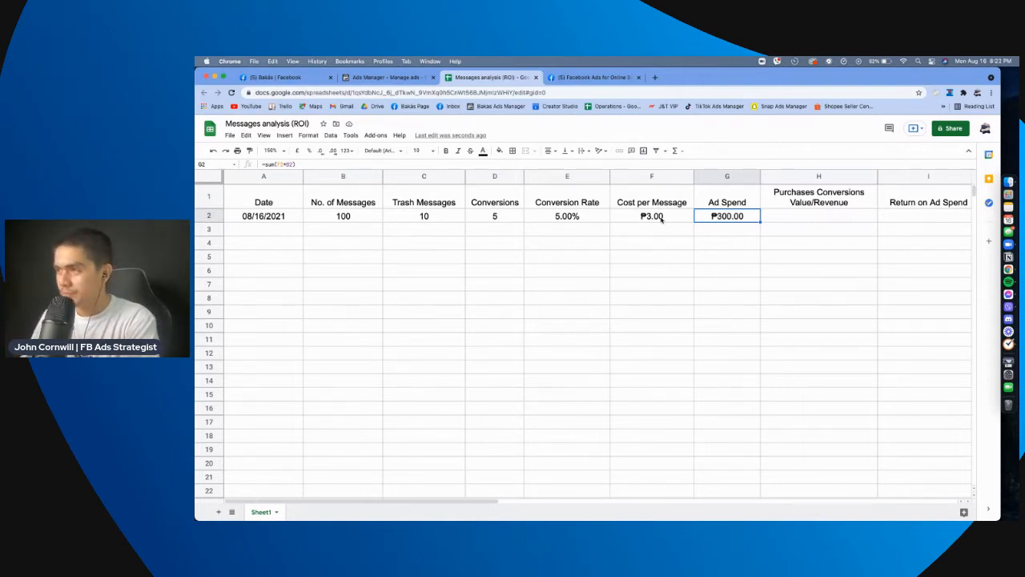
click(650, 214)
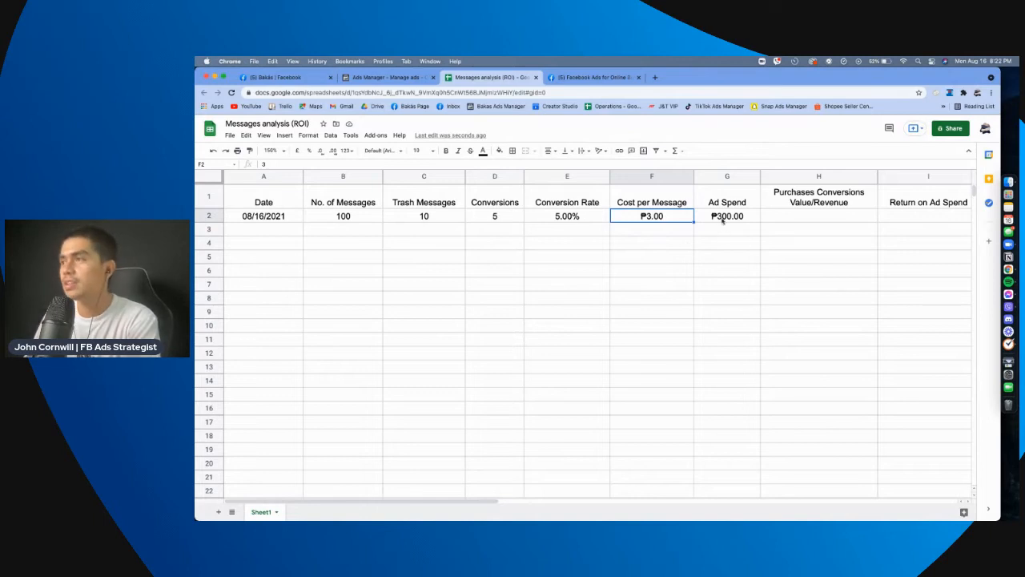
click(728, 215)
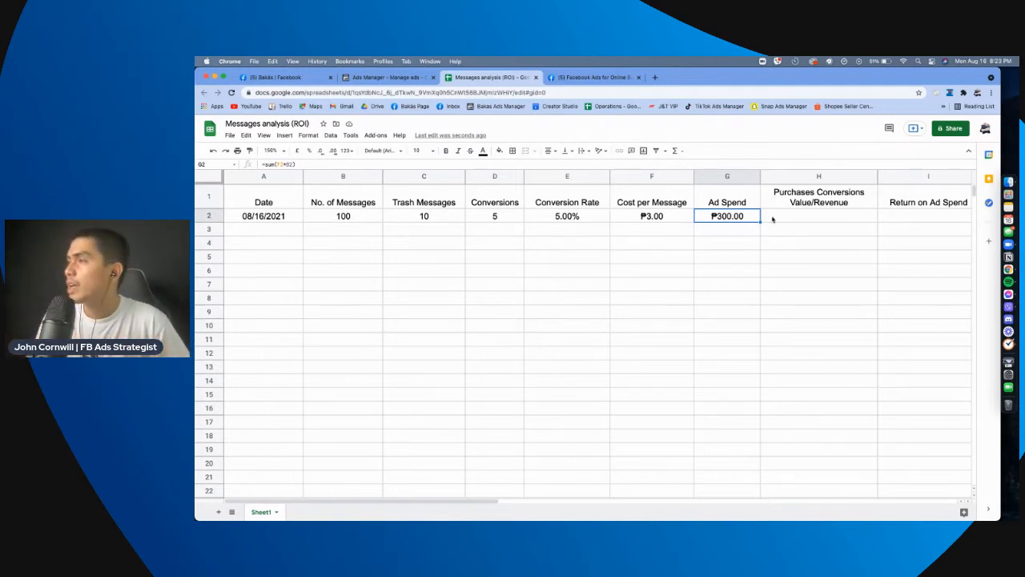
click(819, 215)
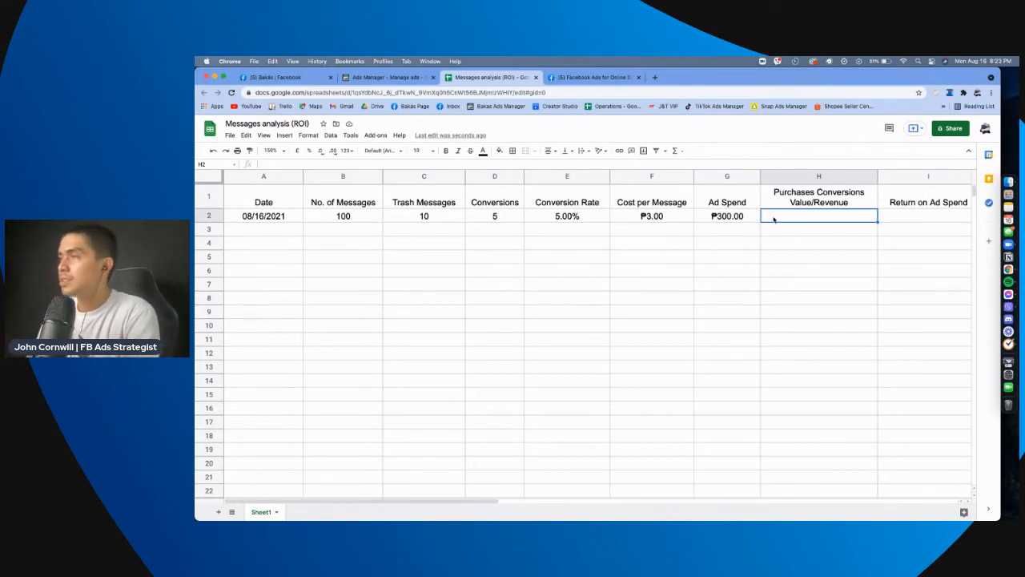
Enter the revenue formula =sum(D2*1000) so conversions times 1000 gives 5000
text(=s)
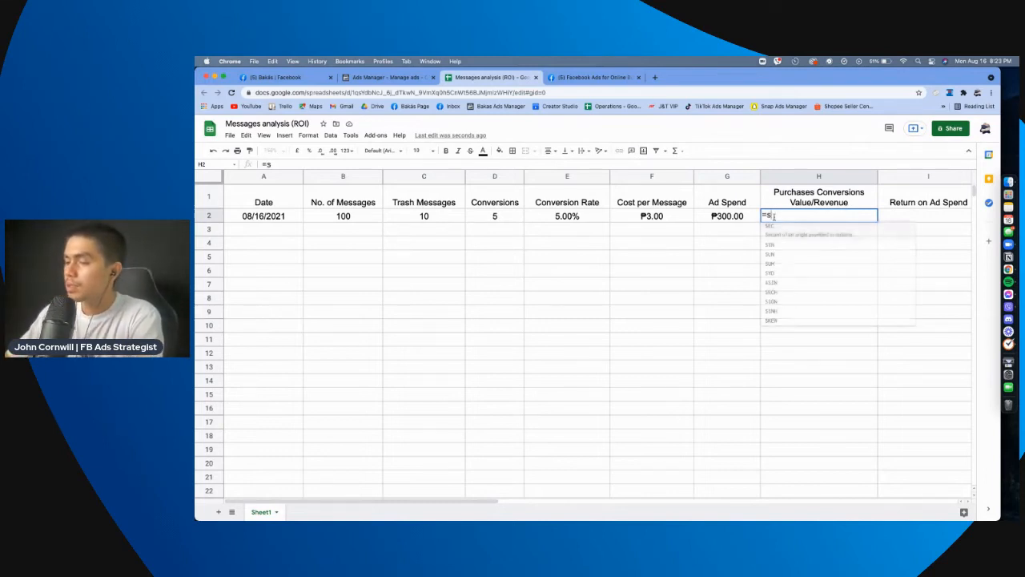
text(um()
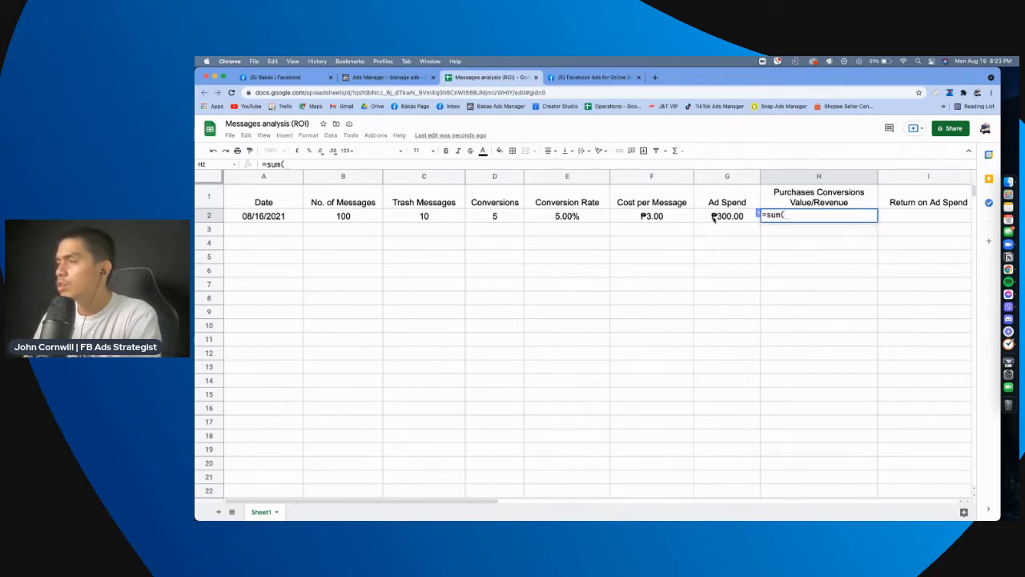
click(494, 215)
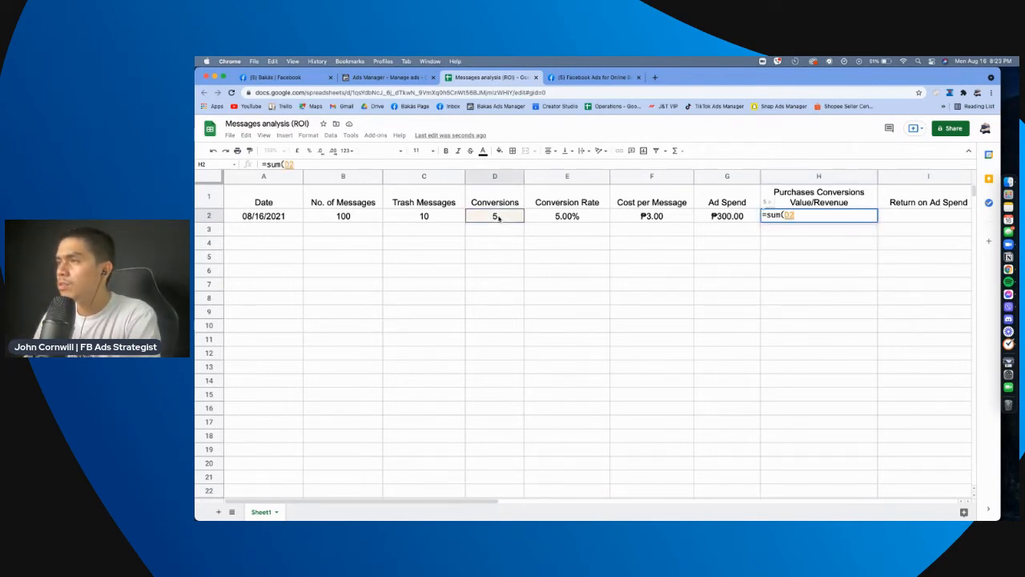
text(*)
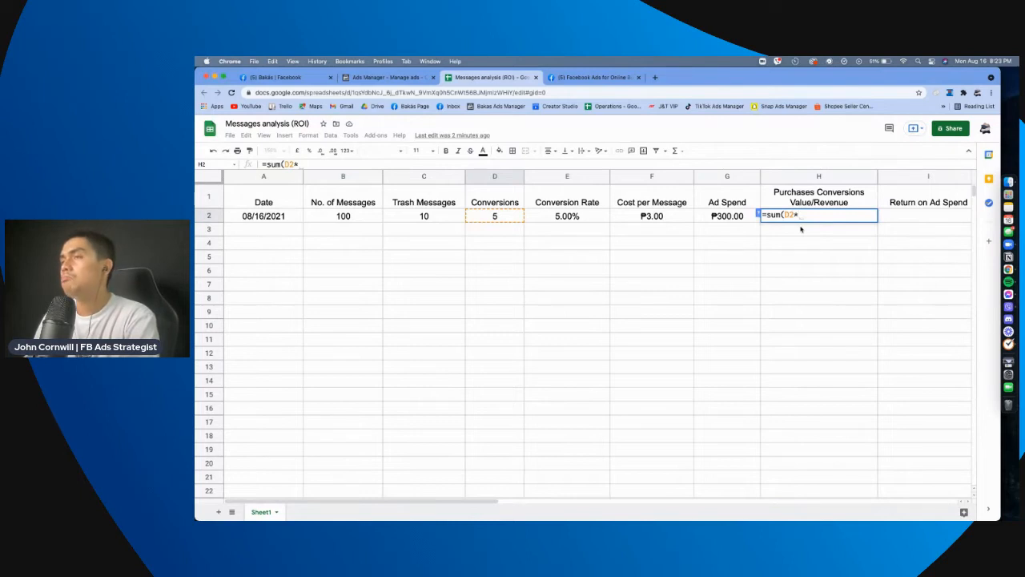
text(100)
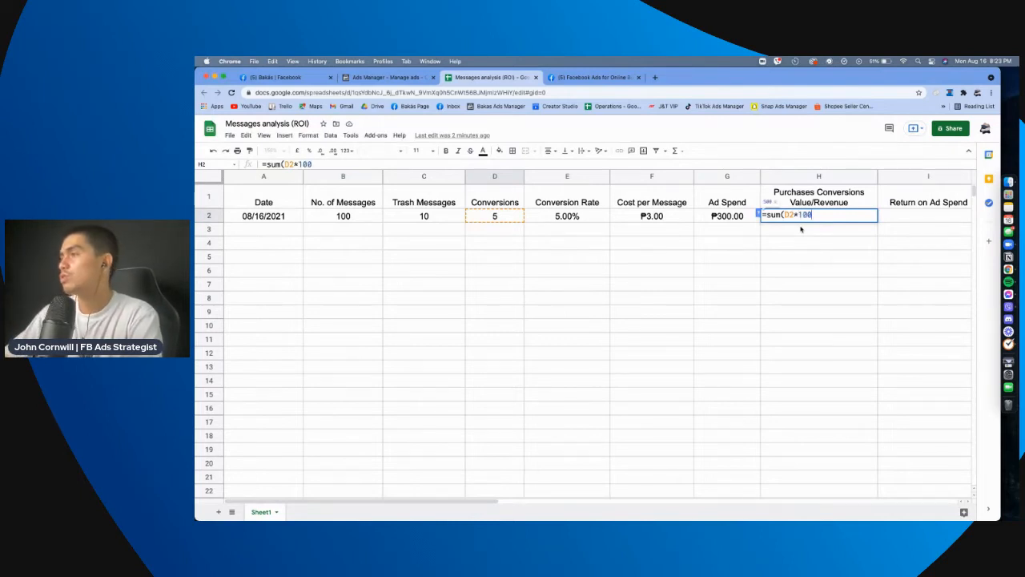
text(0)
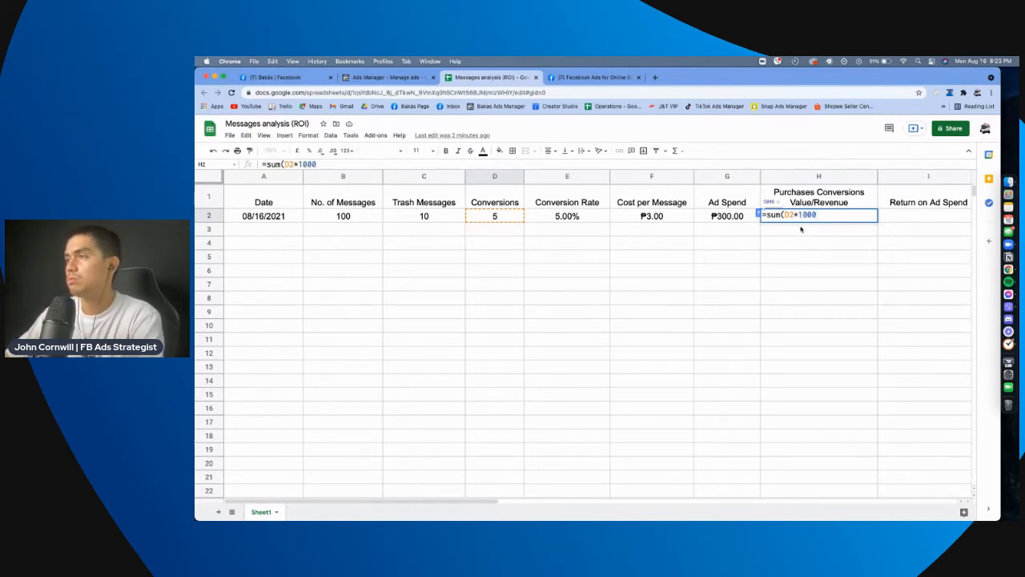
text())
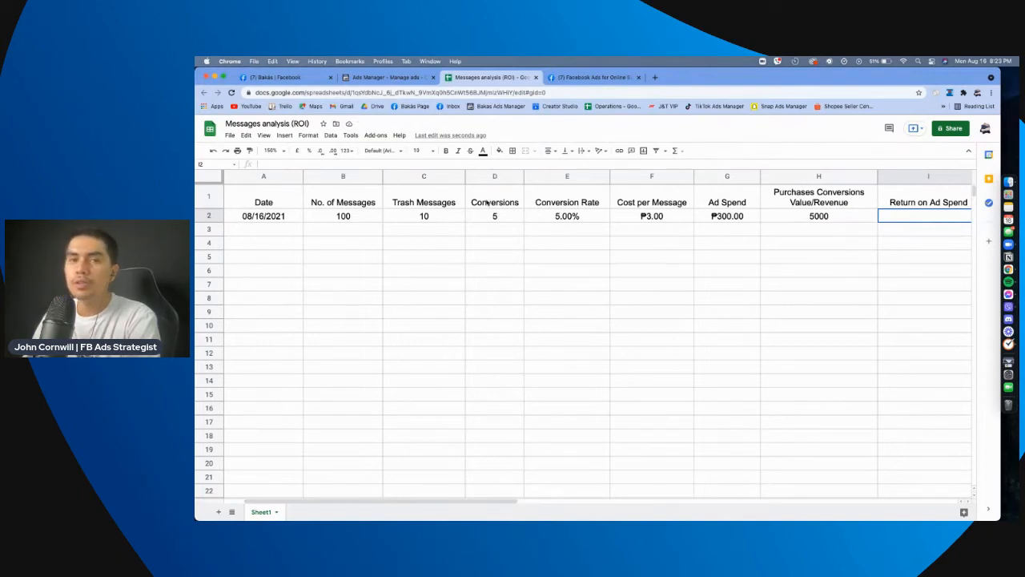
Insert a new column after Conversions and title it Cost per Conversion
click(568, 202)
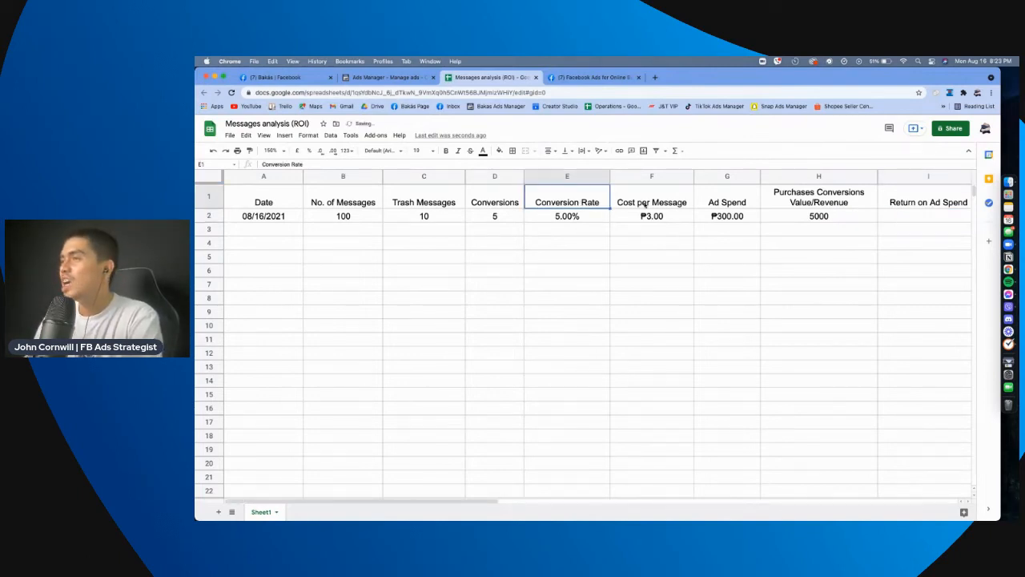
click(727, 192)
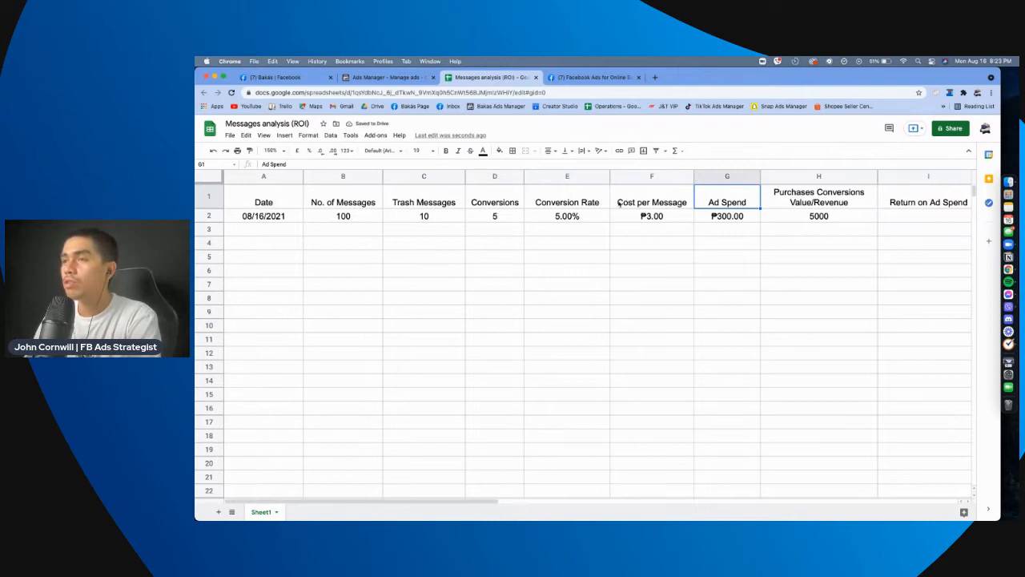
right_click(567, 176)
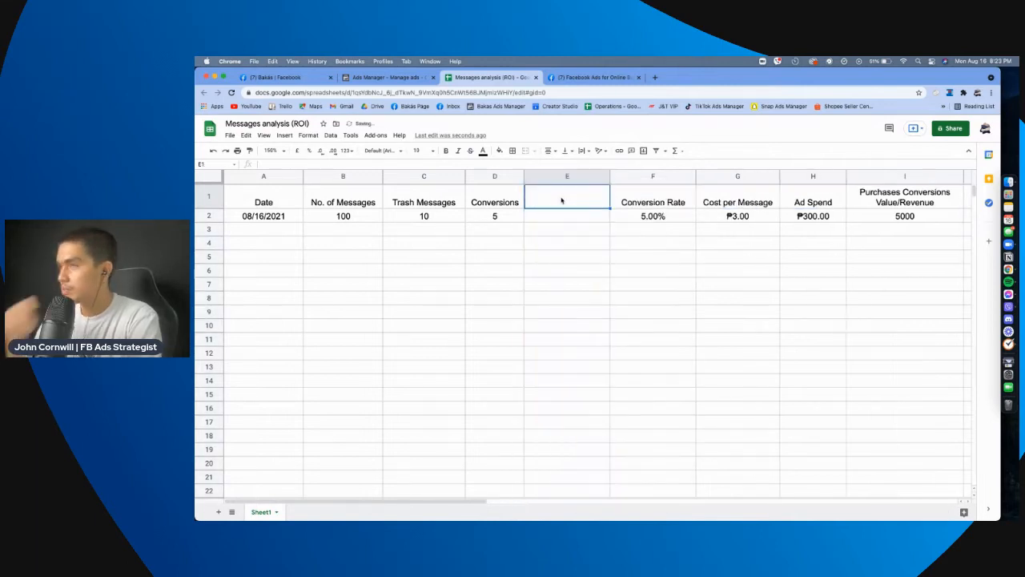
text(Cost per Conversion)
click(567, 216)
text(=)
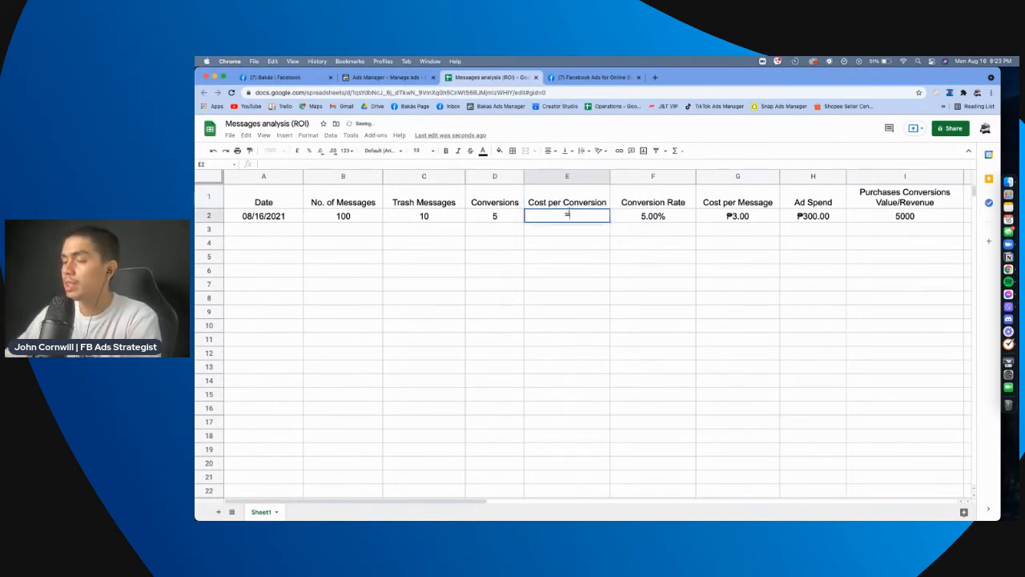
Compute cost per conversion as ad spend over conversions and format it as ₱60.00
text(sum()
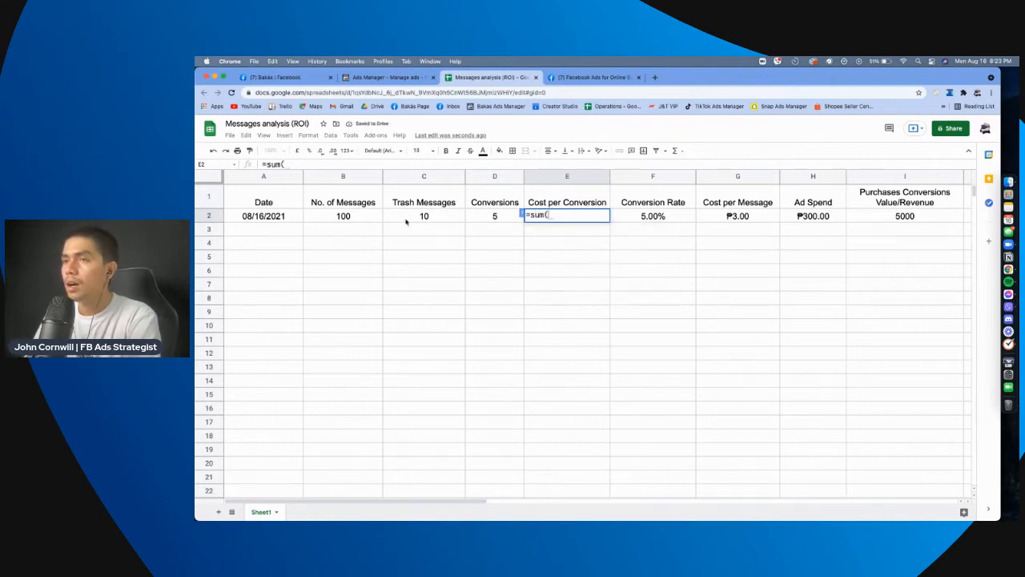
mouse_move(504, 218)
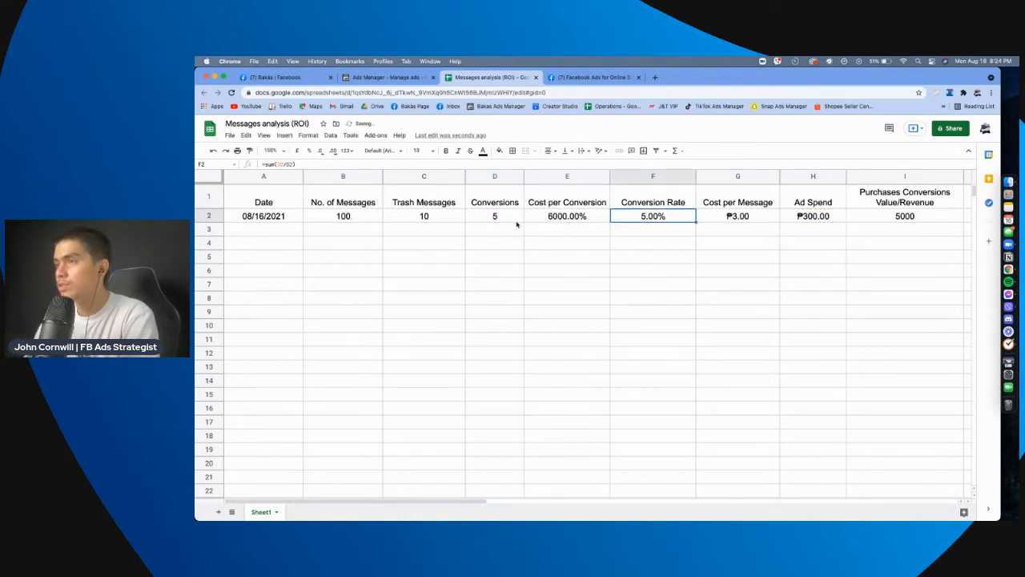
click(330, 135)
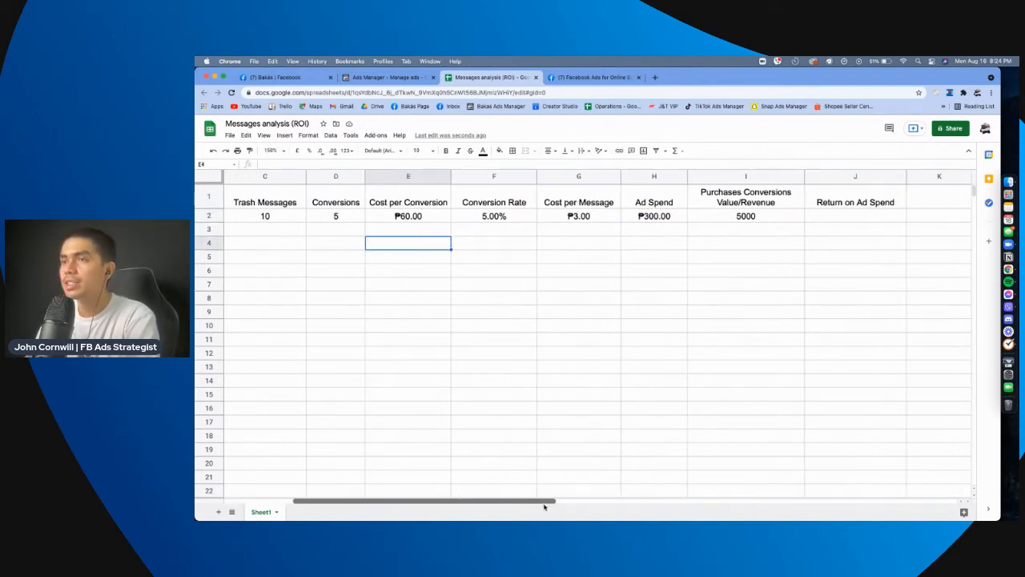
scroll(left, 3)
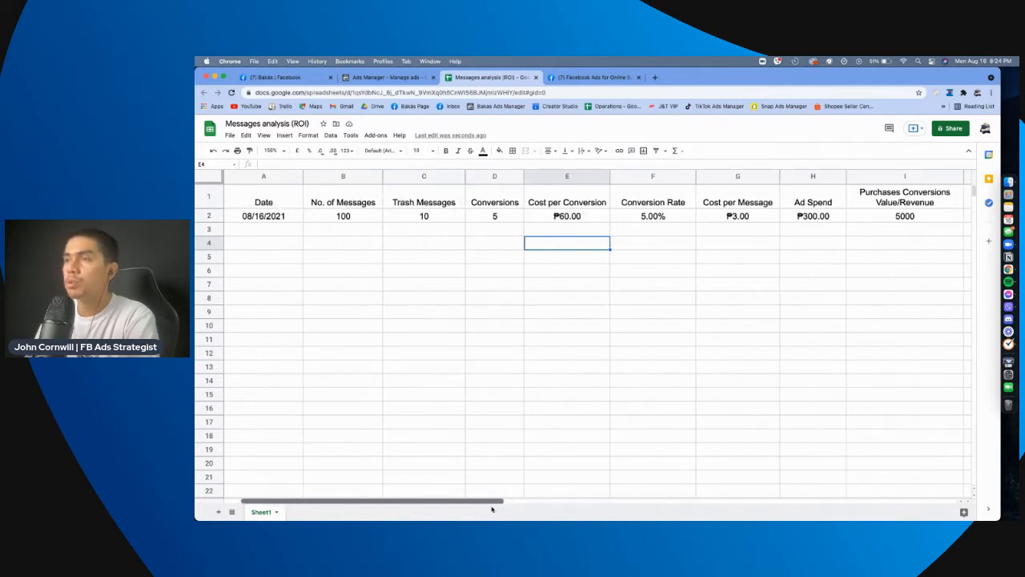
scroll(right, 3)
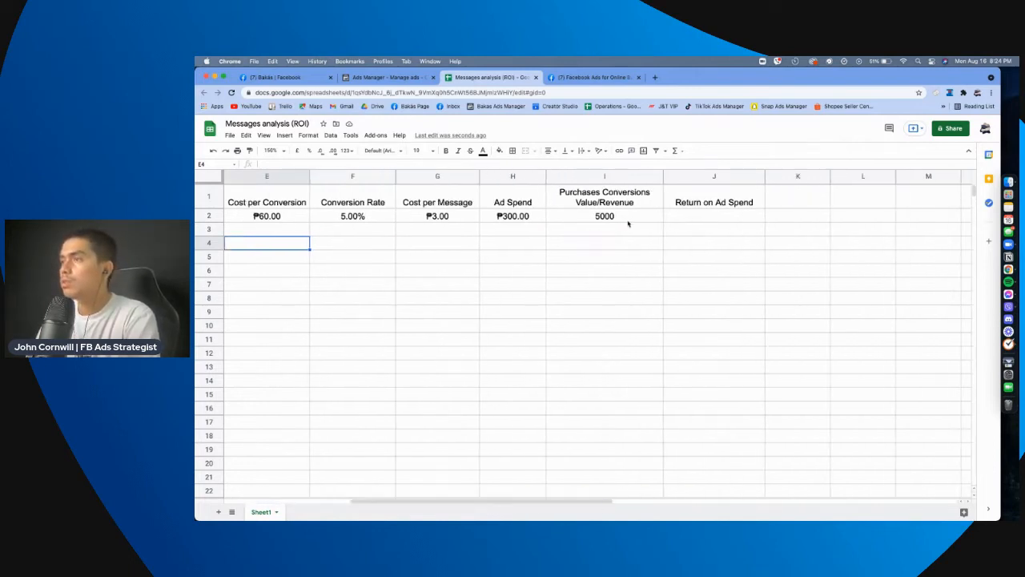
Format the revenue cell as Philippine Peso so it reads ₱5,000.00
click(606, 214)
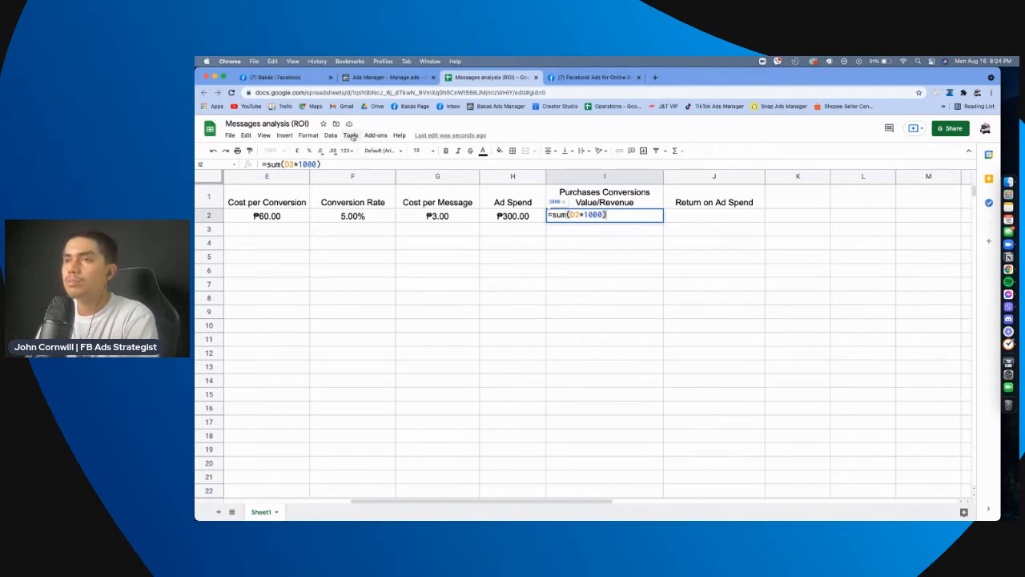
click(307, 134)
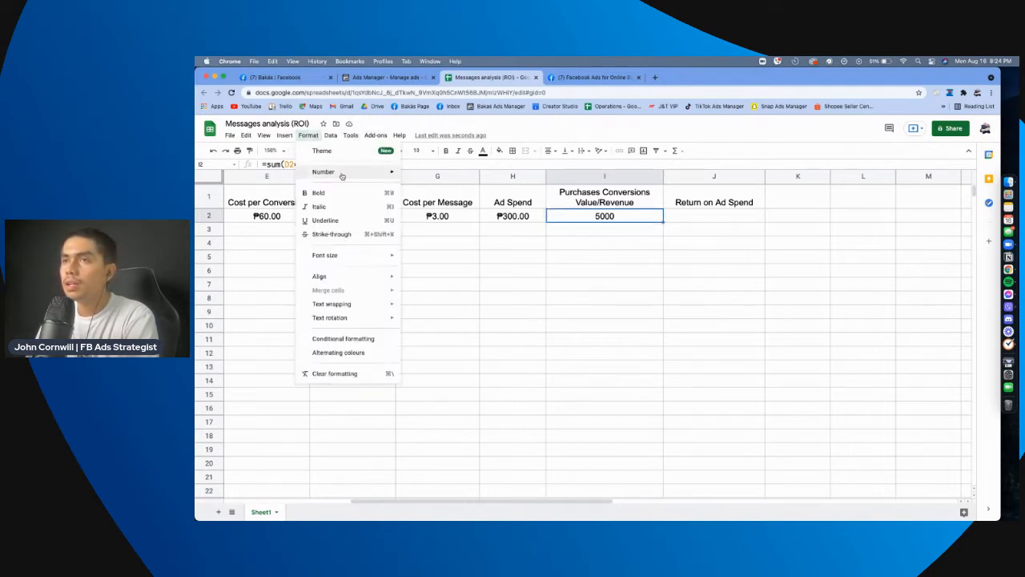
click(324, 171)
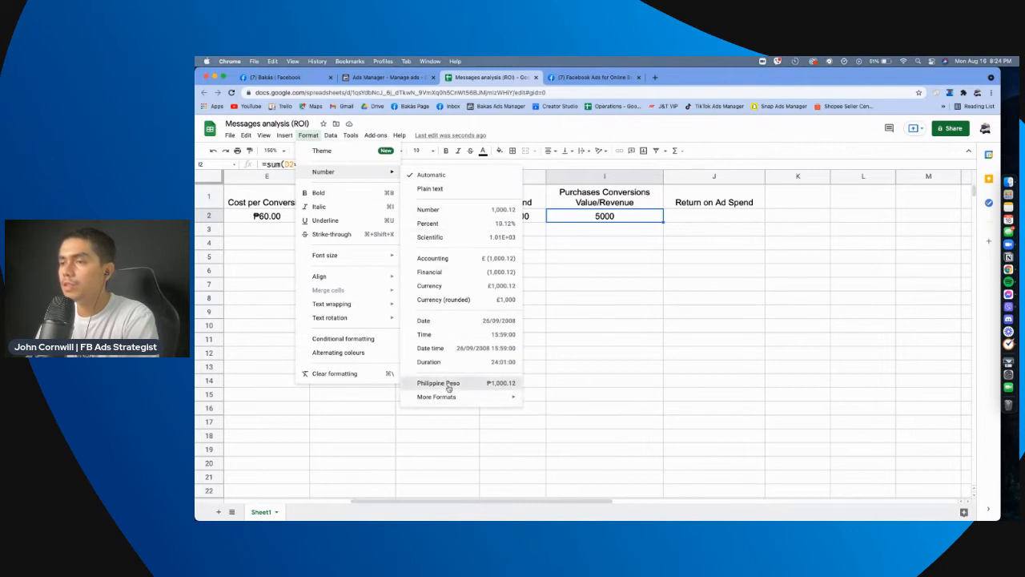
click(439, 381)
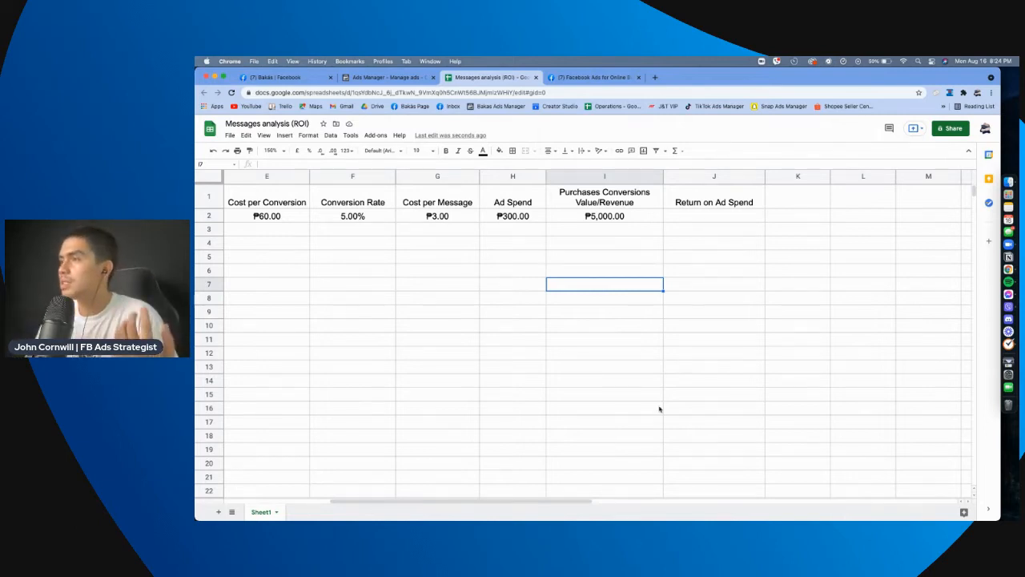
Enter ROAS in J2 as =sum(I2/H2), revenue over ad spend, giving 16.67
click(714, 215)
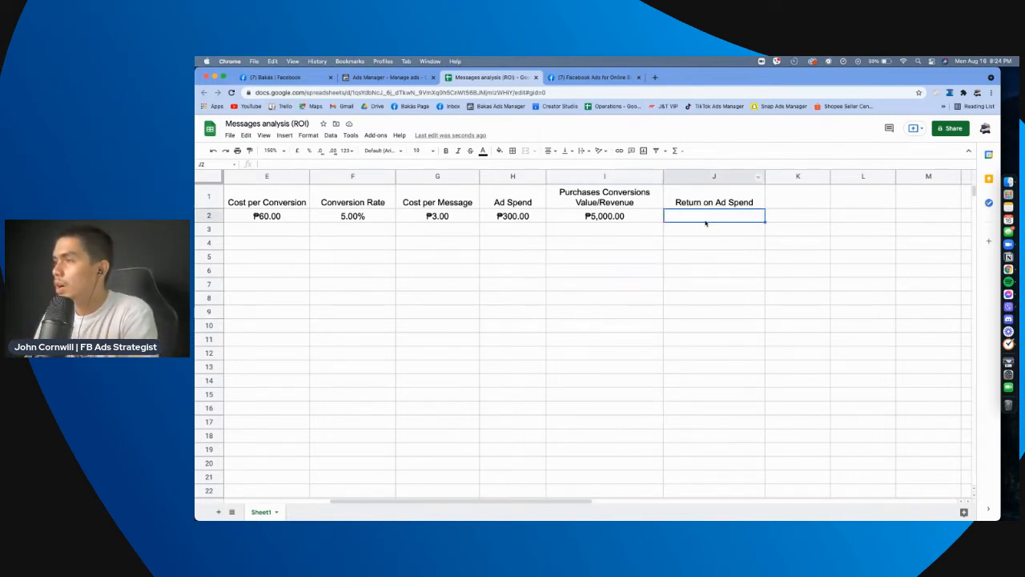
text(=sum()
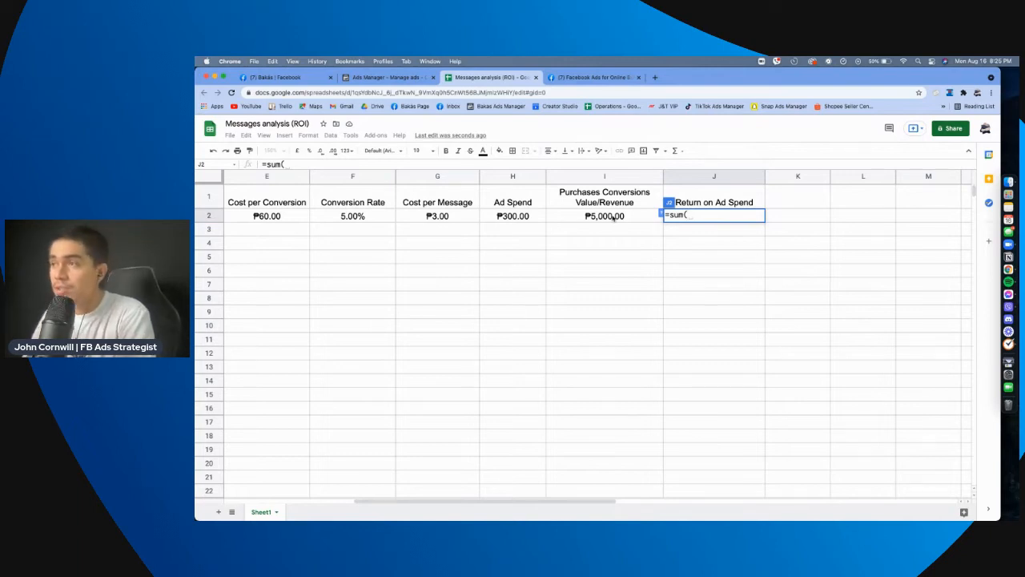
click(604, 215)
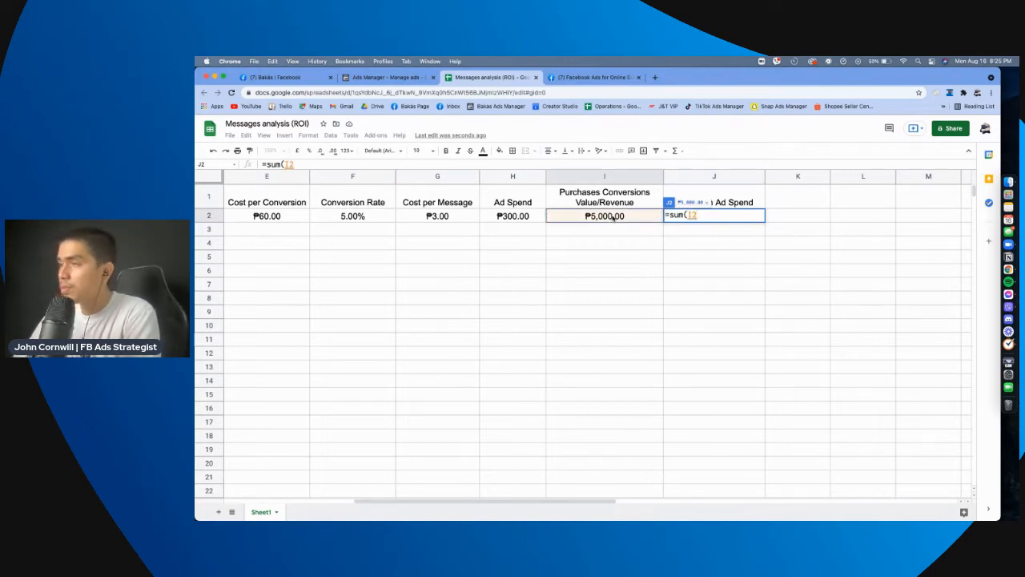
text(/)
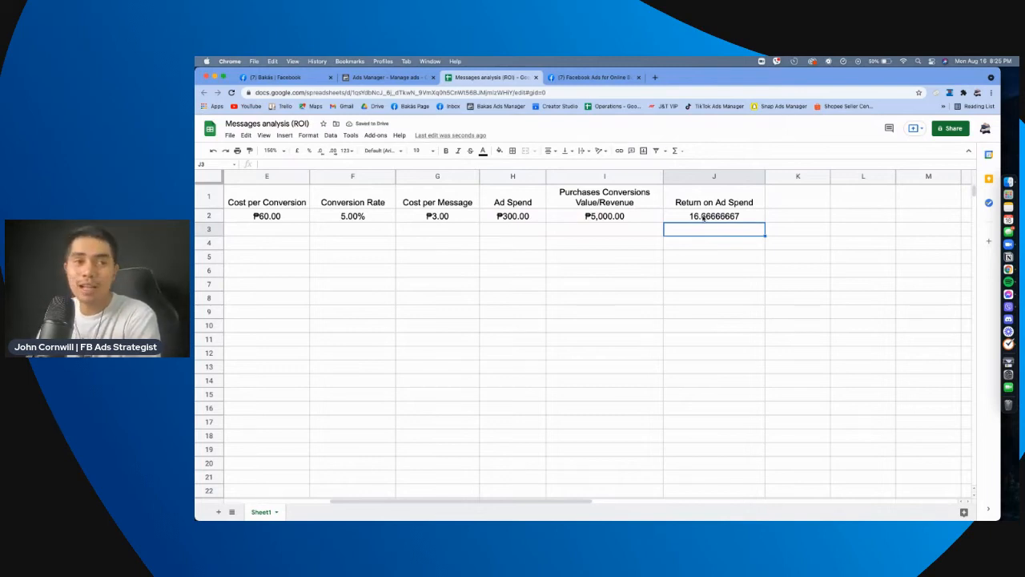
click(714, 215)
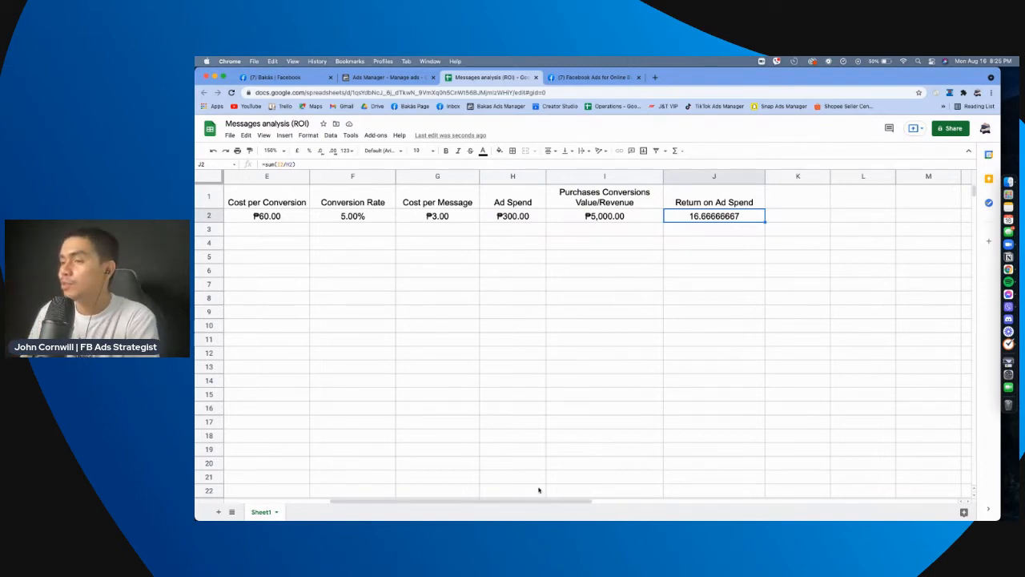
scroll(left, 3)
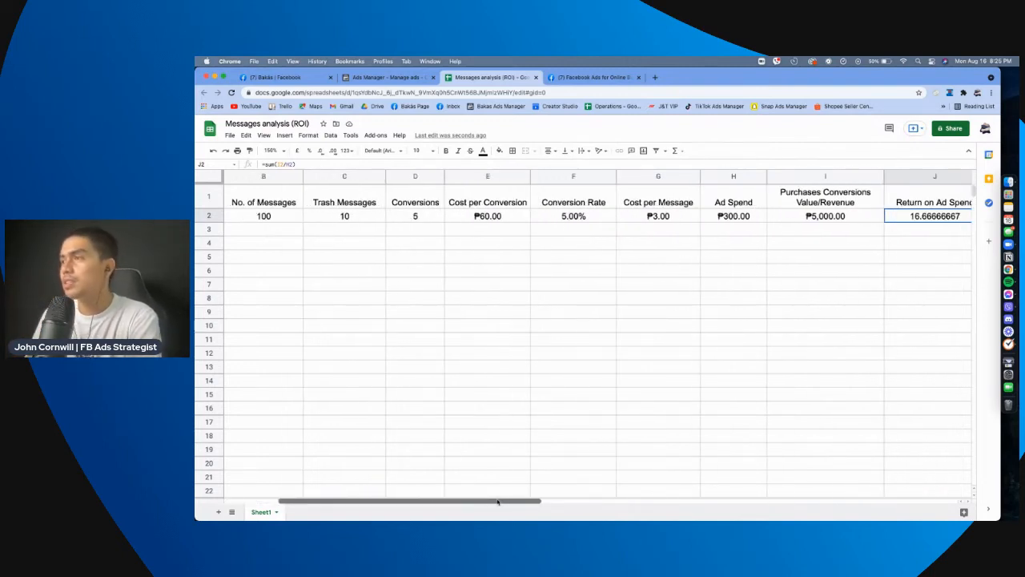
scroll(left, 3)
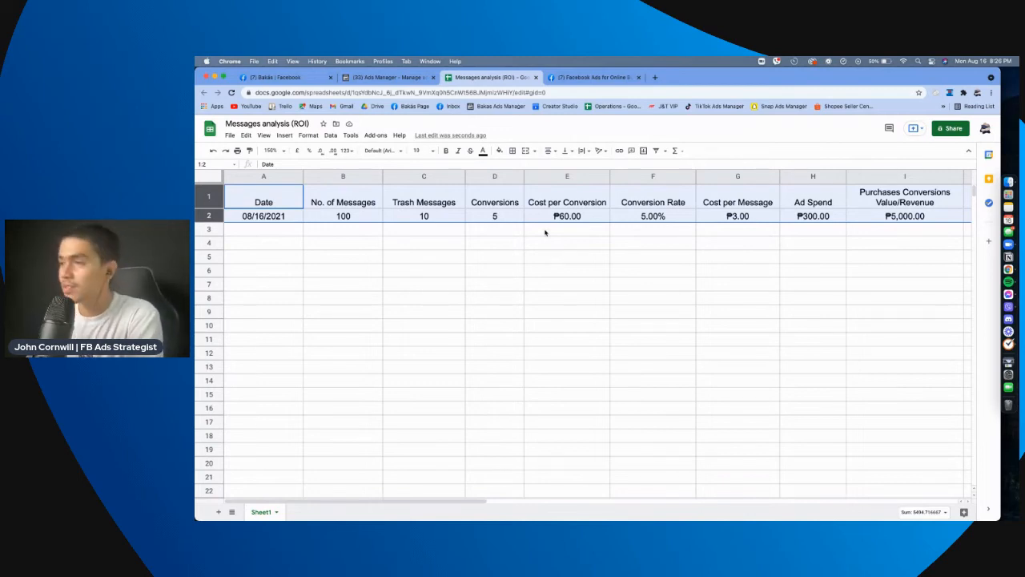
mouse_move(287, 304)
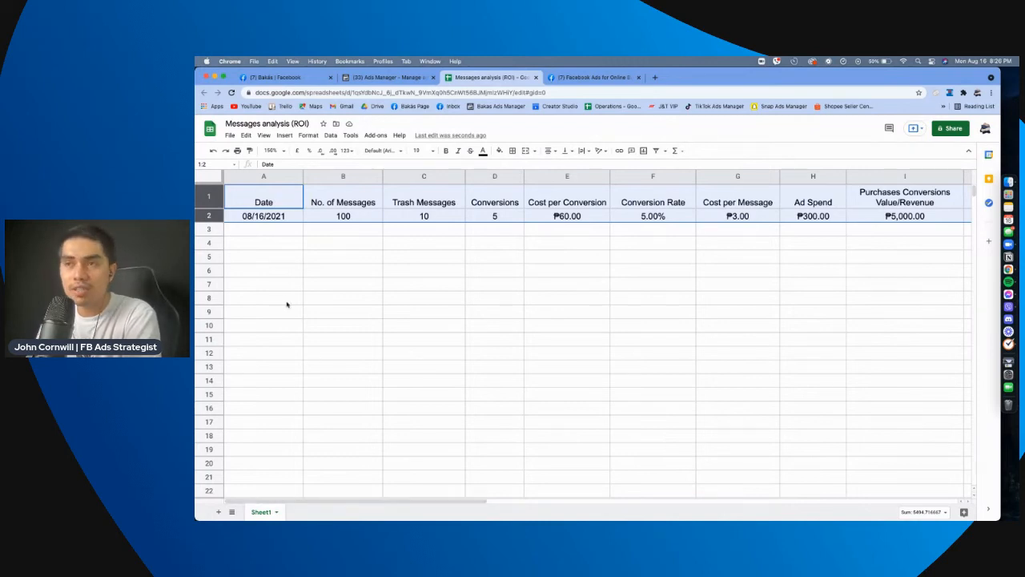
click(263, 283)
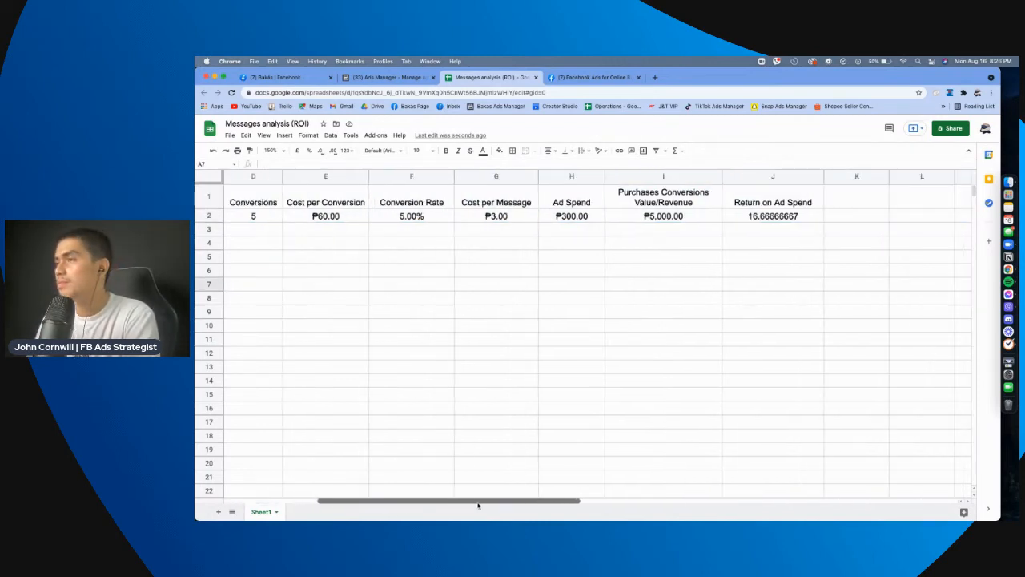
scroll(left, 3)
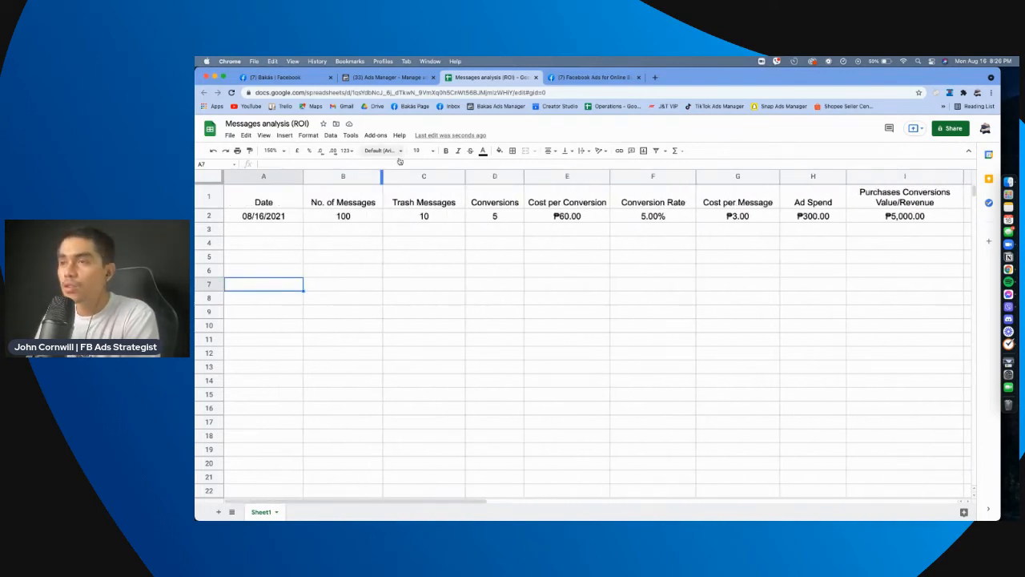
scroll(right, 3)
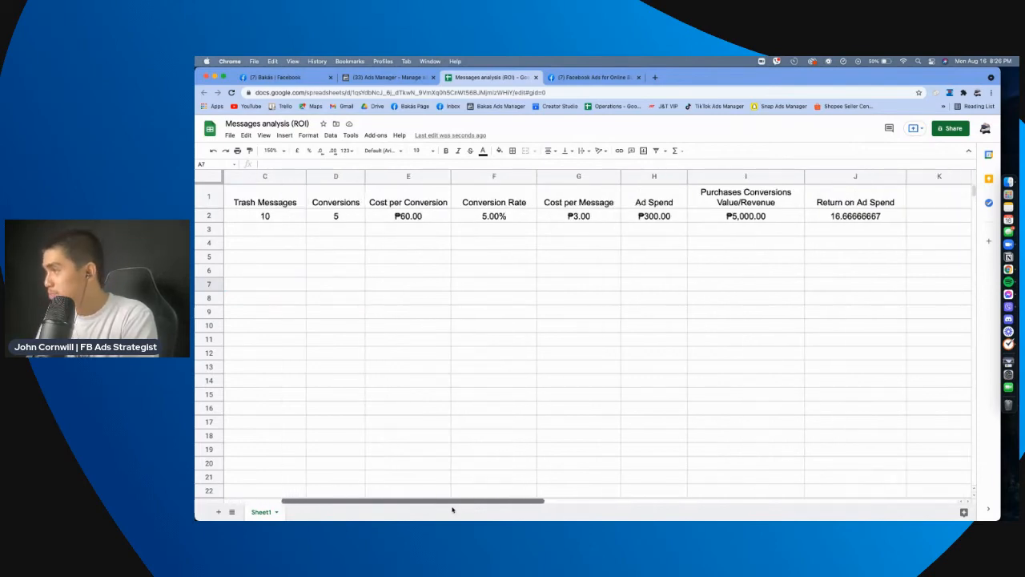
scroll(left, 3)
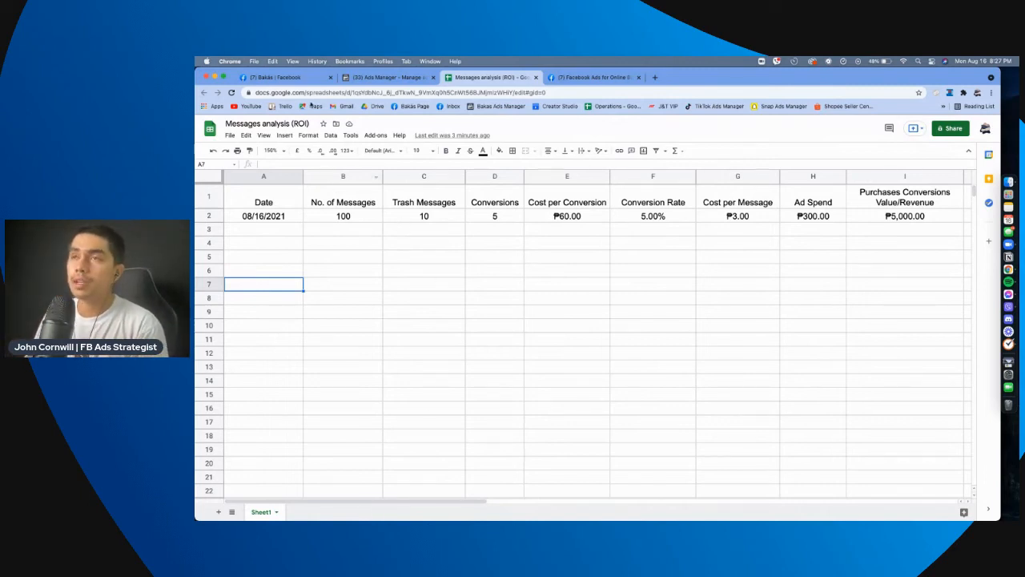
View the inbox conversation's payment entry, then return to the Ads Manager campaigns table
click(275, 77)
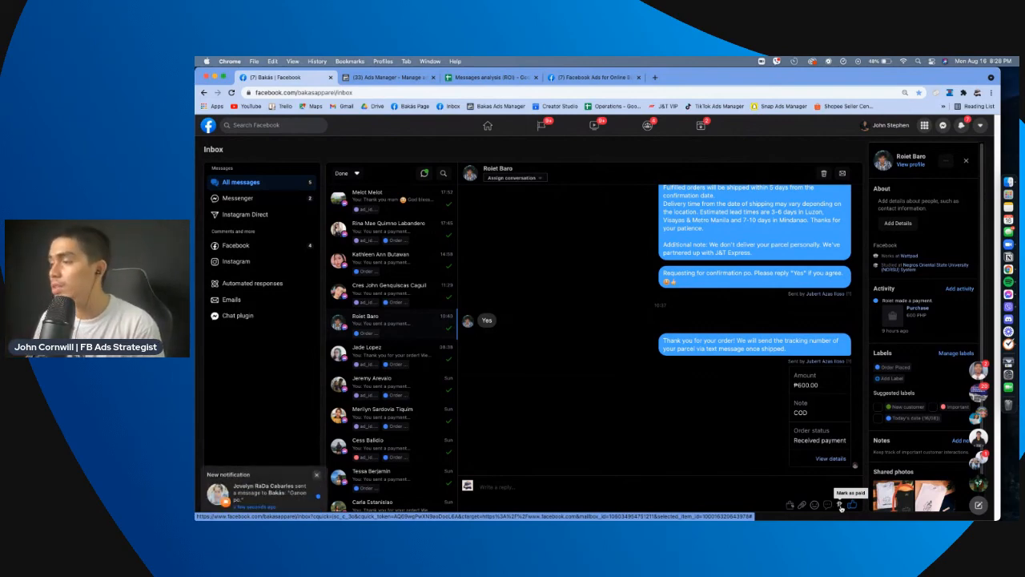
click(839, 505)
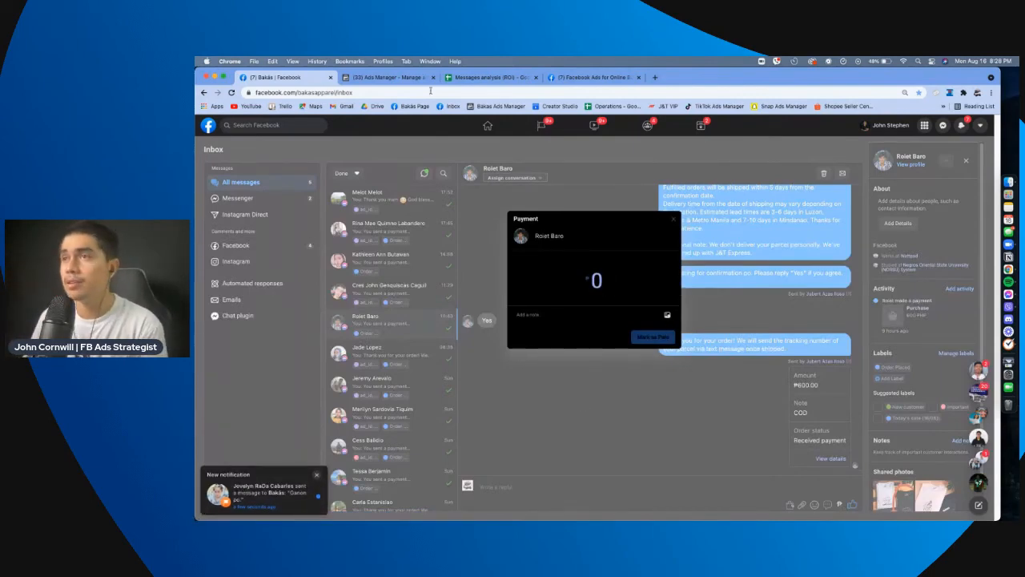
click(387, 77)
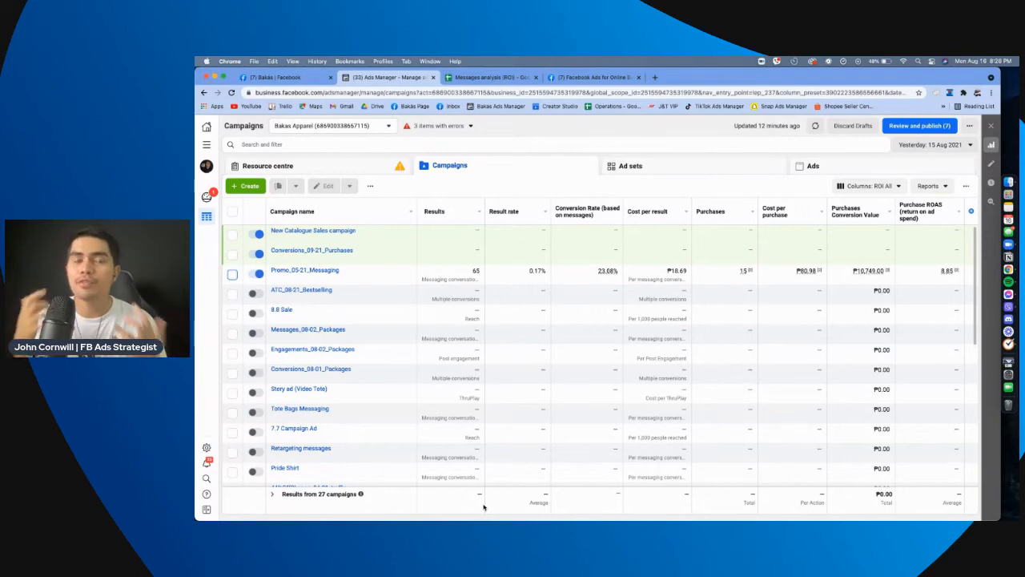
mouse_move(485, 515)
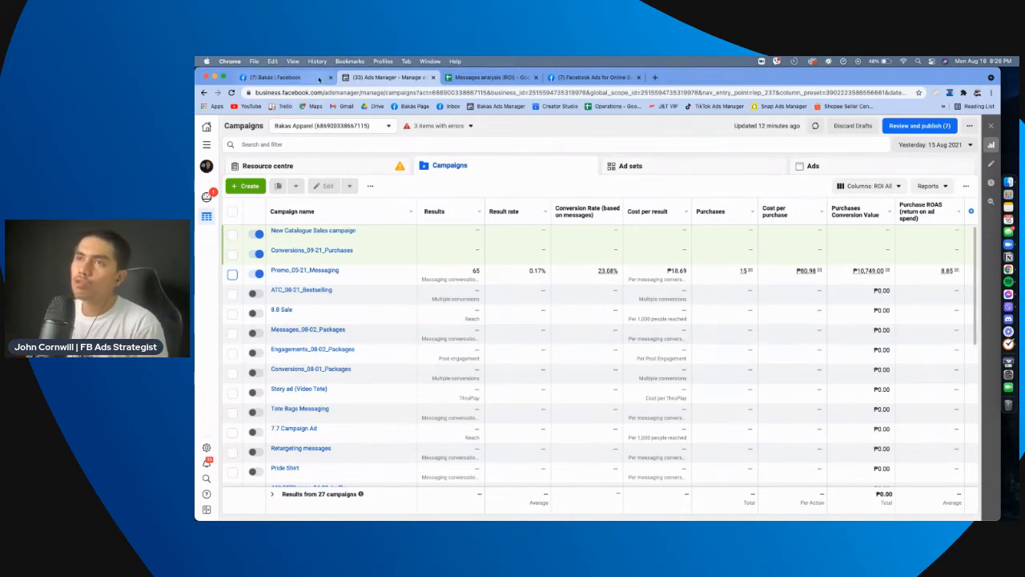
Revisit the inbox payment entry, then switch to the Online Business Philippines group tab
click(281, 77)
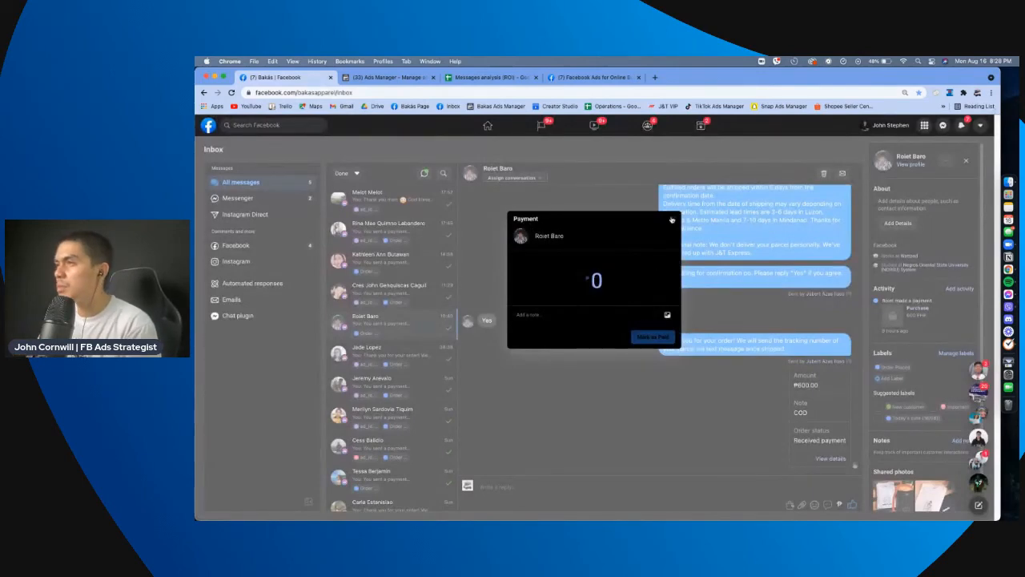
click(488, 77)
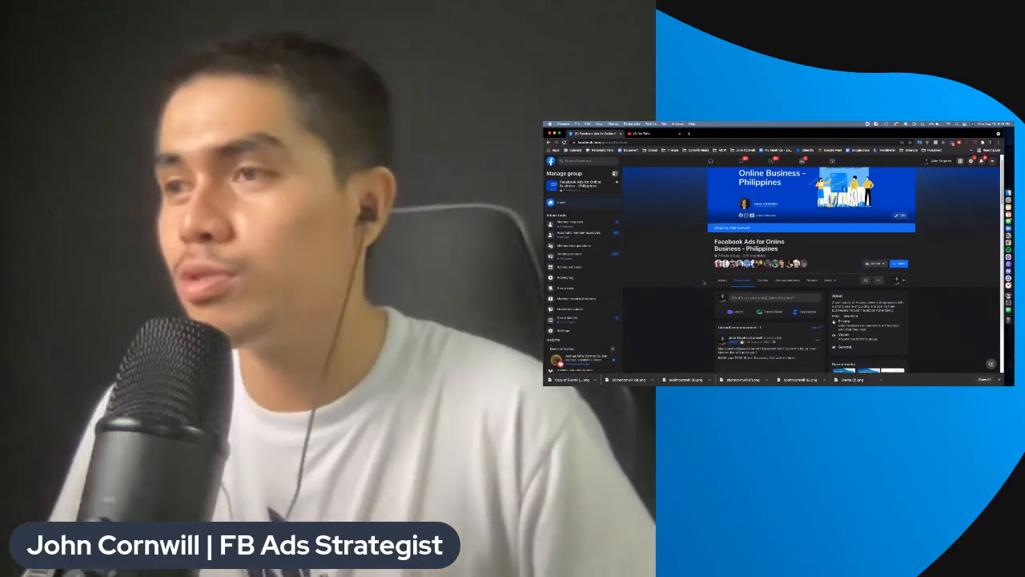
Scroll down through the Facebook group's recent posts
scroll(down, 3)
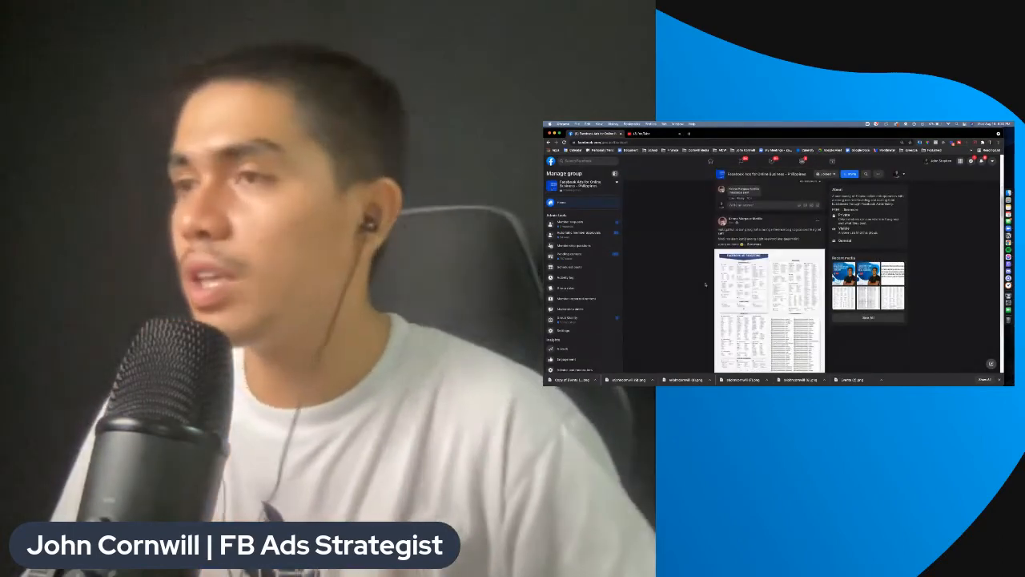
scroll(down, 3)
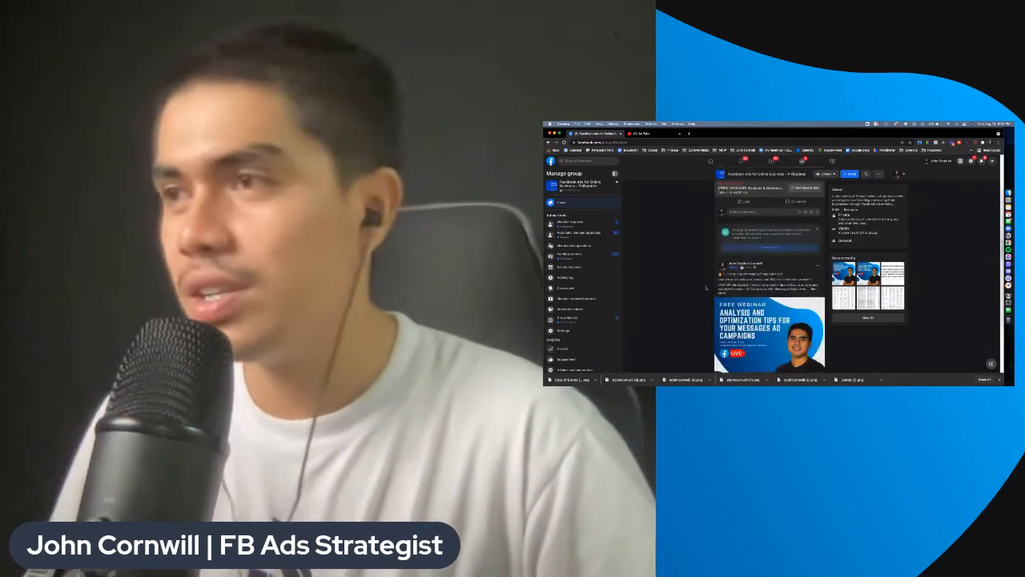
scroll(down, 3)
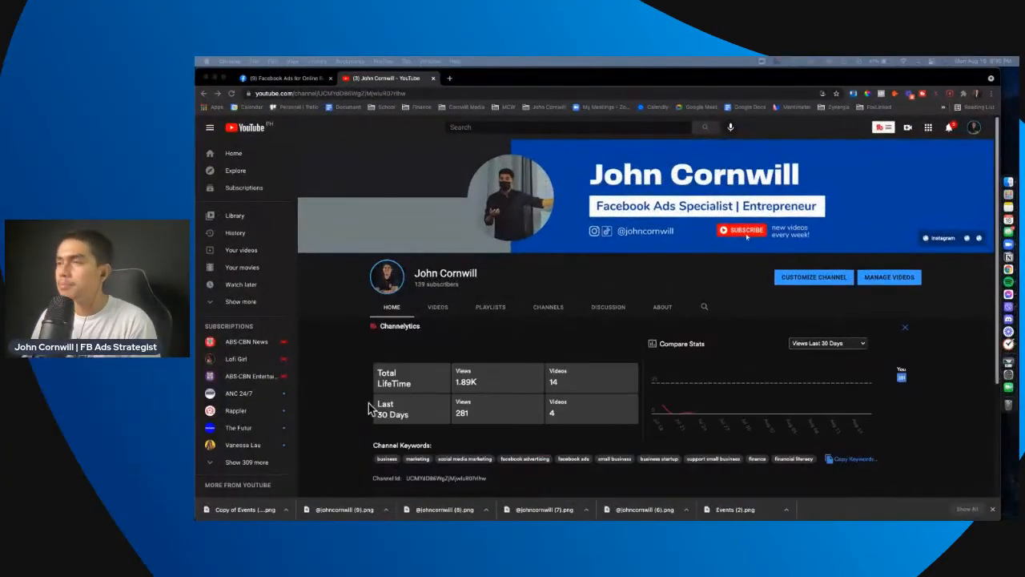
scroll(down, 3)
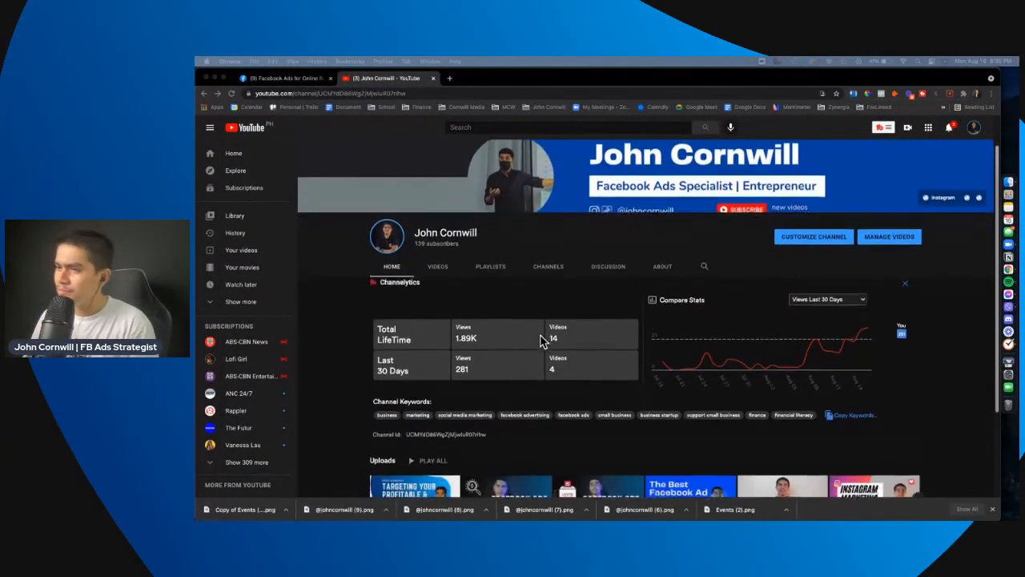
scroll(down, 3)
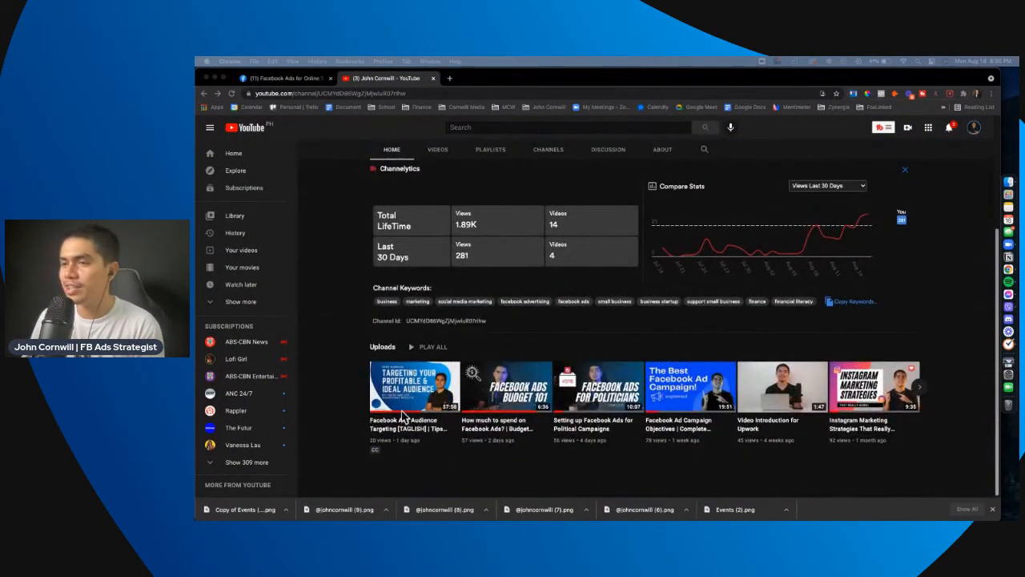
mouse_move(353, 413)
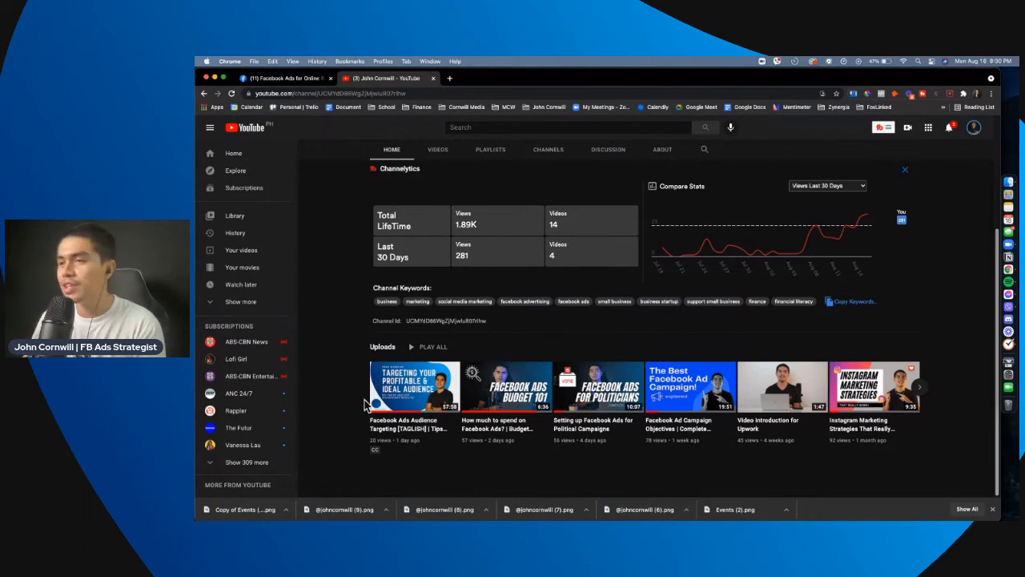
mouse_move(689, 386)
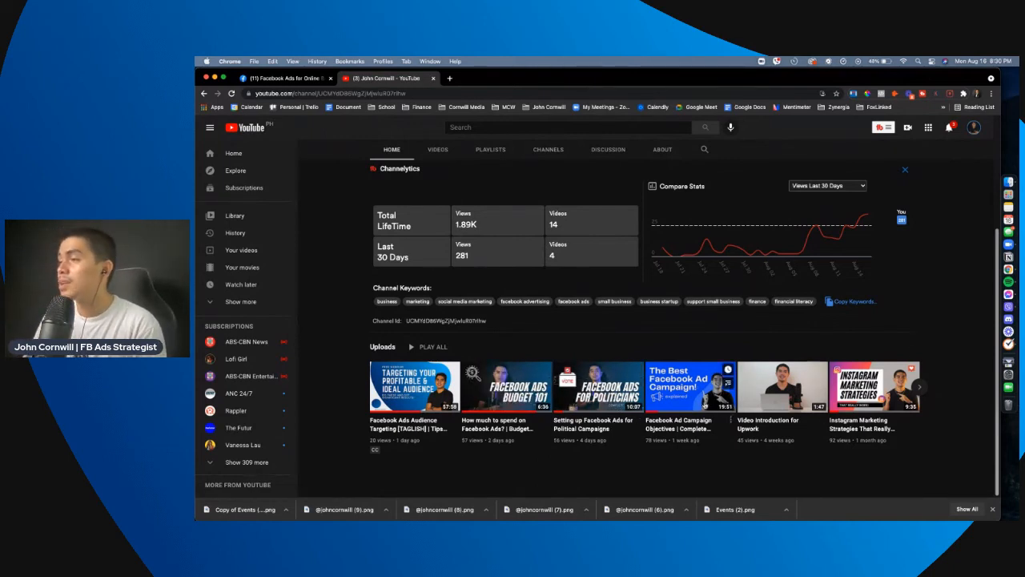
mouse_move(676, 404)
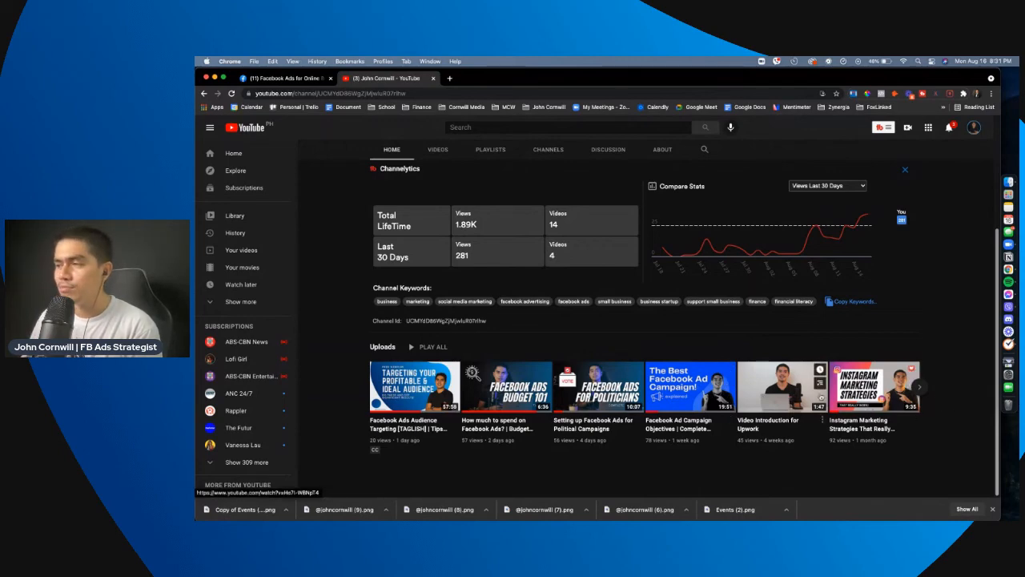
scroll(up, 3)
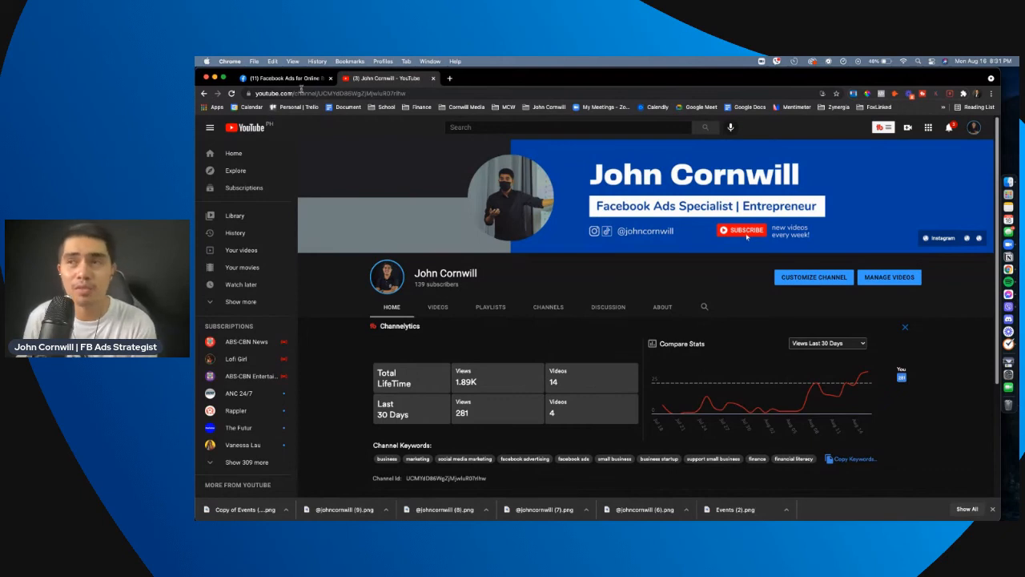
mouse_move(286, 77)
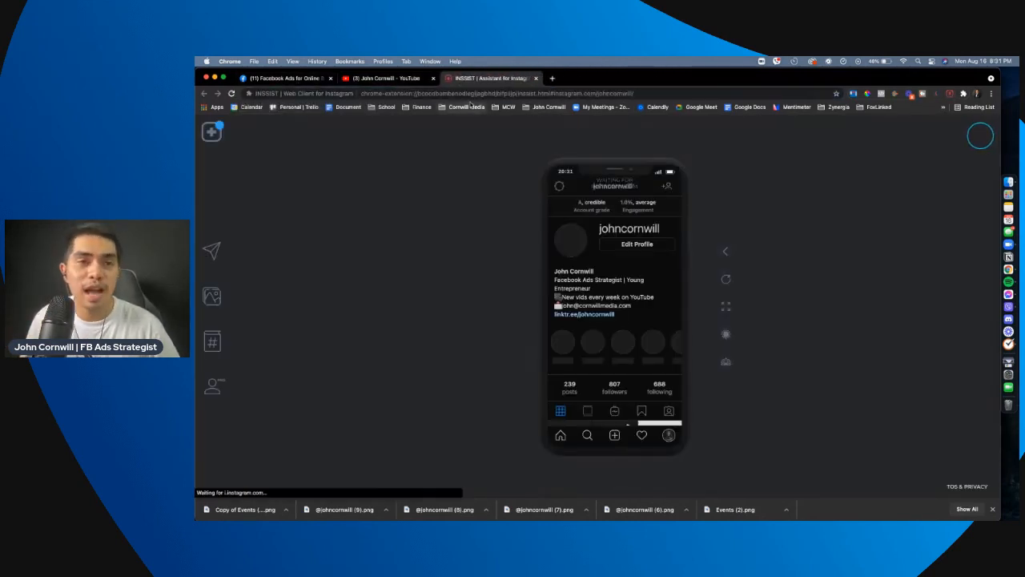
Browse the Instagram grid, viewing the photo-vs-video creative and mistake-vs-recommendation posts
scroll(down, 3)
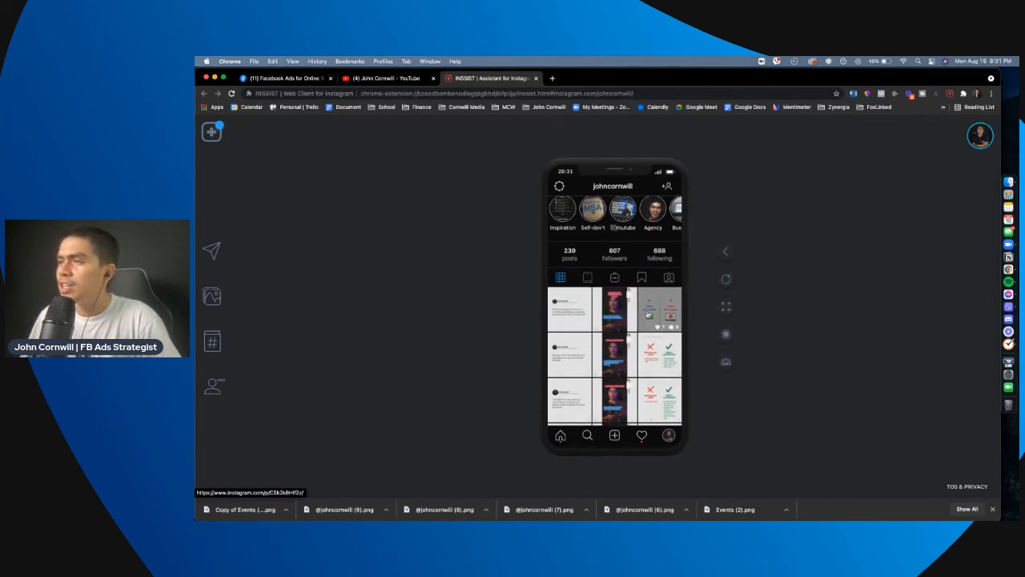
click(658, 308)
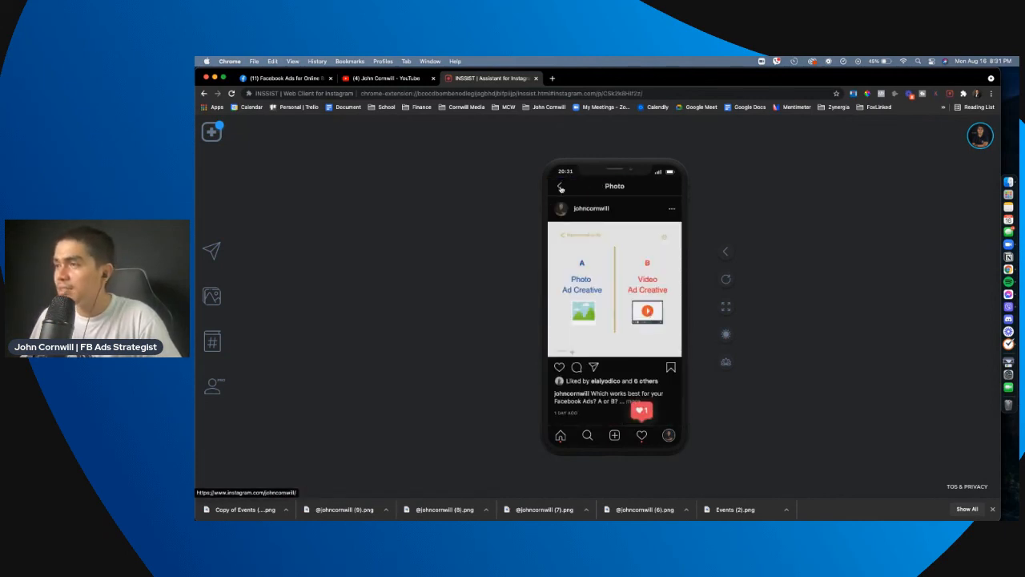
click(561, 186)
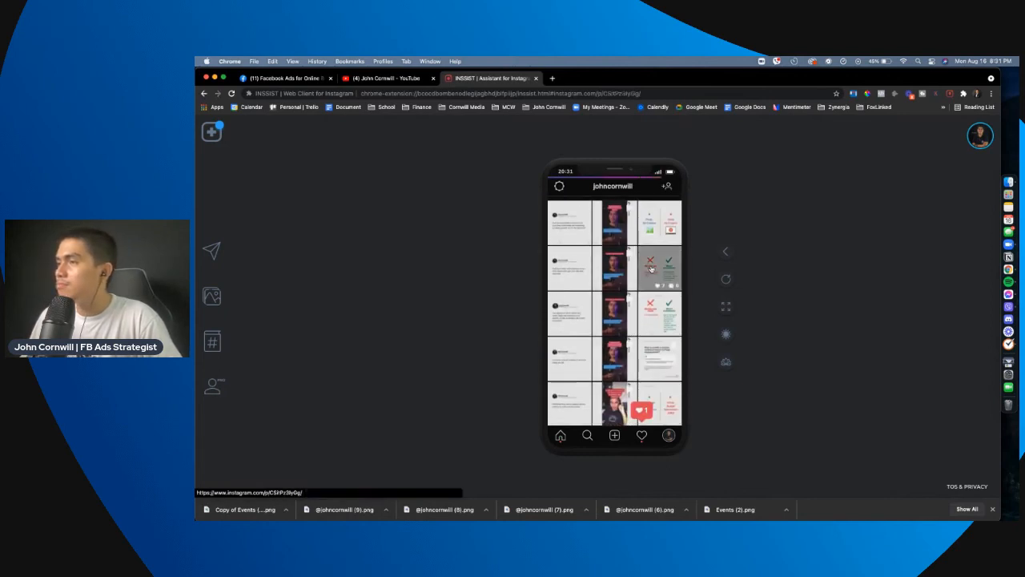
click(658, 270)
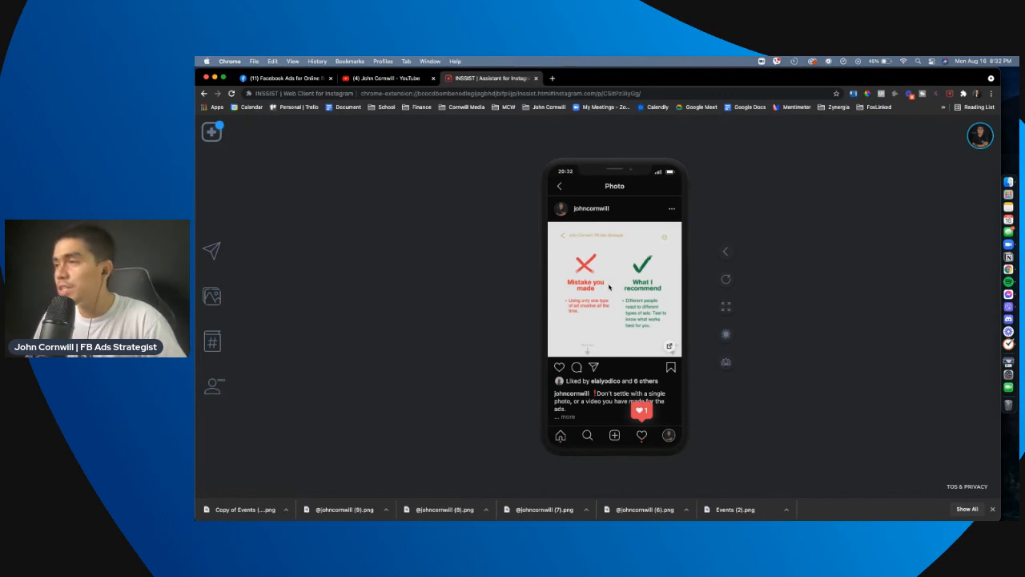
click(591, 208)
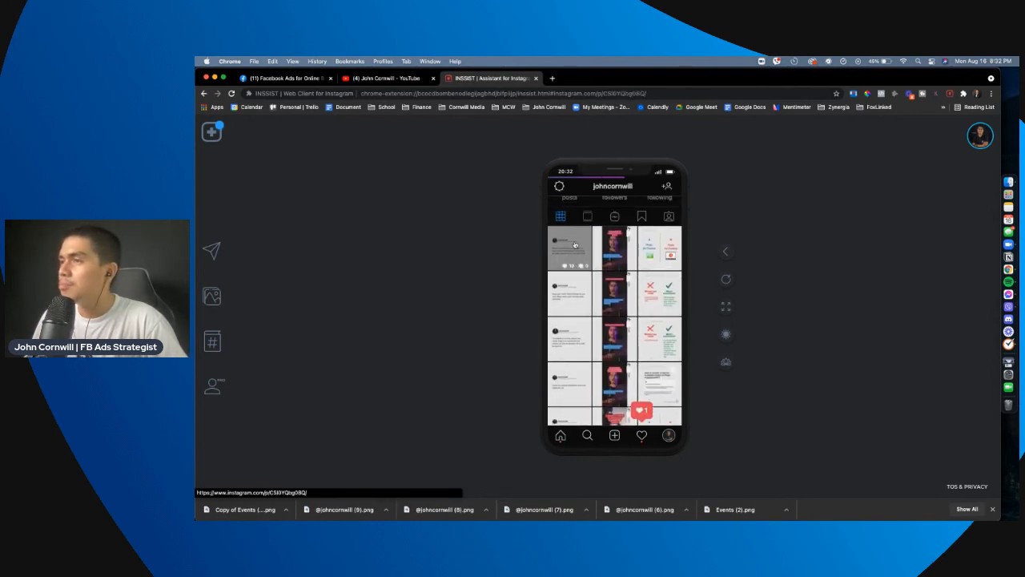
View the text-only quote post, then return to the YouTube channel page
click(571, 246)
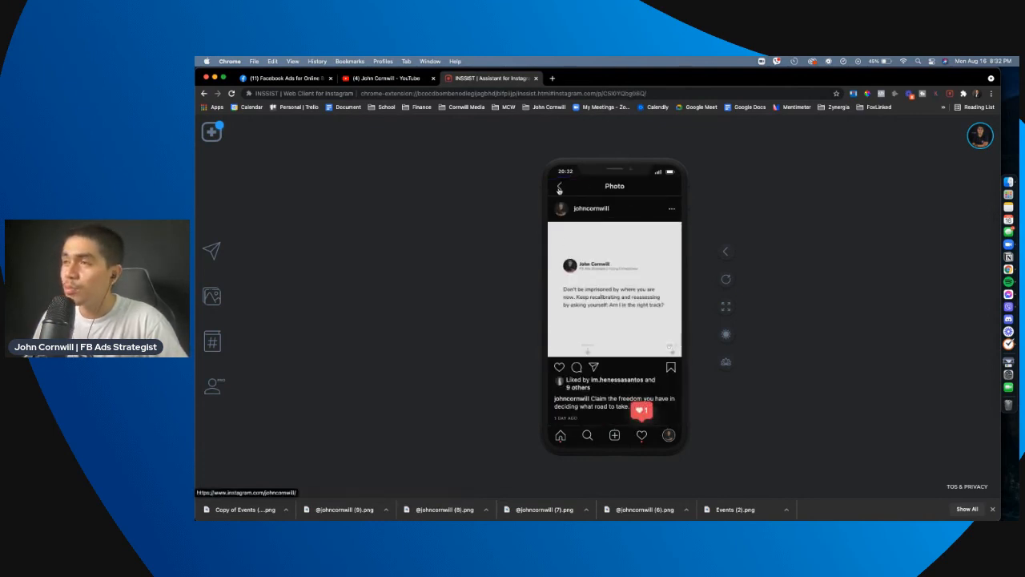
click(561, 187)
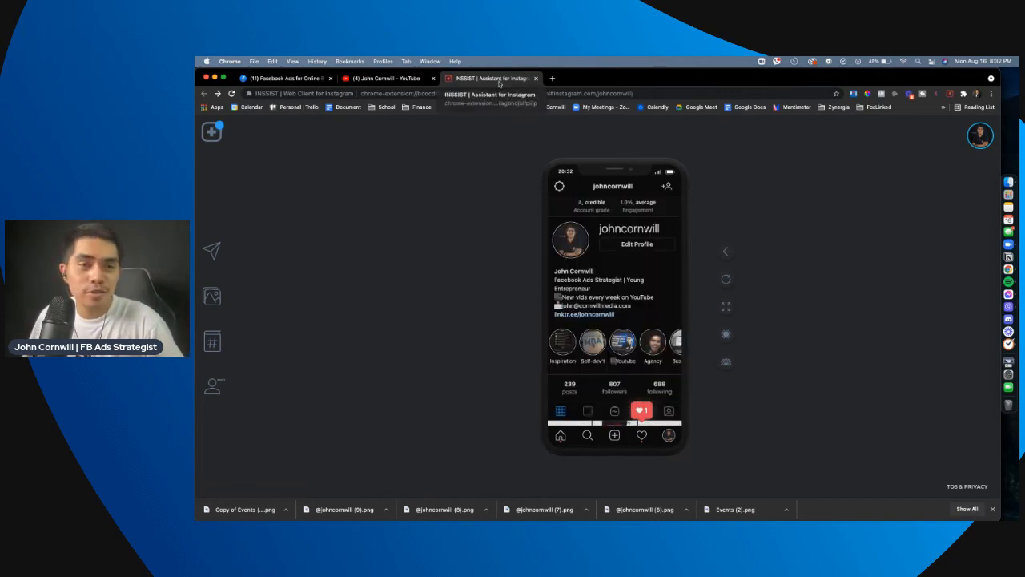
click(385, 77)
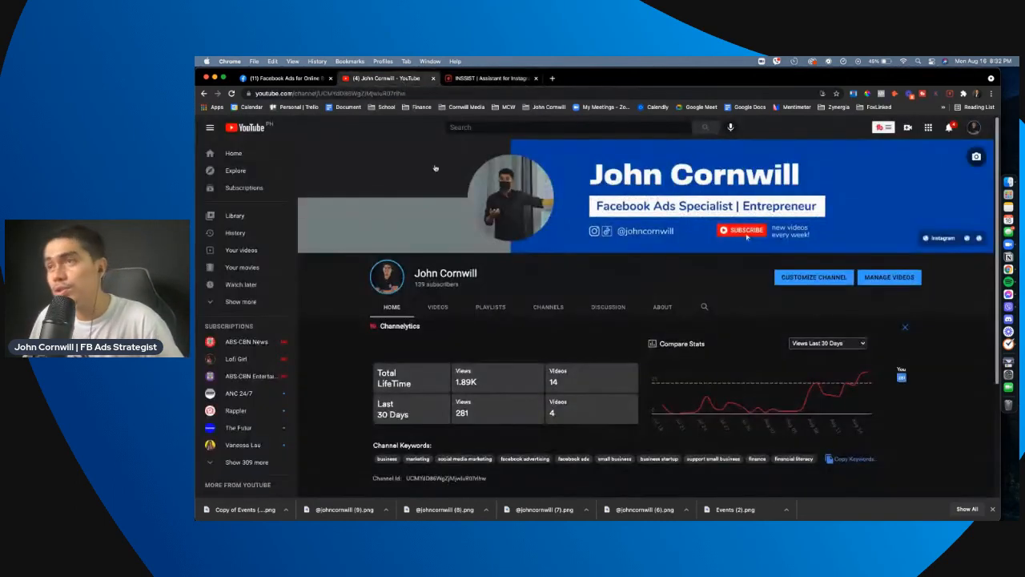